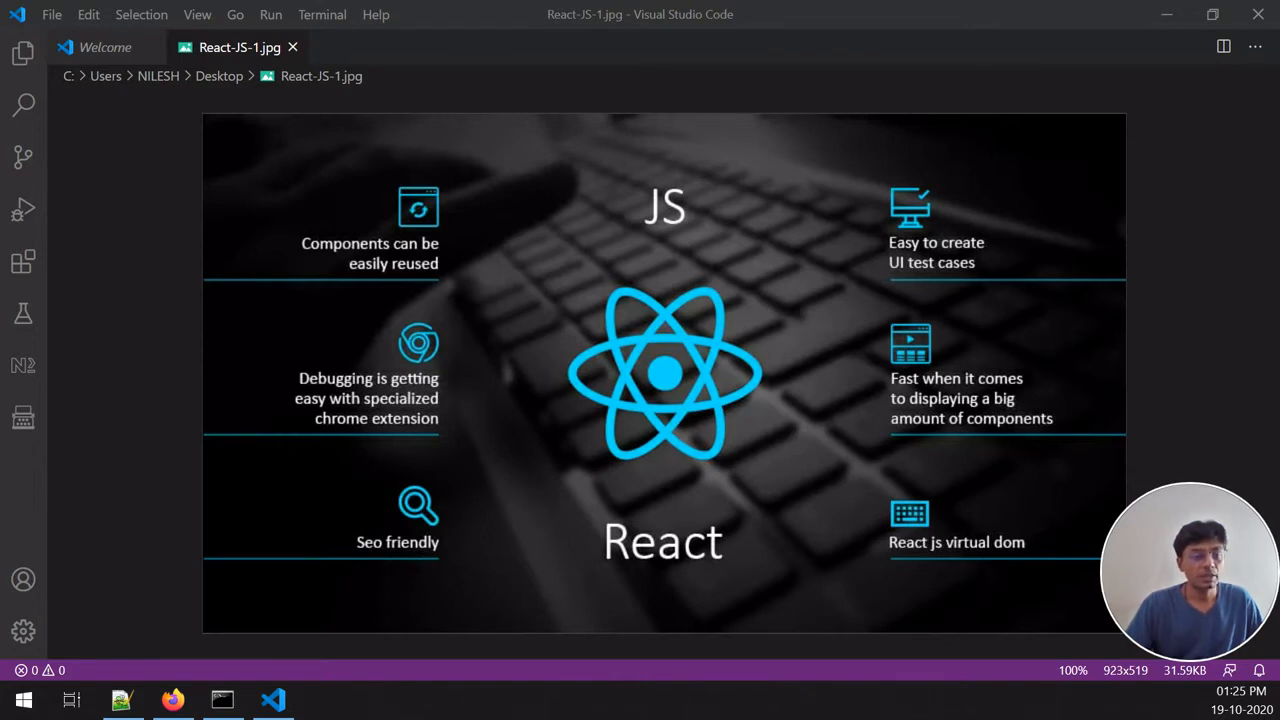
{"action": "mouse_move", "coordinate": [136, 598]}
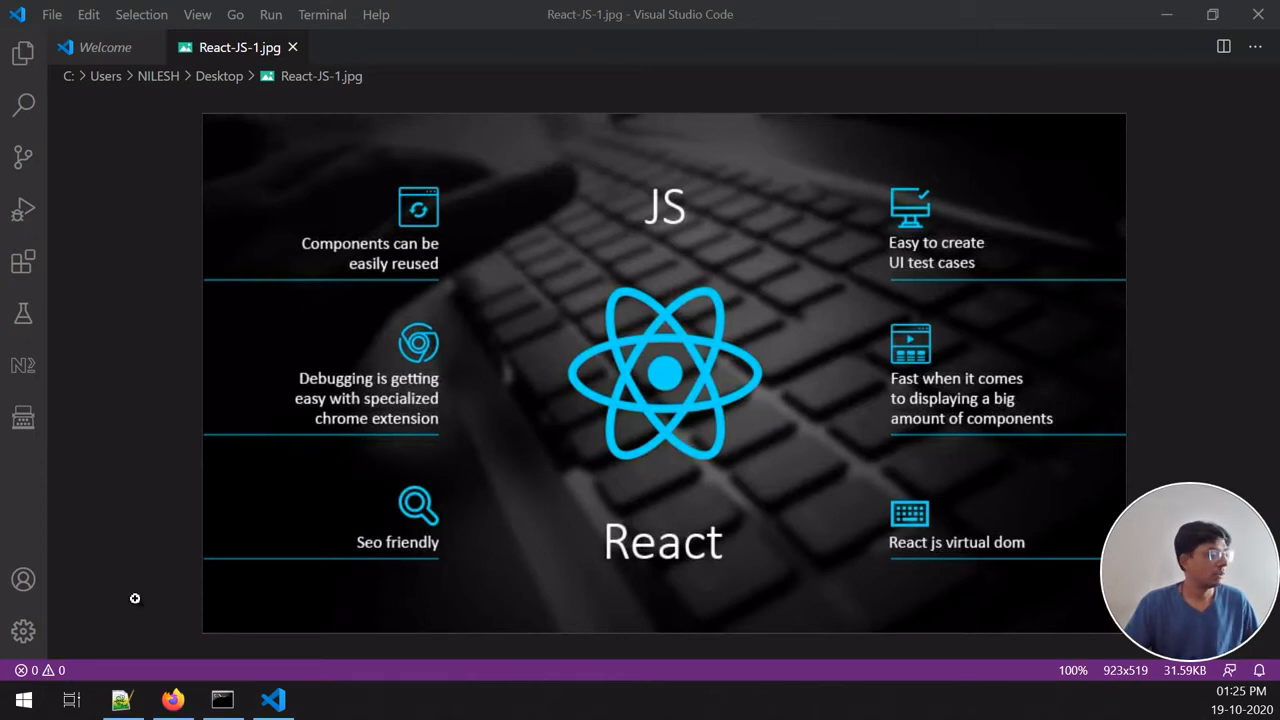
{"action": "mouse_move", "coordinate": [172, 698]}
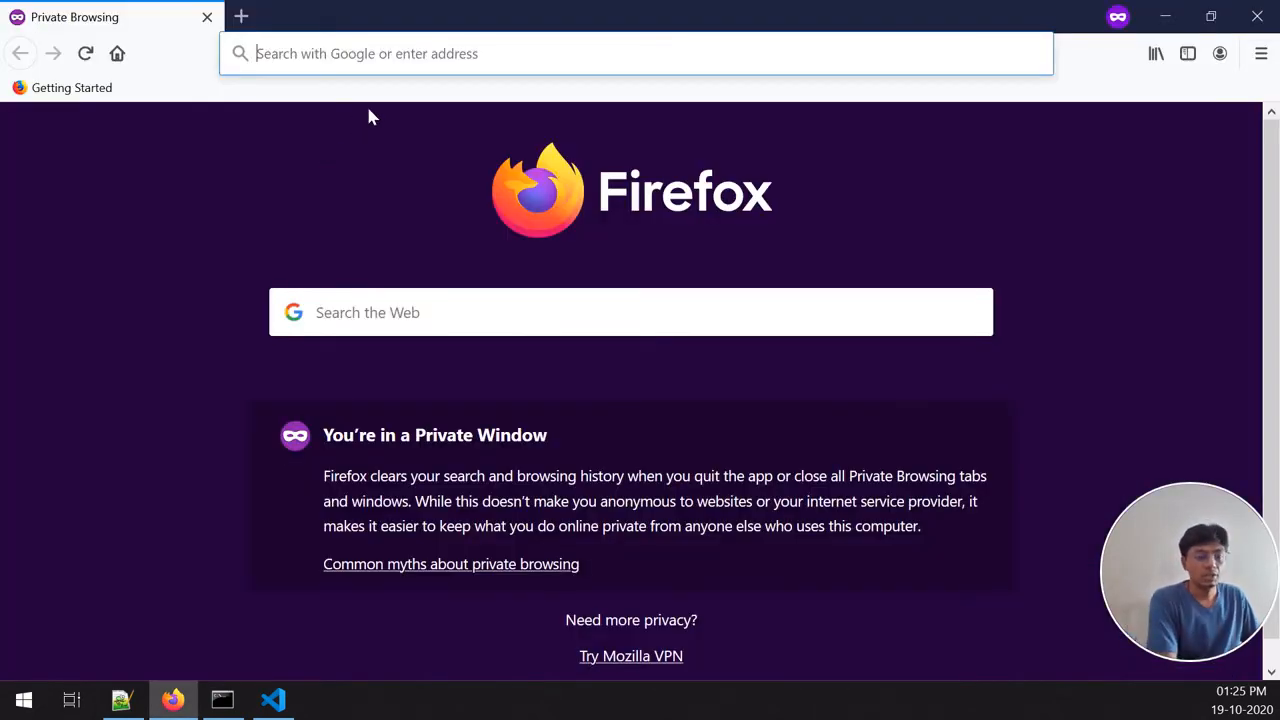
Step: Search Google for 'vs code' and reach the code.visualstudio.com Download page
{"action": "type", "text": "vs code"}
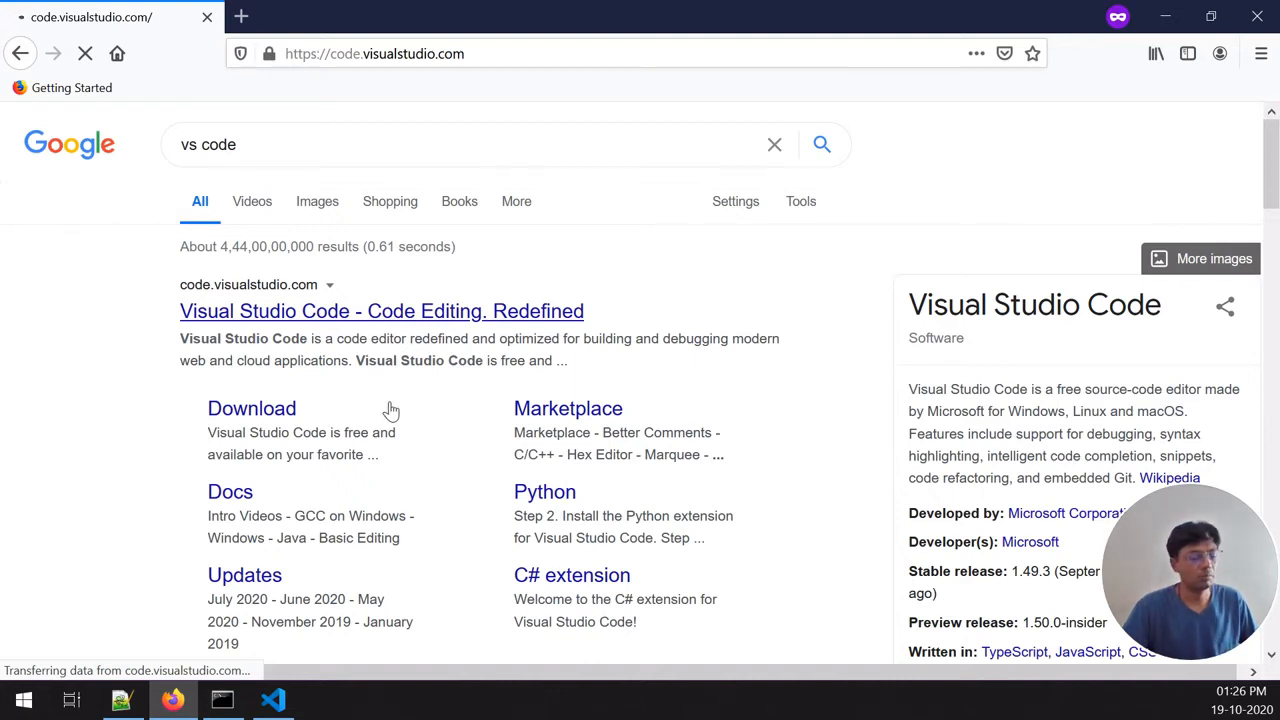
{"action": "left_click", "coordinate": [382, 312]}
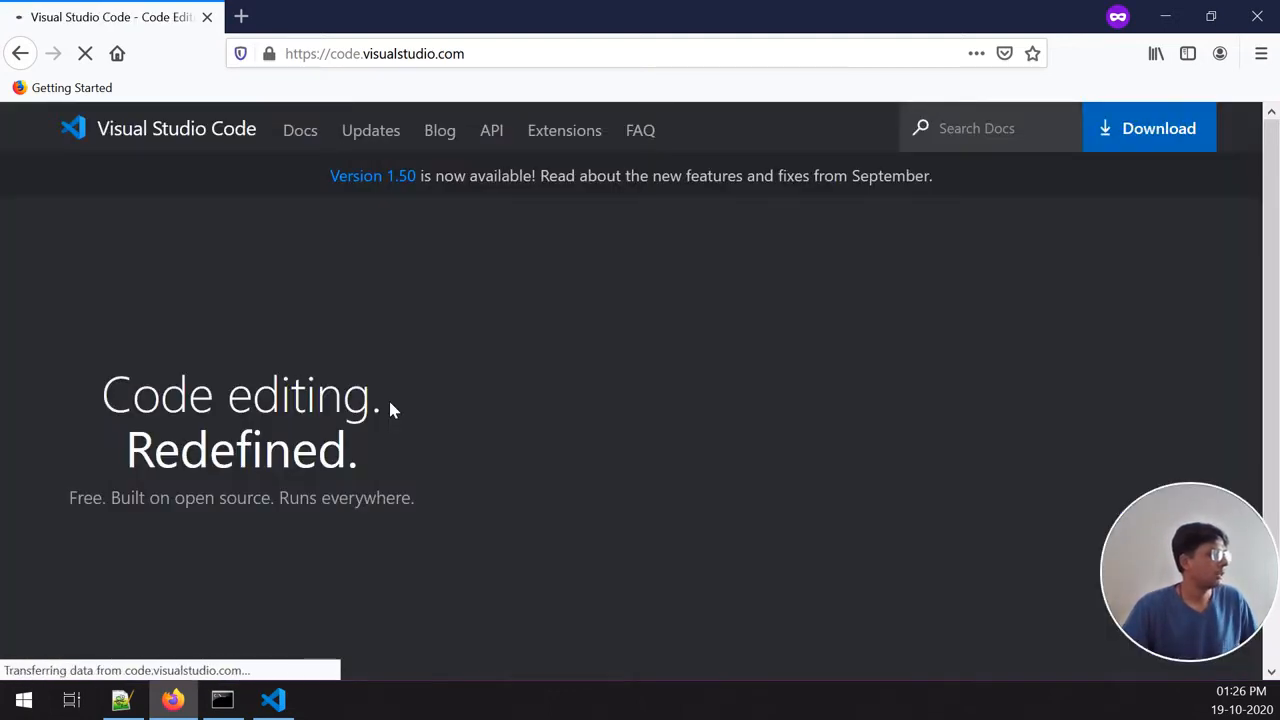
{"action": "mouse_move", "coordinate": [558, 248]}
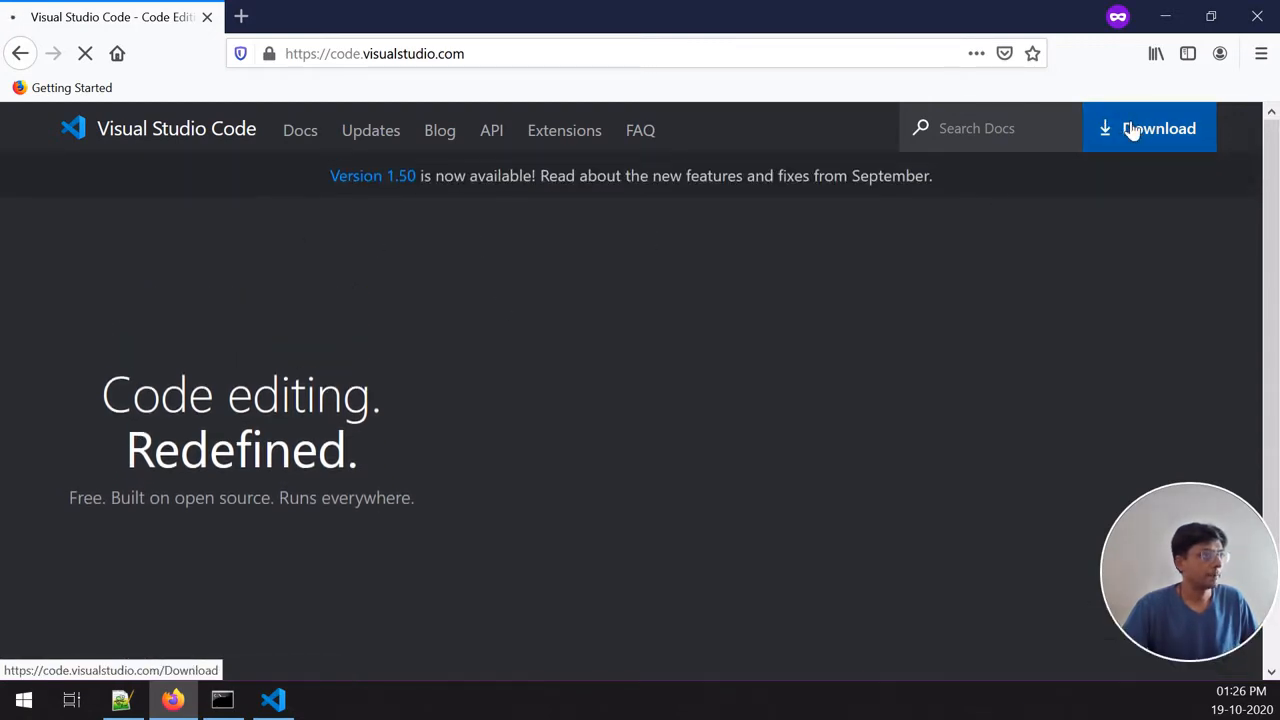
{"action": "mouse_move", "coordinate": [1132, 140]}
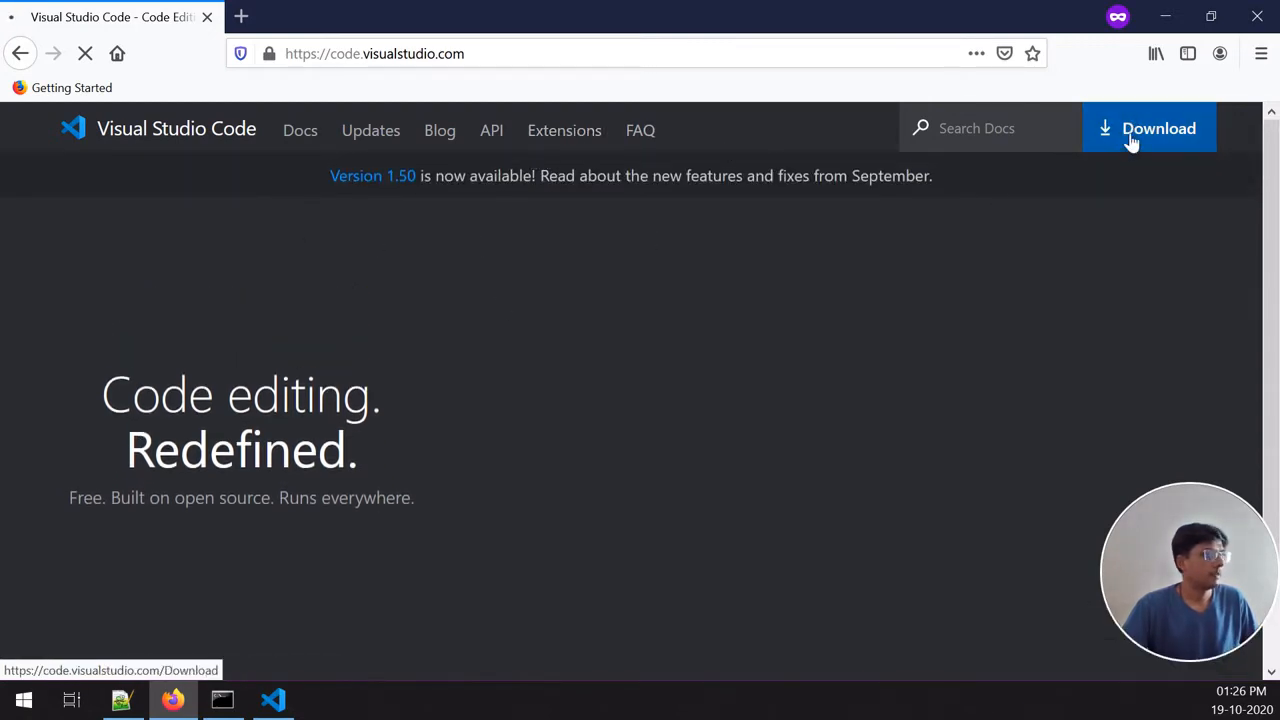
{"action": "left_click", "coordinate": [1158, 128]}
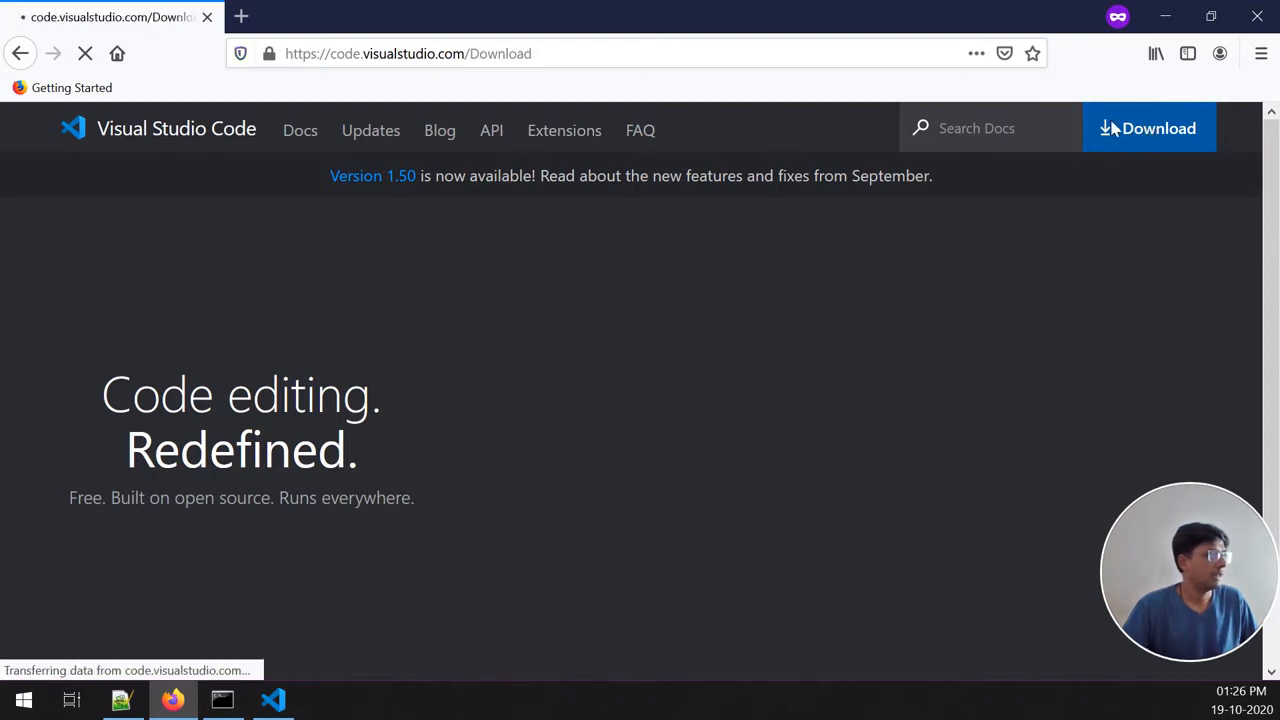
Step: Start the VS Code Windows installer download, then cancel the save prompt
{"action": "left_click", "coordinate": [1148, 128]}
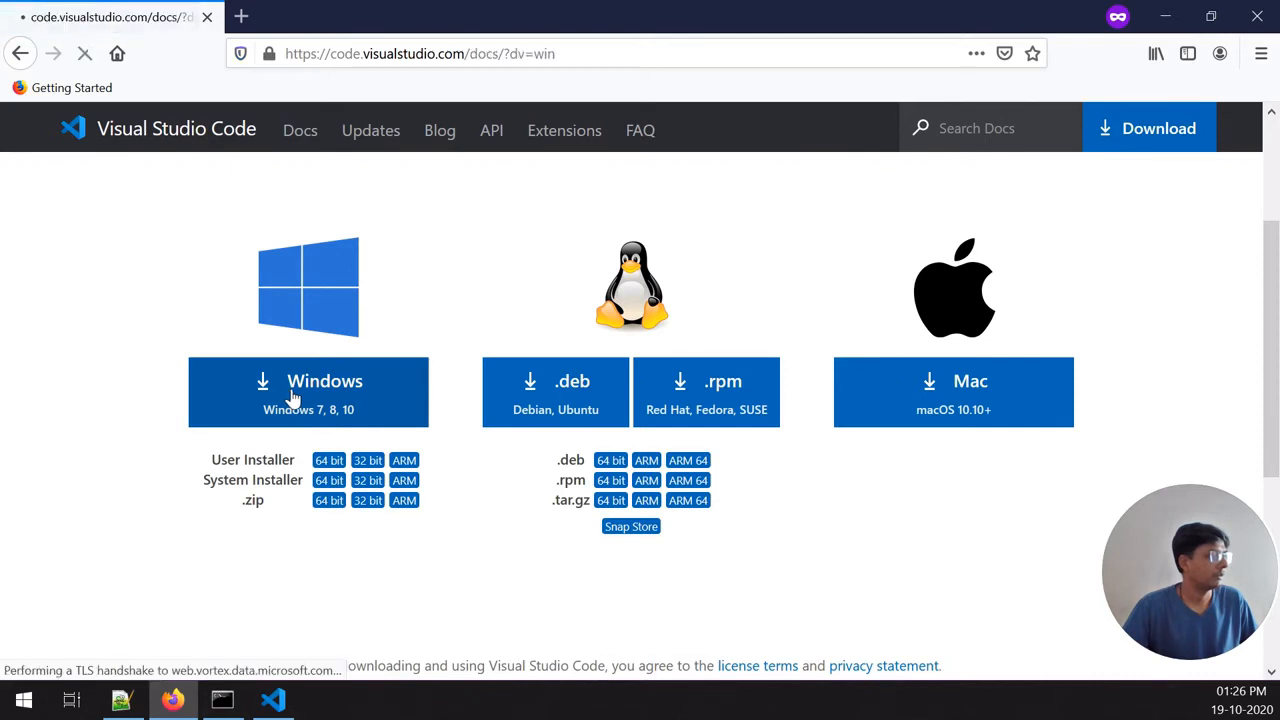
{"action": "mouse_move", "coordinate": [370, 402]}
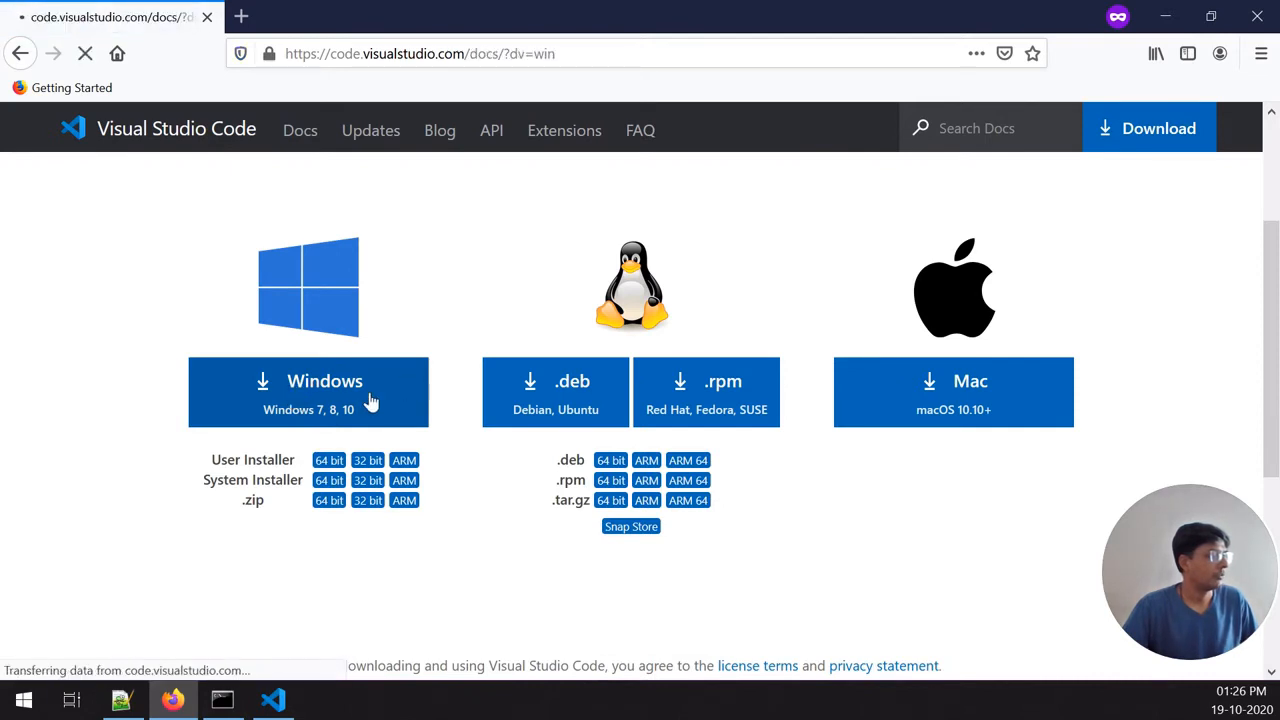
{"action": "mouse_move", "coordinate": [444, 398]}
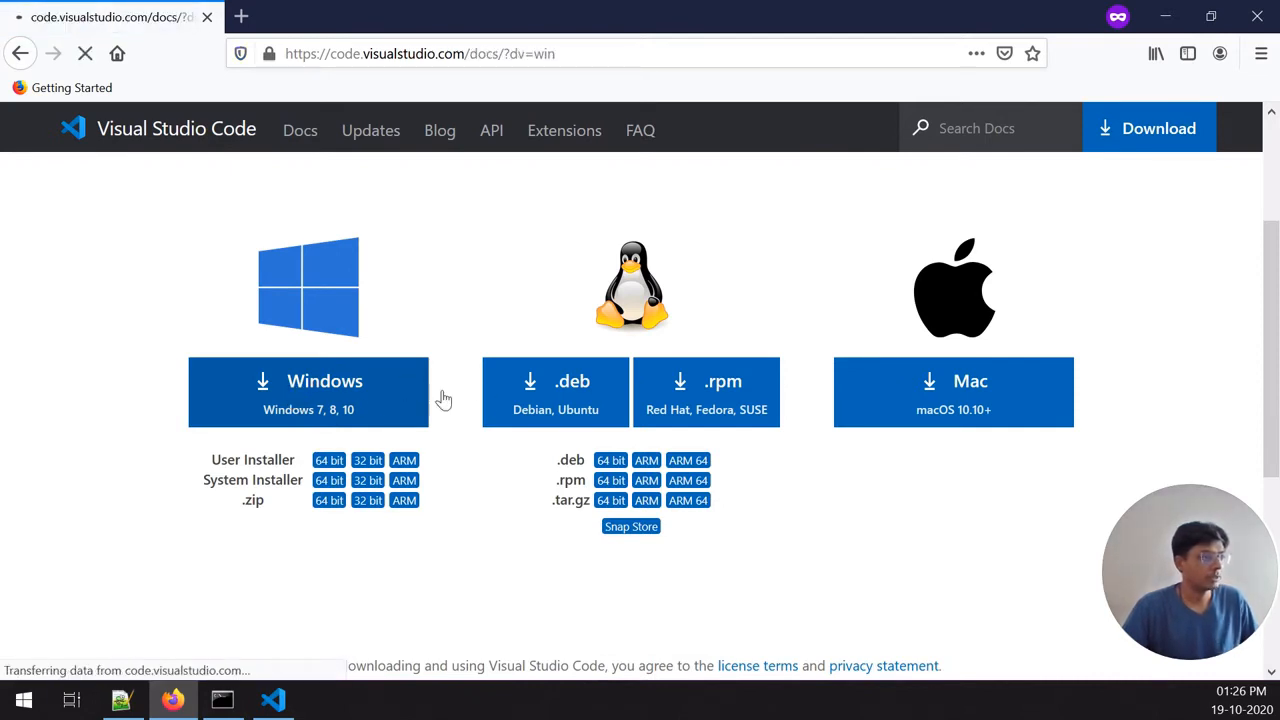
{"action": "mouse_move", "coordinate": [936, 348]}
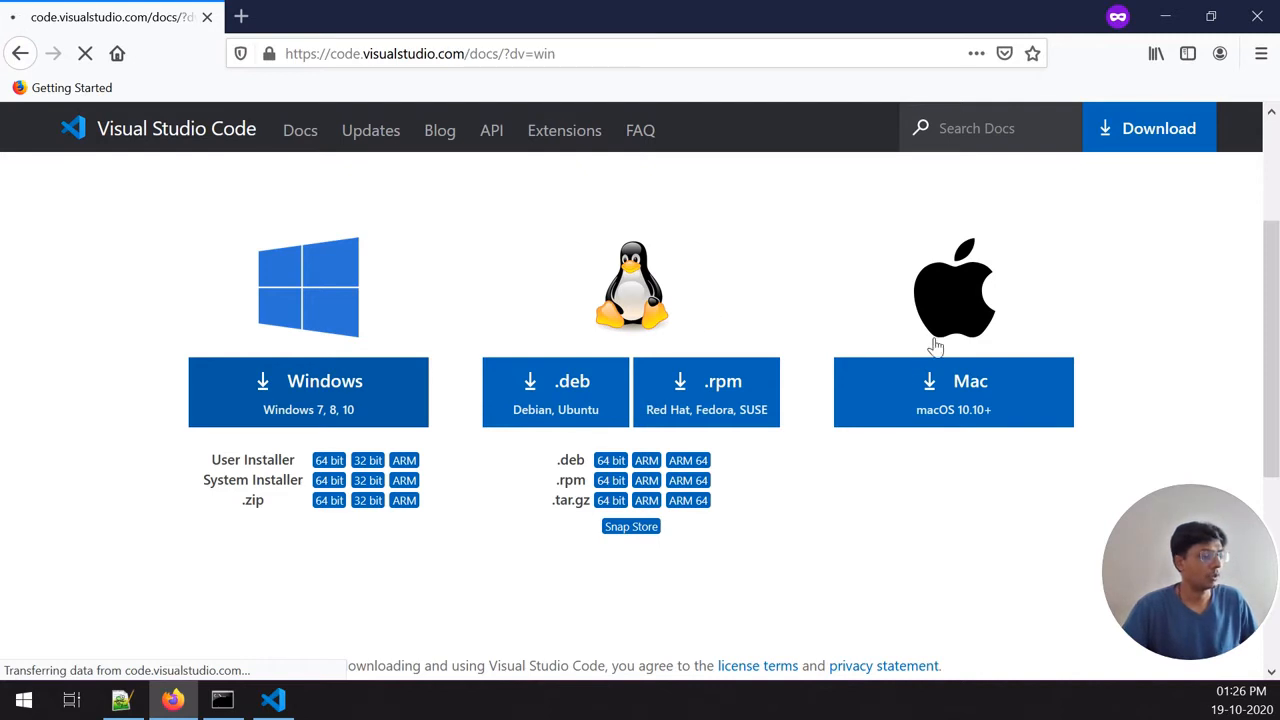
{"action": "mouse_move", "coordinate": [572, 432]}
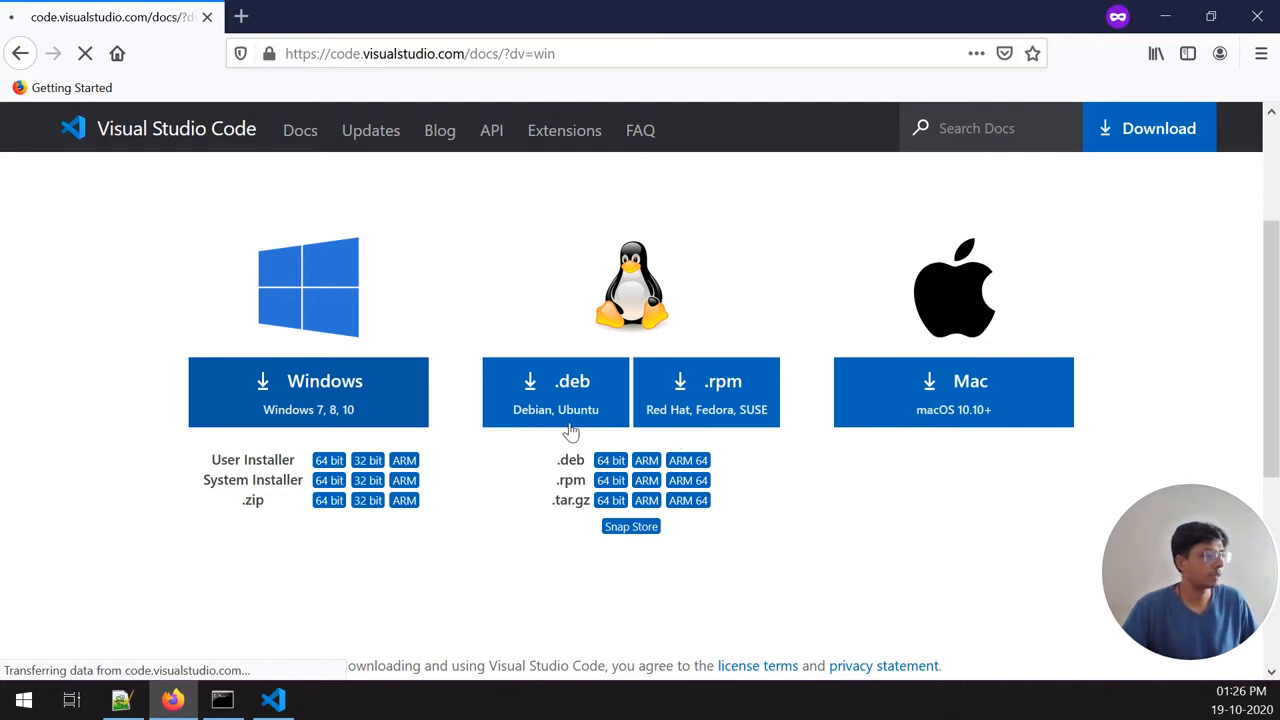
{"action": "mouse_move", "coordinate": [368, 480]}
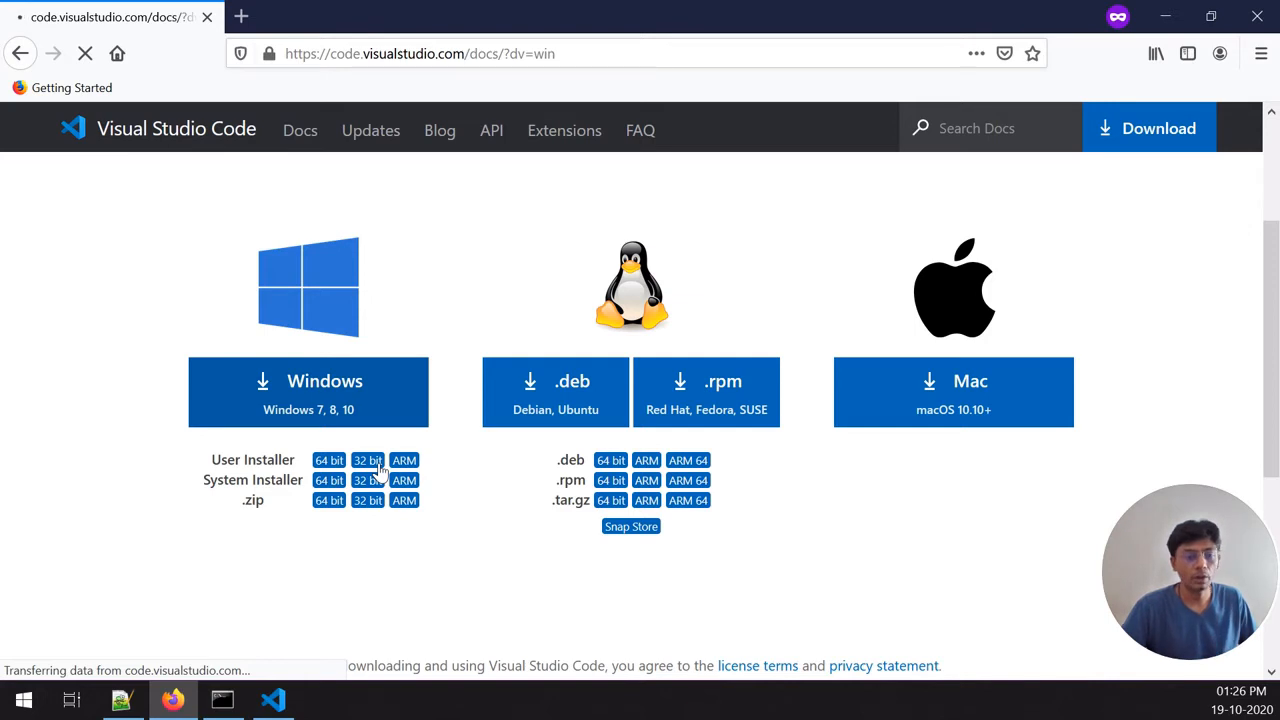
{"action": "mouse_move", "coordinate": [454, 468]}
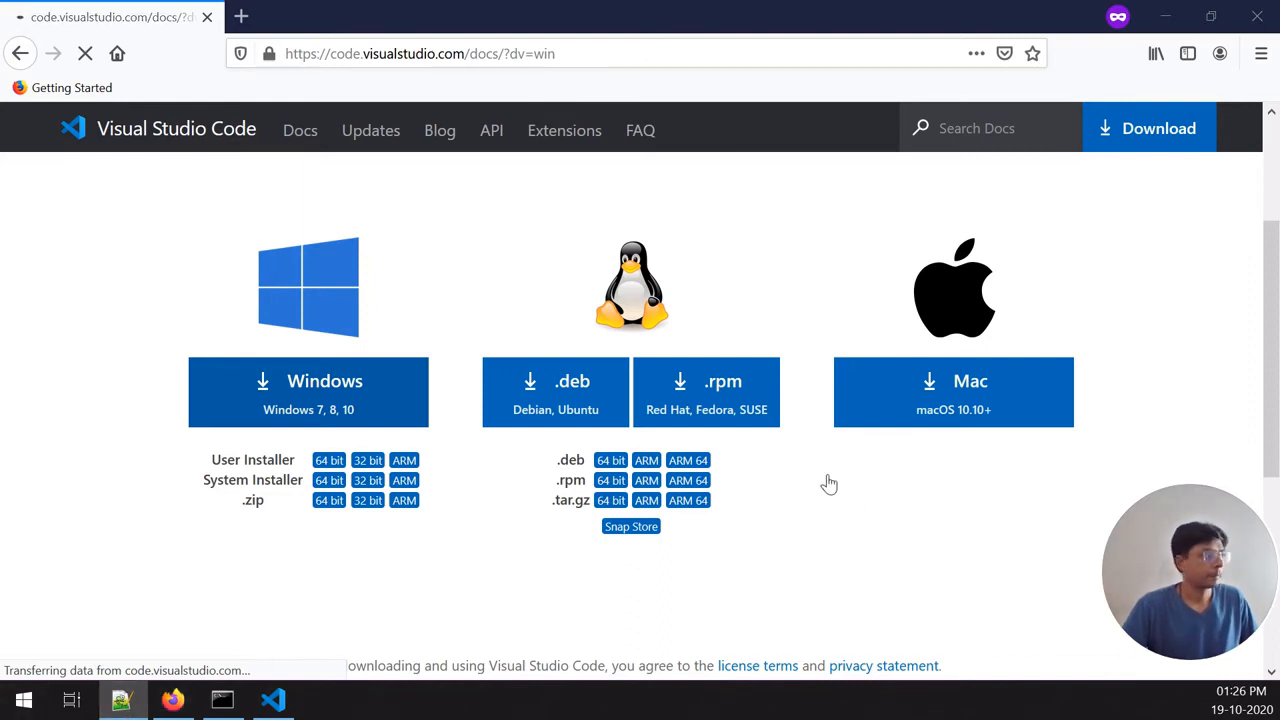
{"action": "scroll", "scroll_direction": "down", "scroll_amount": 3}
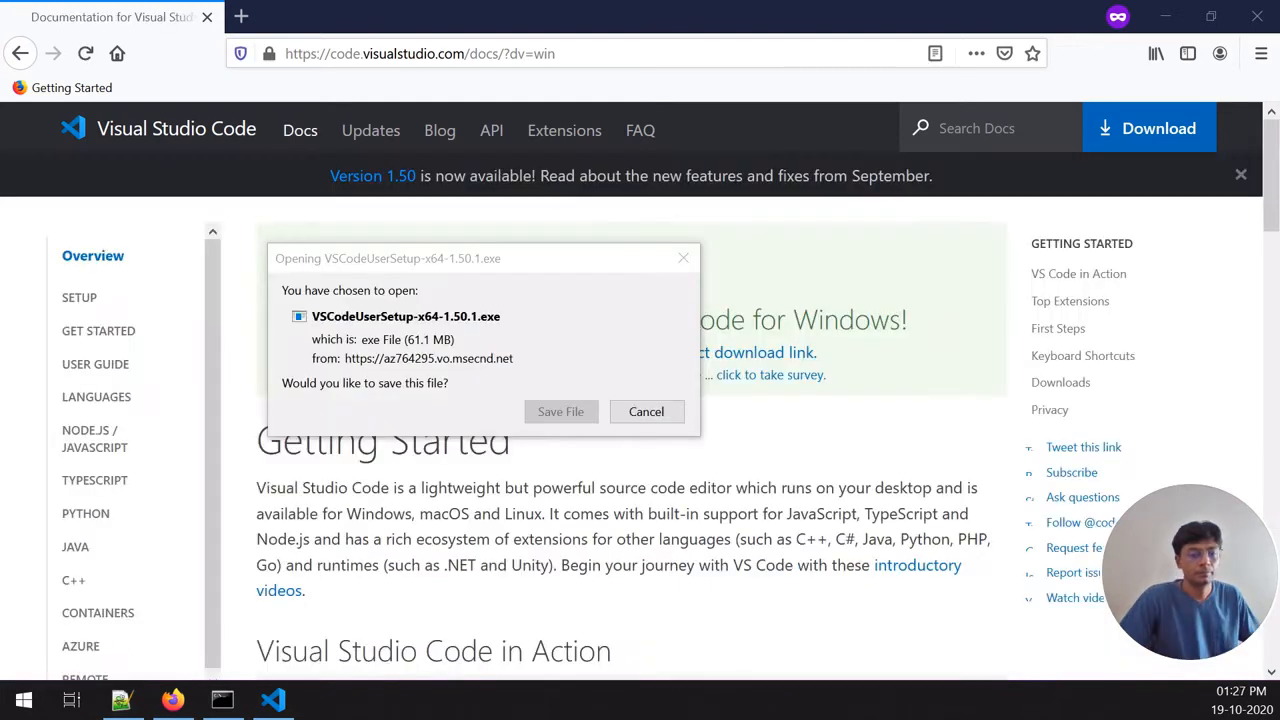
{"action": "mouse_move", "coordinate": [516, 332]}
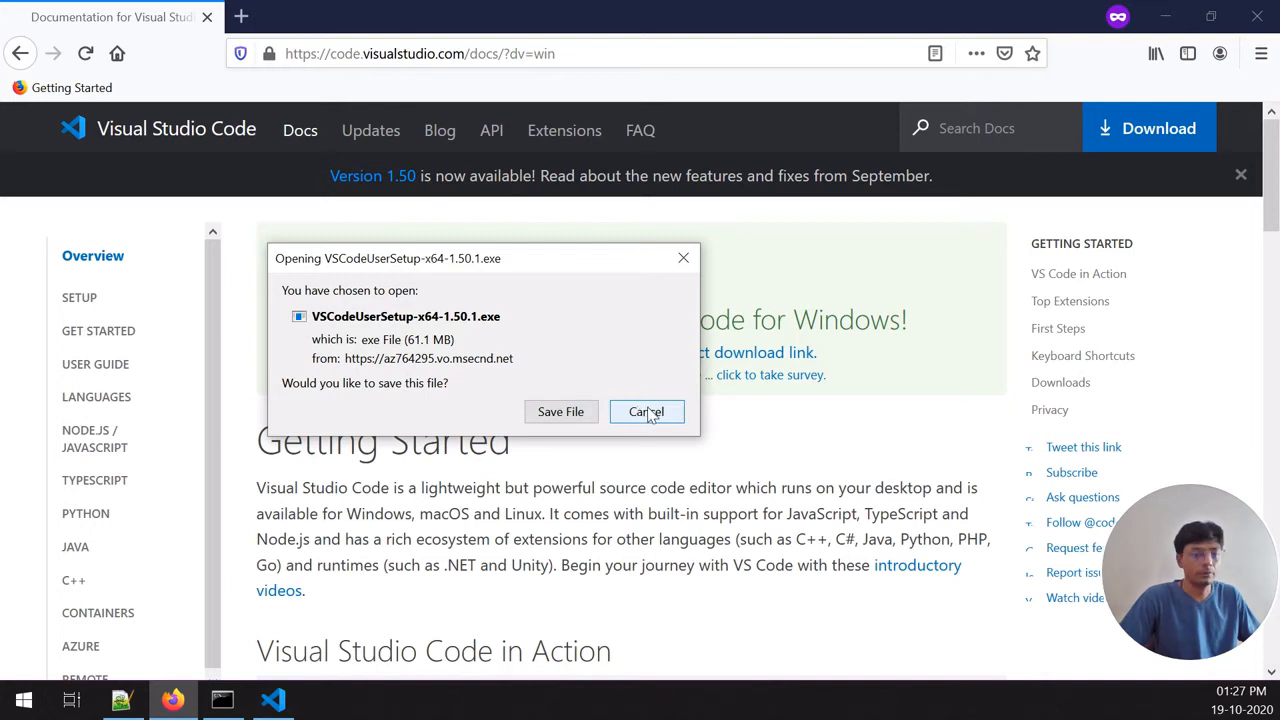
{"action": "left_click", "coordinate": [646, 412]}
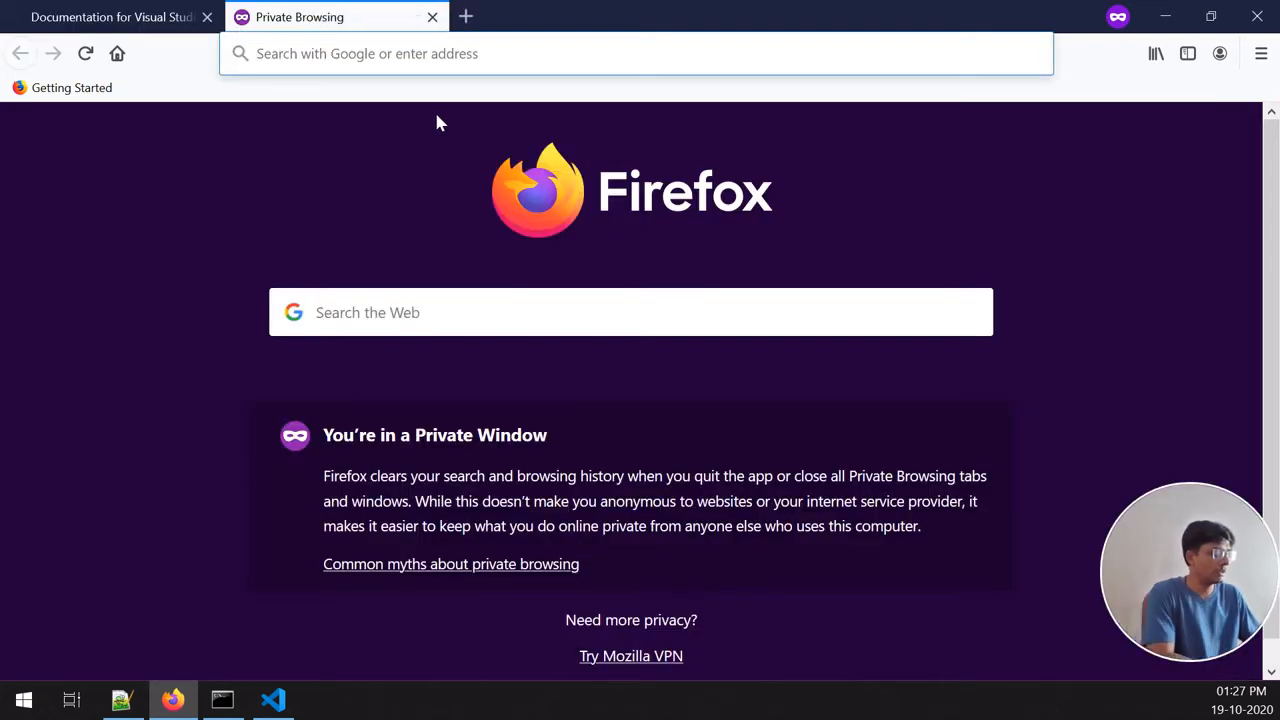
Step: Search 'node js', browse the nodejs.org LTS 12.19.0 downloads, then return to the VS Code docs tab
{"action": "type", "text": "node+js"}
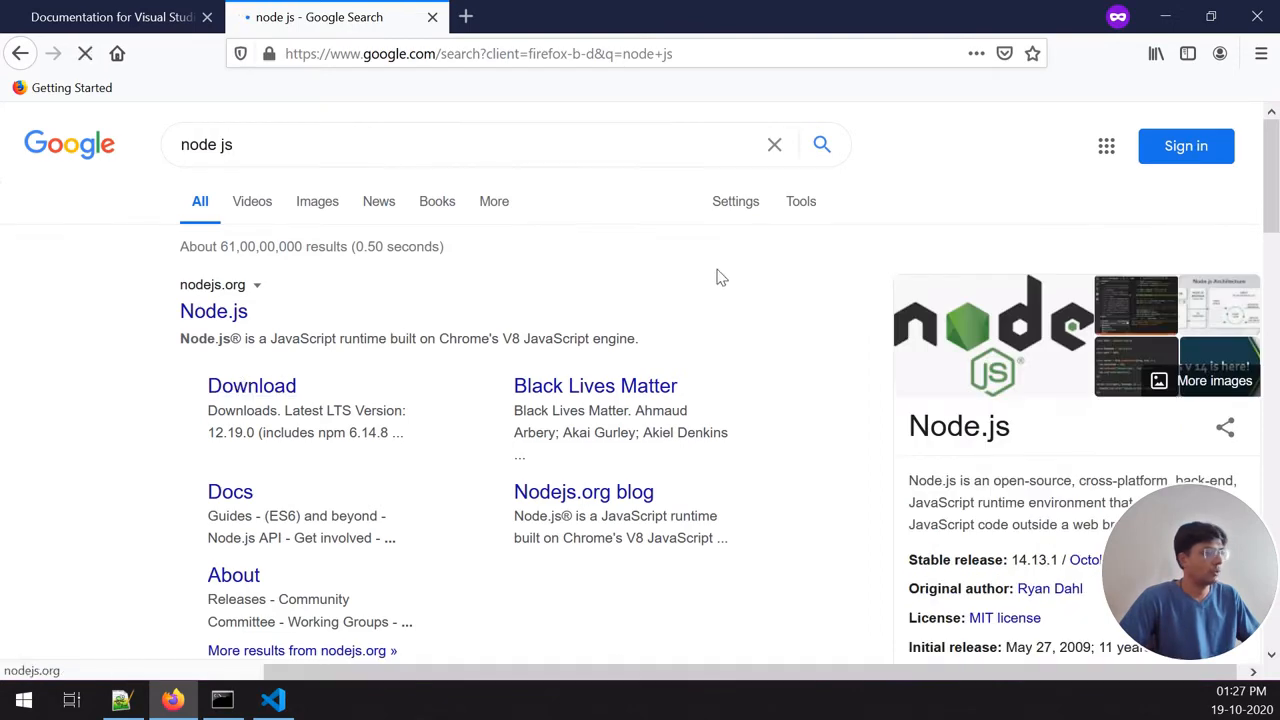
{"action": "left_click", "coordinate": [252, 384]}
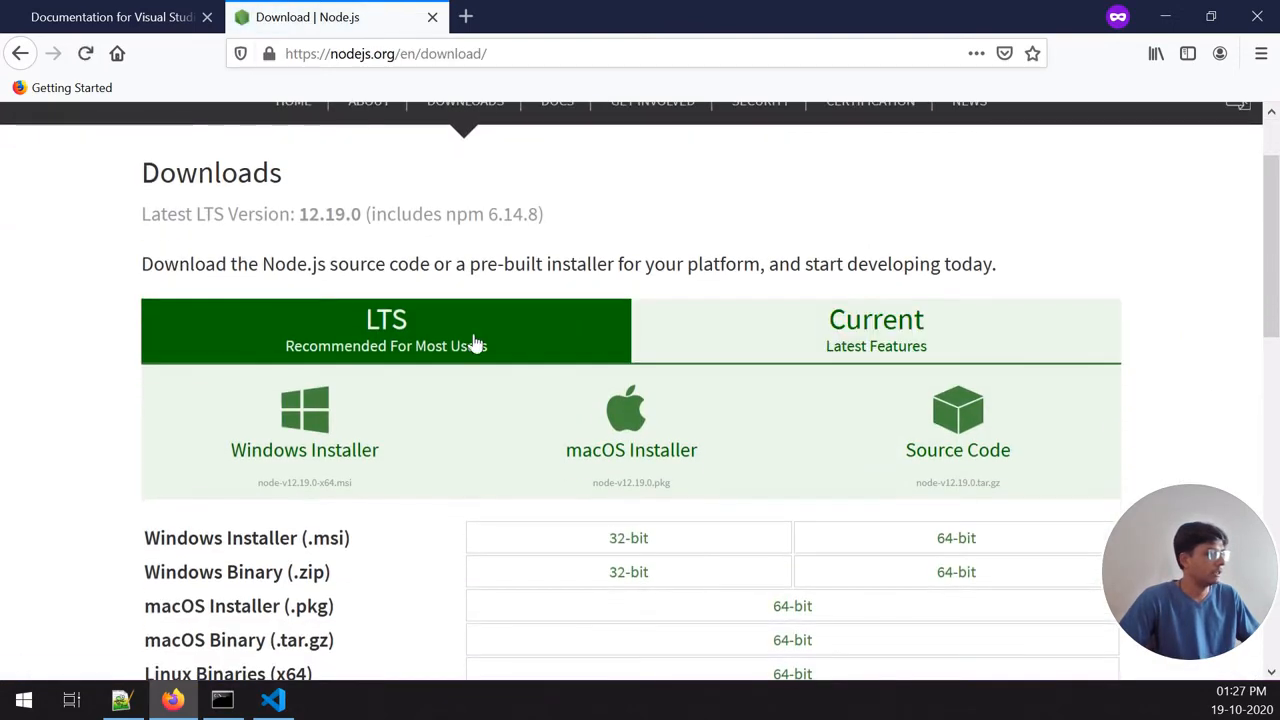
{"action": "mouse_move", "coordinate": [386, 320]}
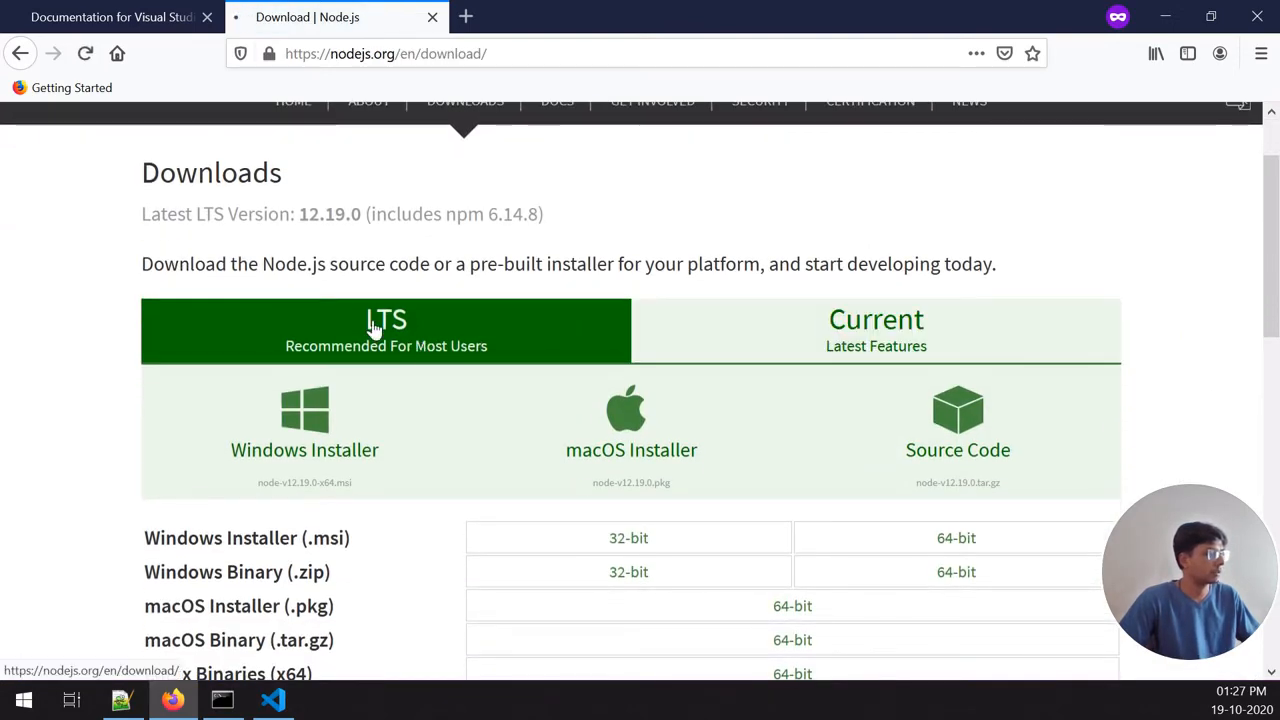
{"action": "scroll", "scroll_direction": "down", "scroll_amount": 3}
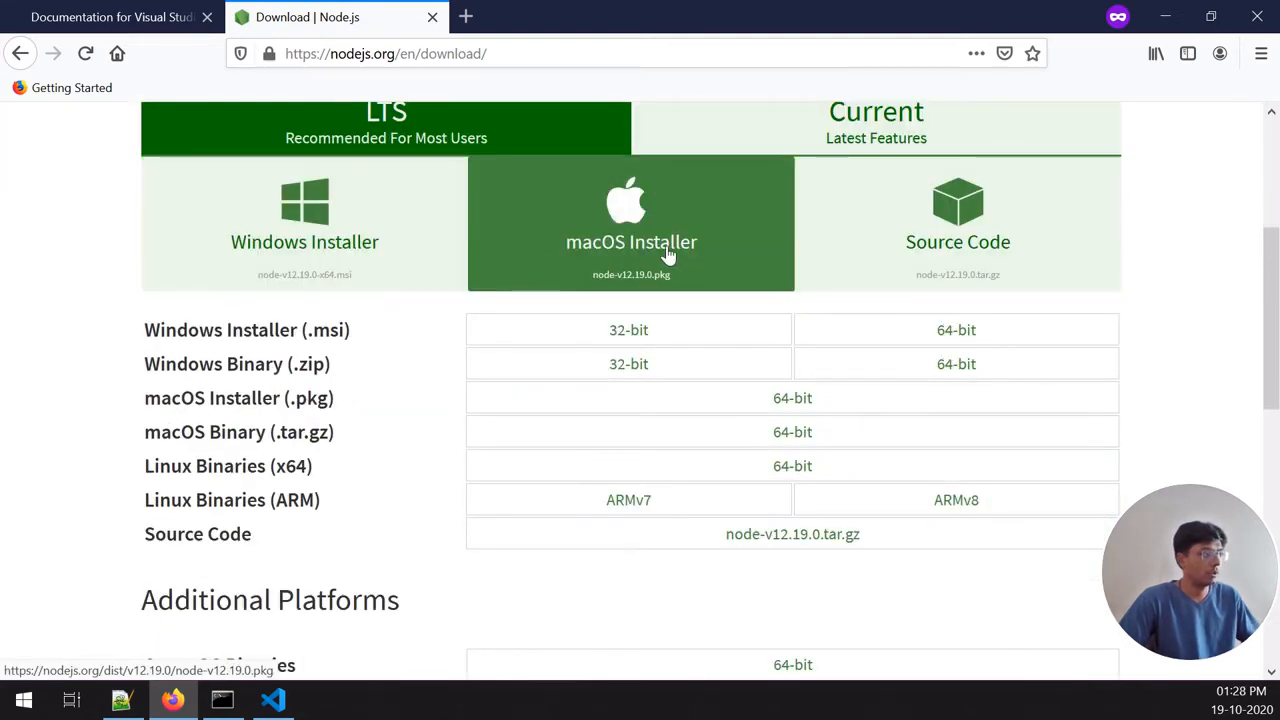
{"action": "scroll", "scroll_direction": "up", "scroll_amount": 3}
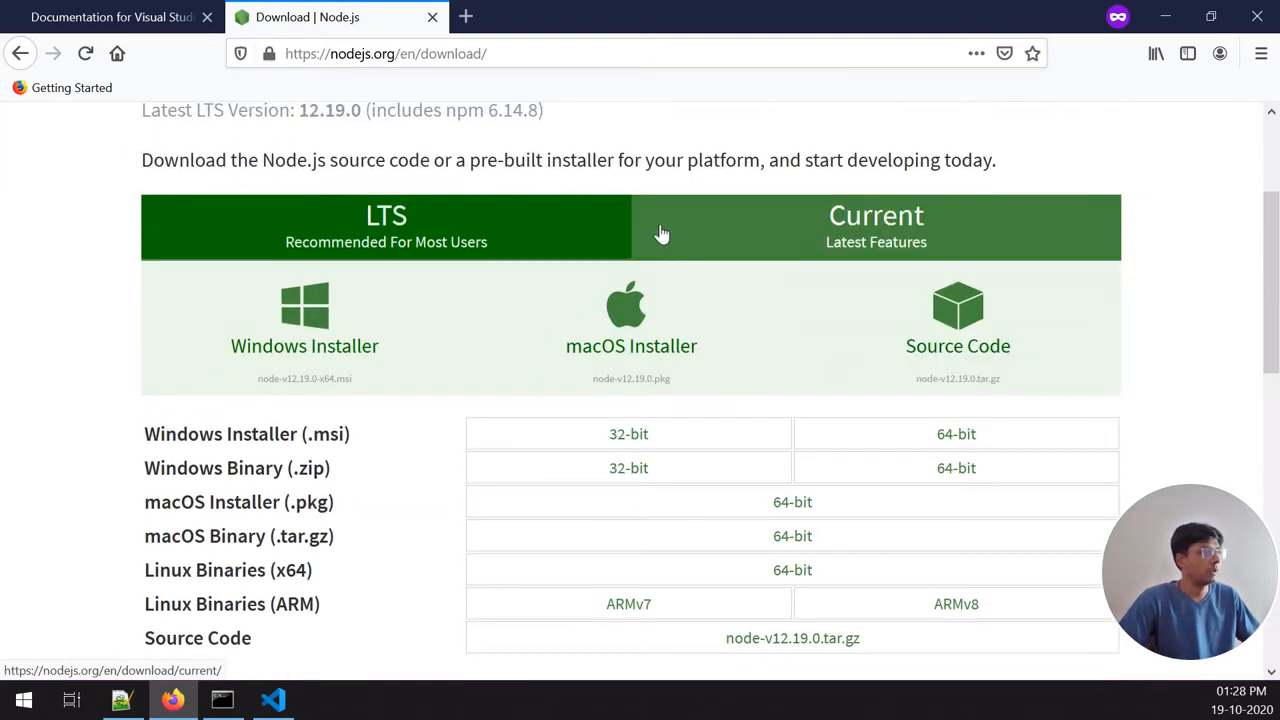
{"action": "scroll", "scroll_direction": "down", "scroll_amount": 3}
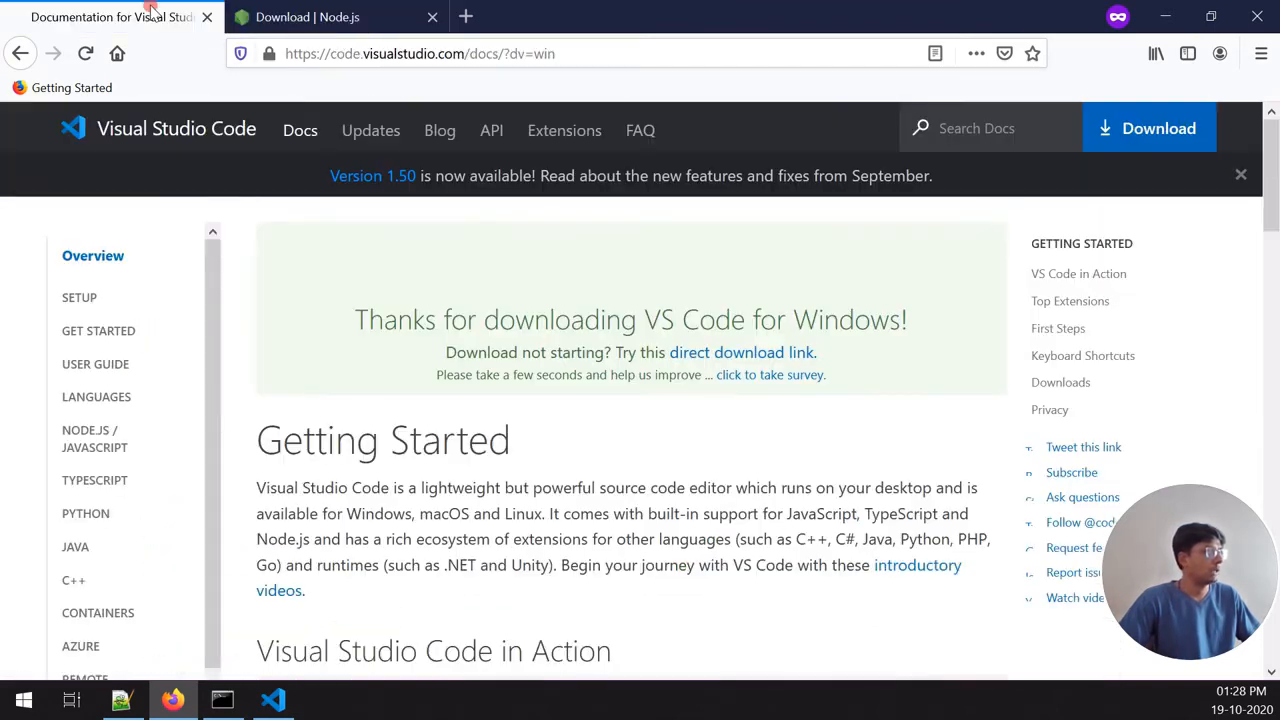
{"action": "left_click", "coordinate": [308, 16]}
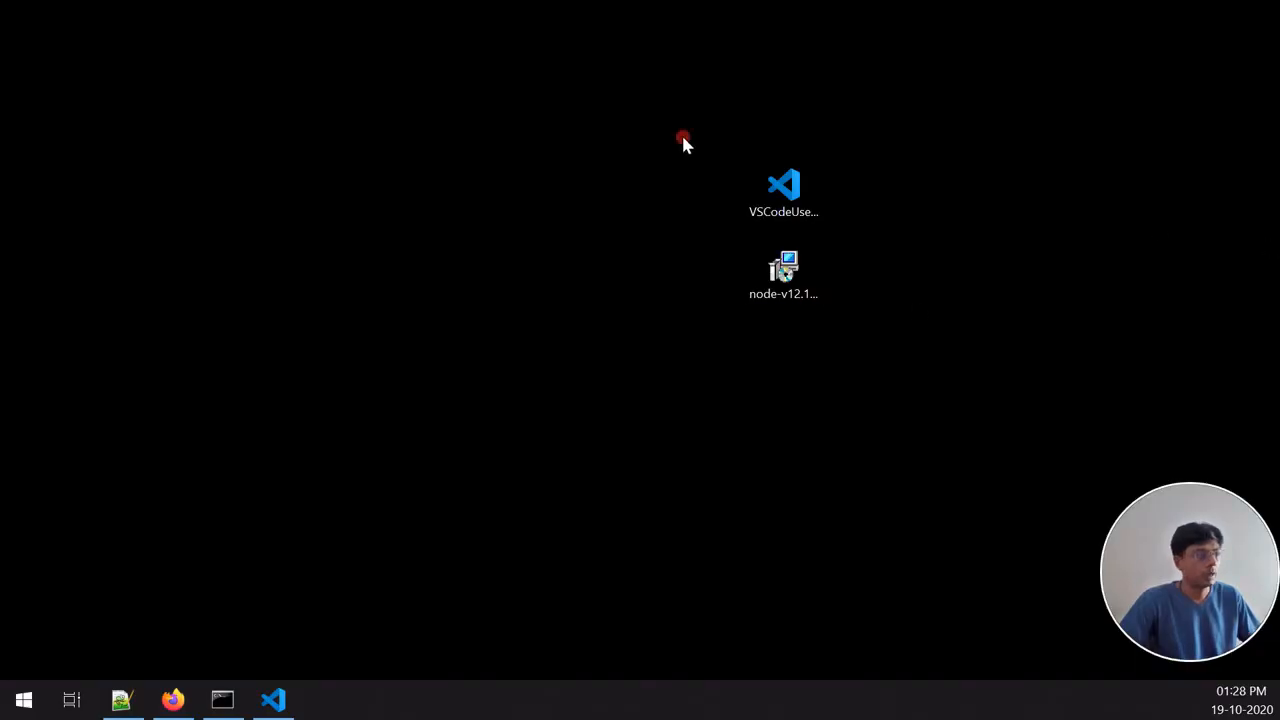
Step: Point out the installer files on the desktop and bring up a Command Prompt window
{"action": "left_click", "coordinate": [784, 196]}
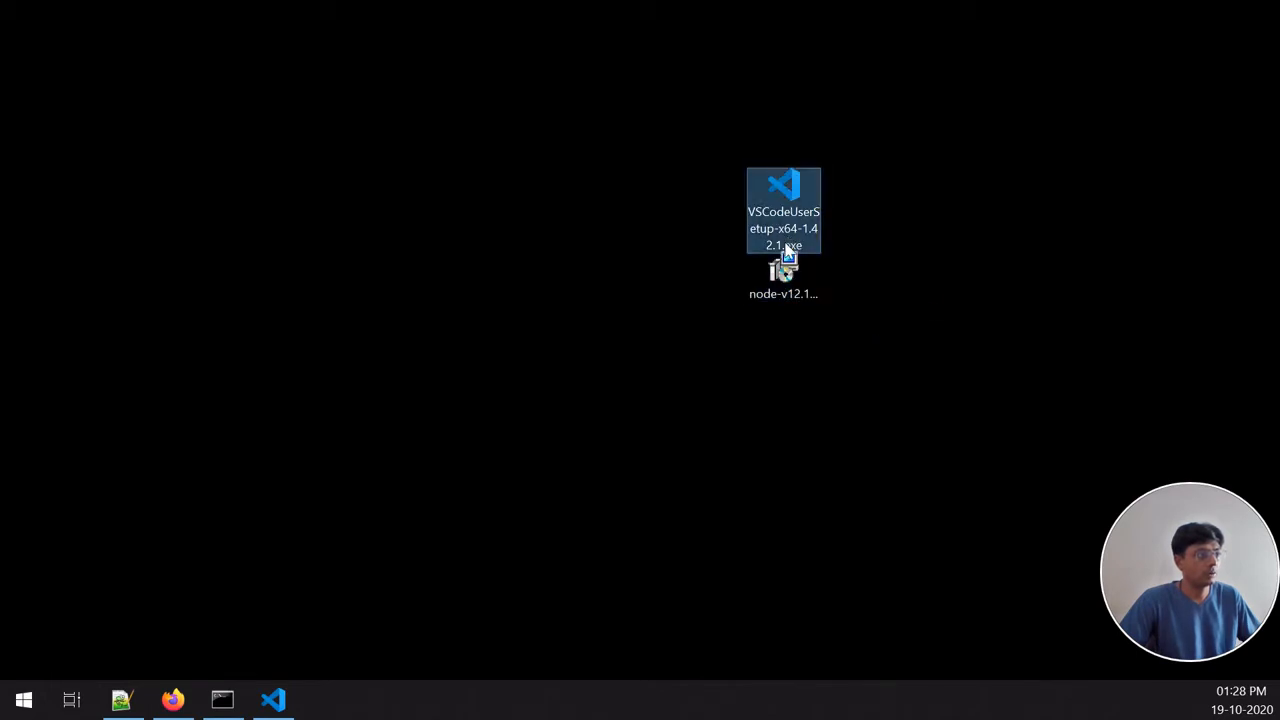
{"action": "left_click", "coordinate": [784, 284]}
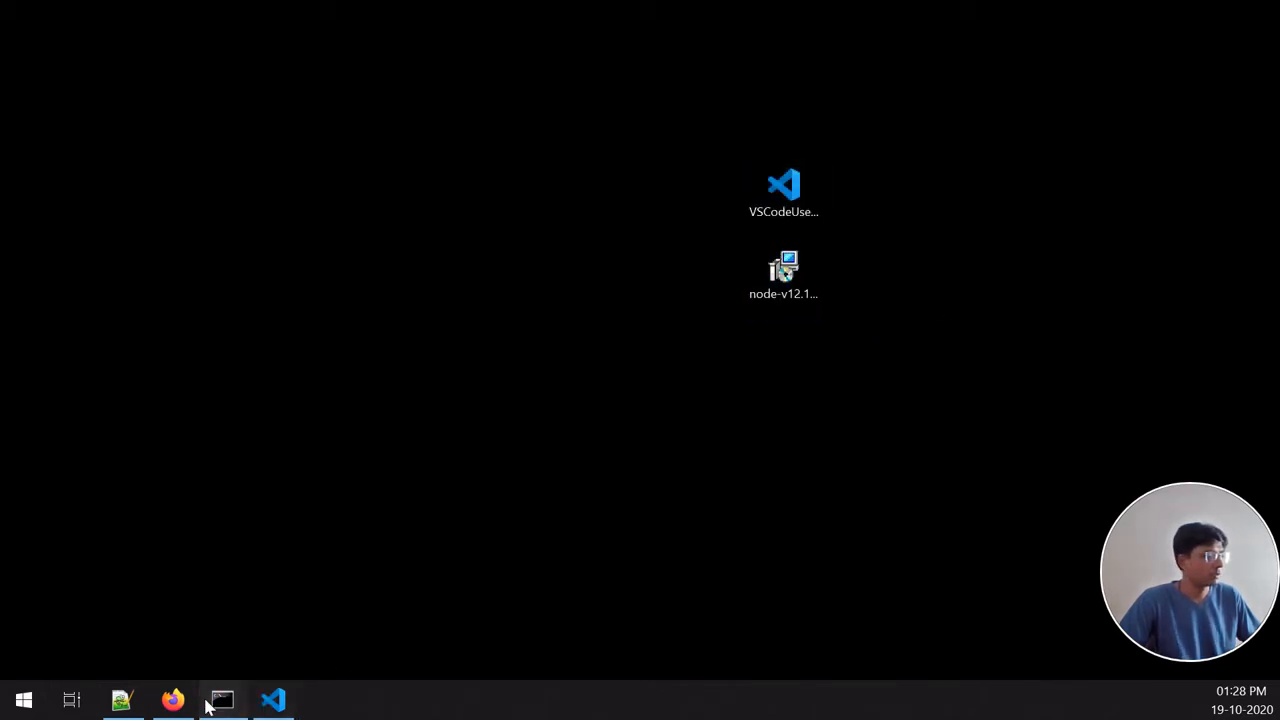
{"action": "left_click", "coordinate": [220, 700]}
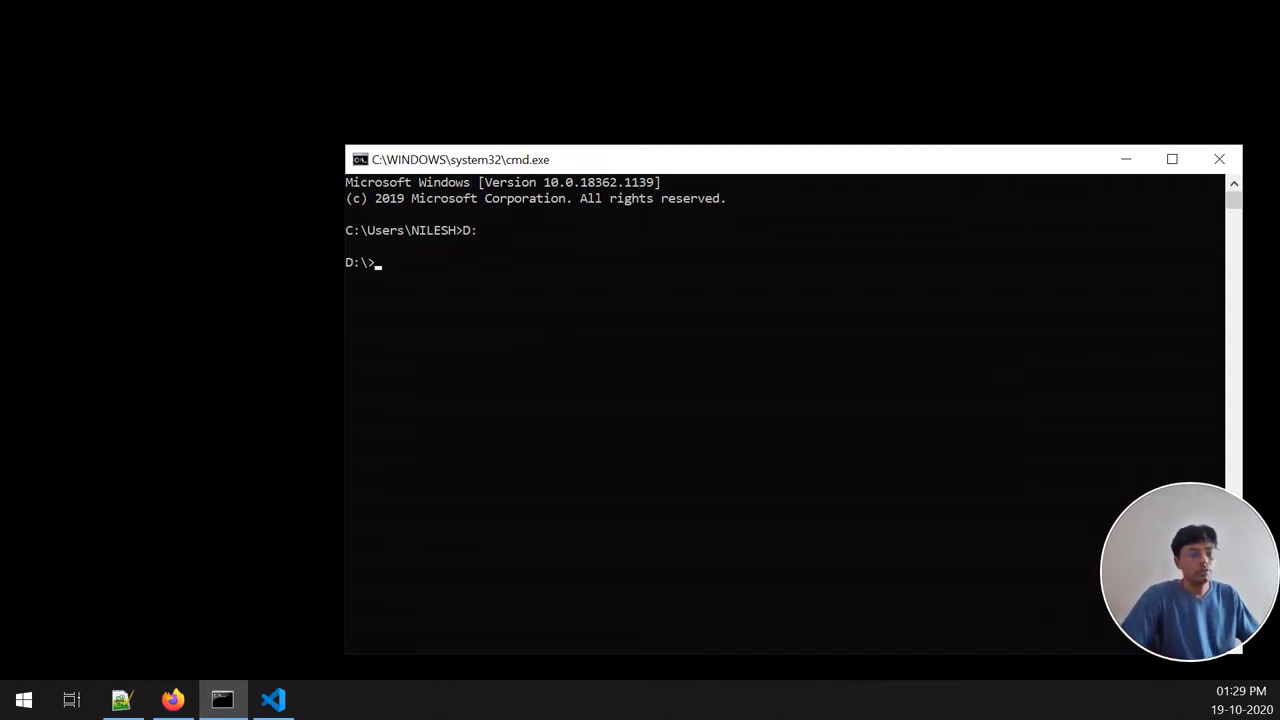
Step: Switch to D: and verify node -v reports v12.19.0 and npm -v reports 6.14.8
{"action": "left_click", "coordinate": [636, 324]}
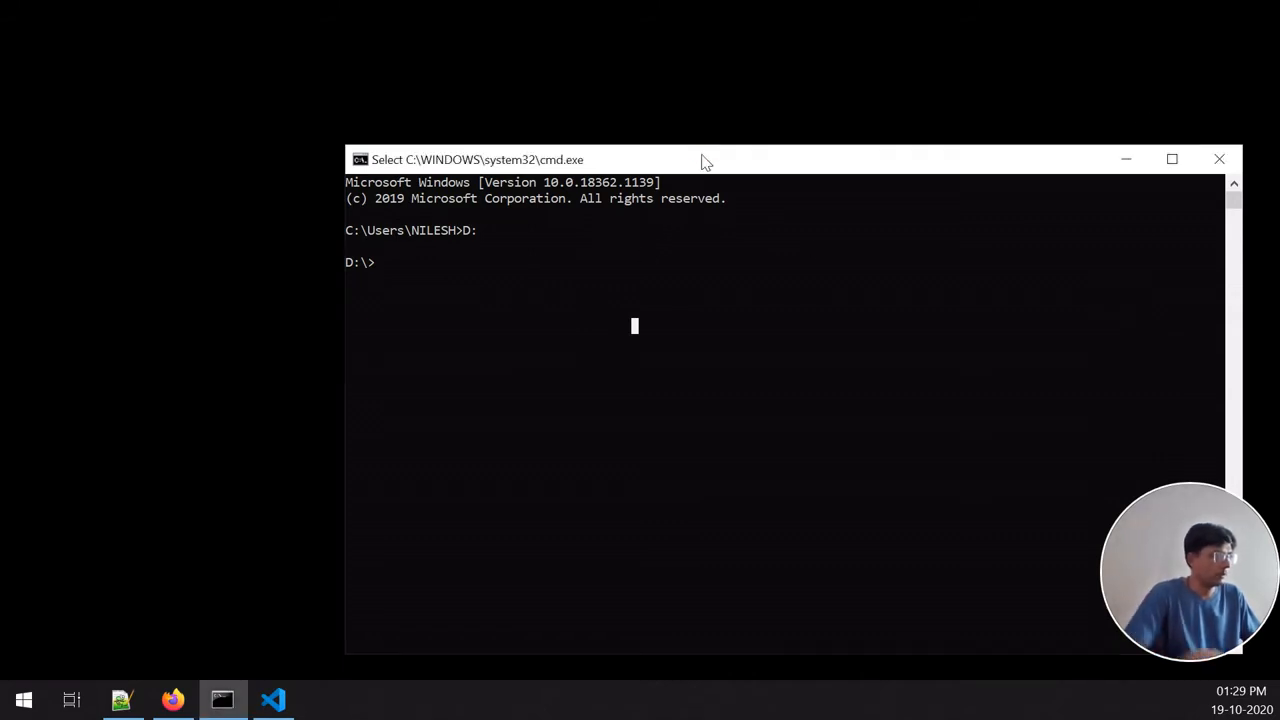
{"action": "type", "text": "node -v"}
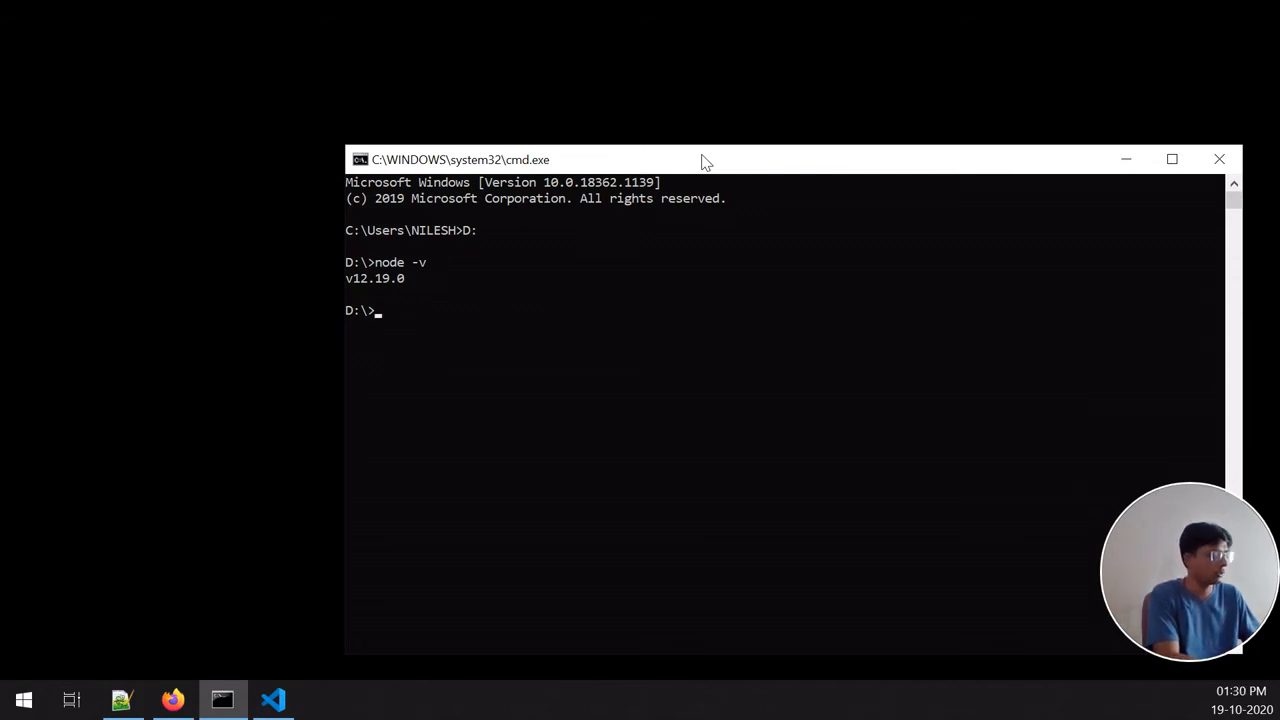
{"action": "type", "text": "npm -v"}
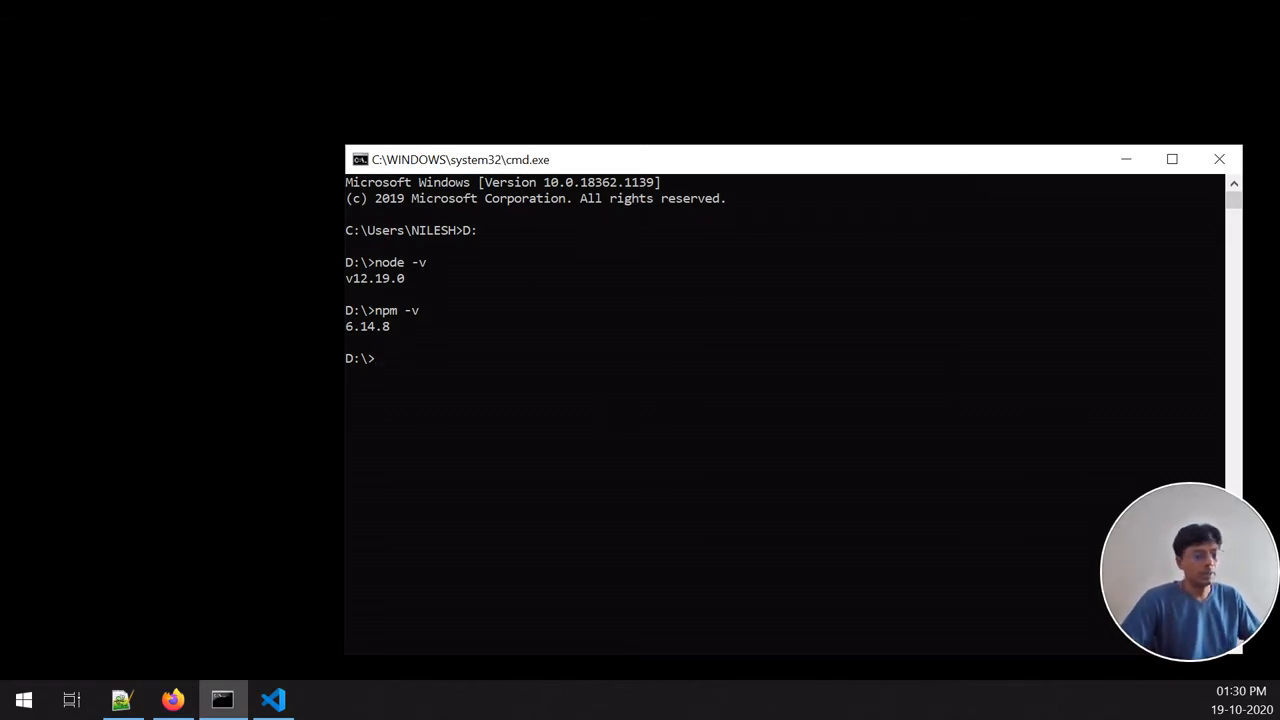
{"action": "mouse_move", "coordinate": [864, 412]}
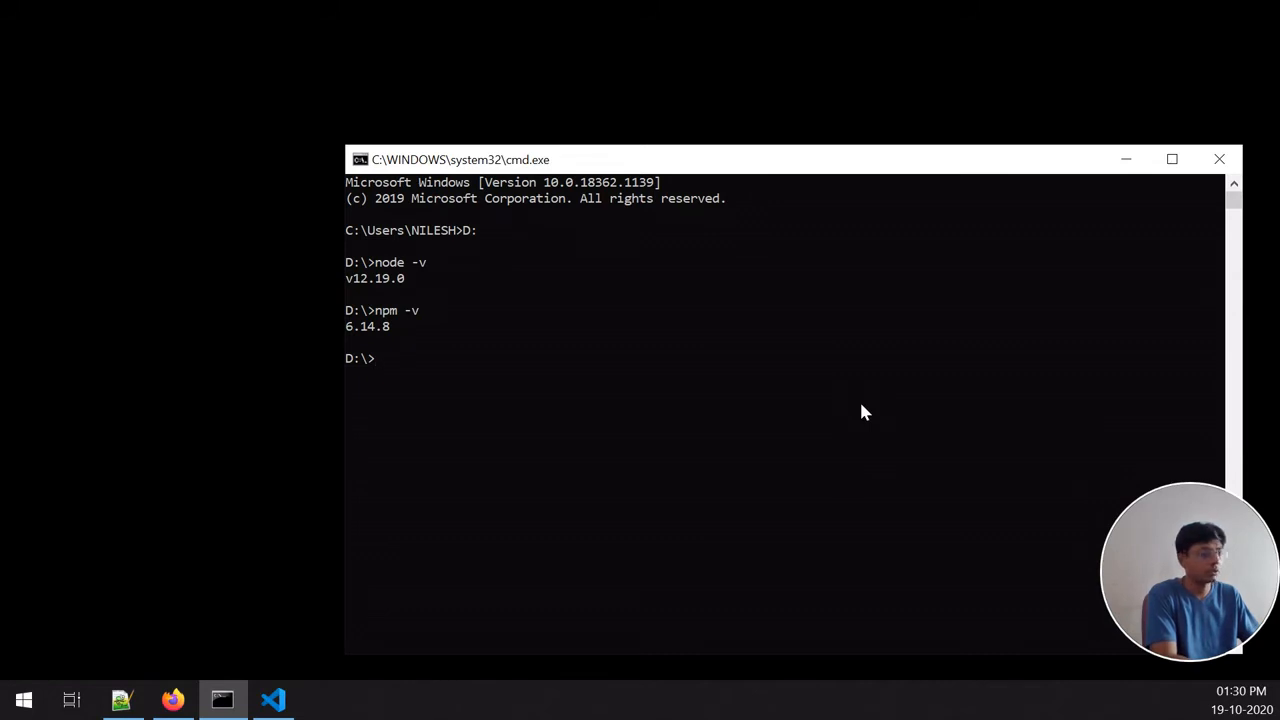
Step: Run npm install -g create-react-app to install the generator globally (3.4.1)
{"action": "type", "text": "np"}
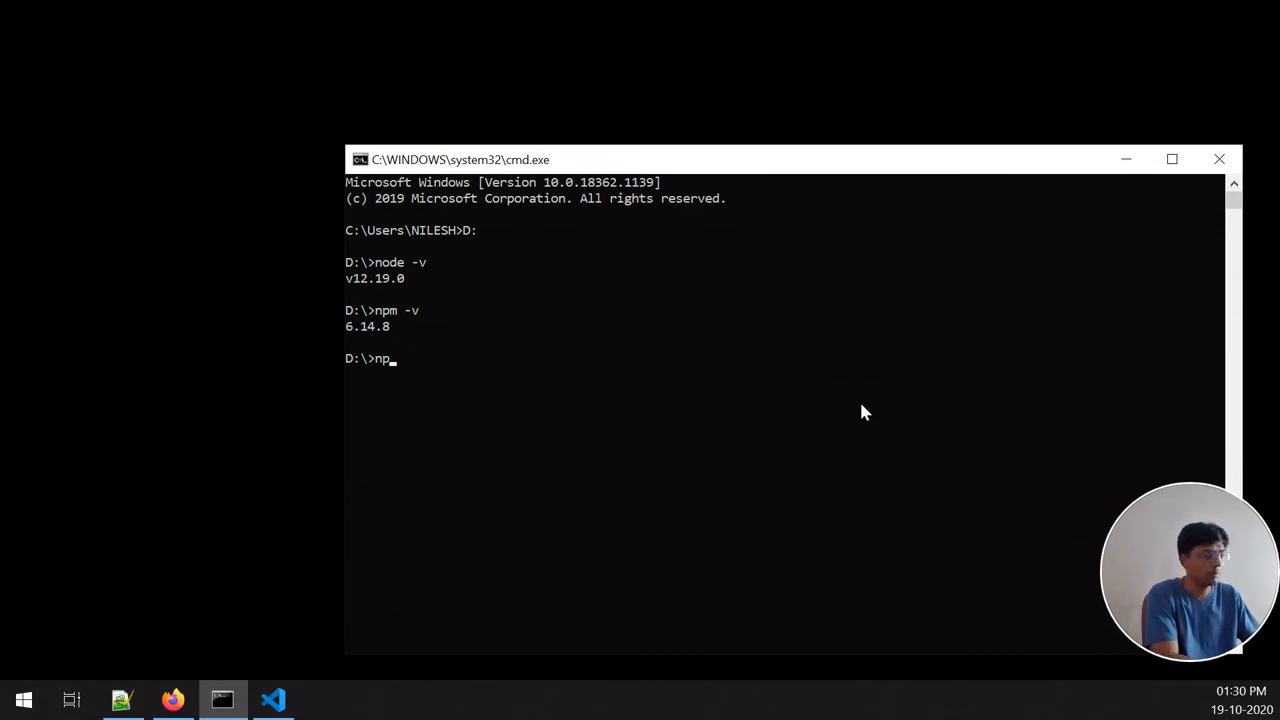
{"action": "type", "text": "m install"}
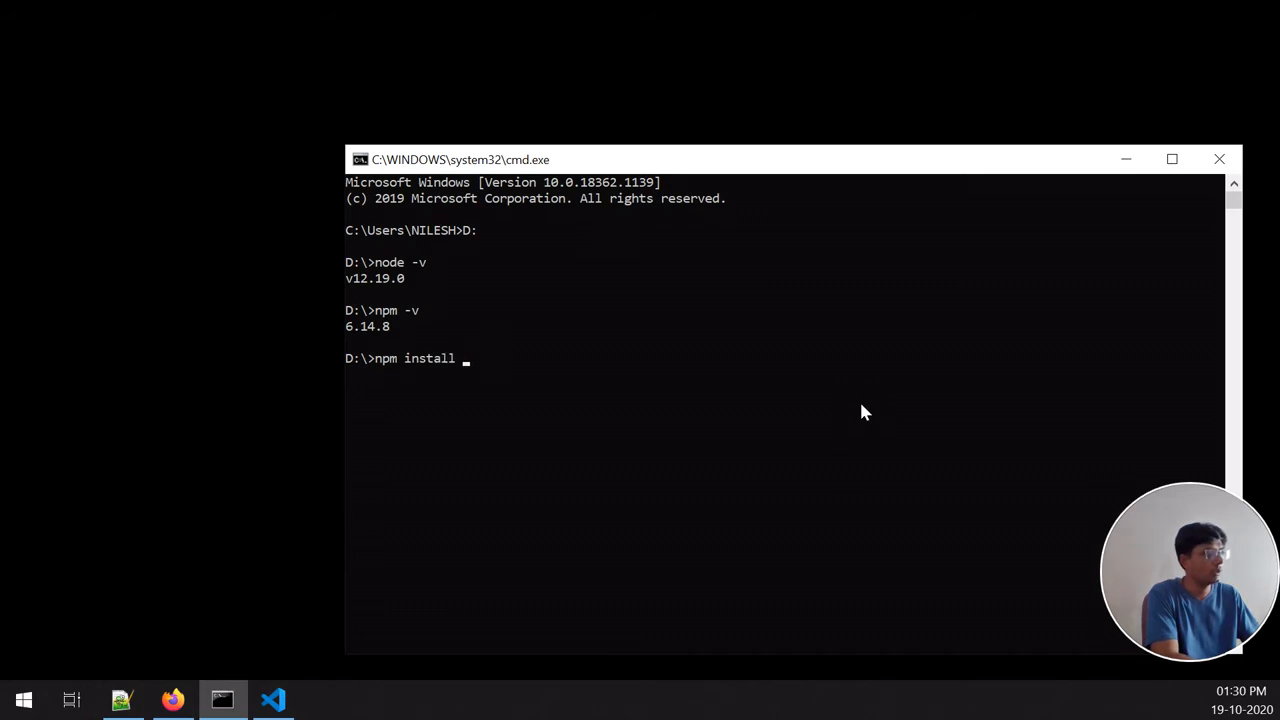
{"action": "type", "text": "-g"}
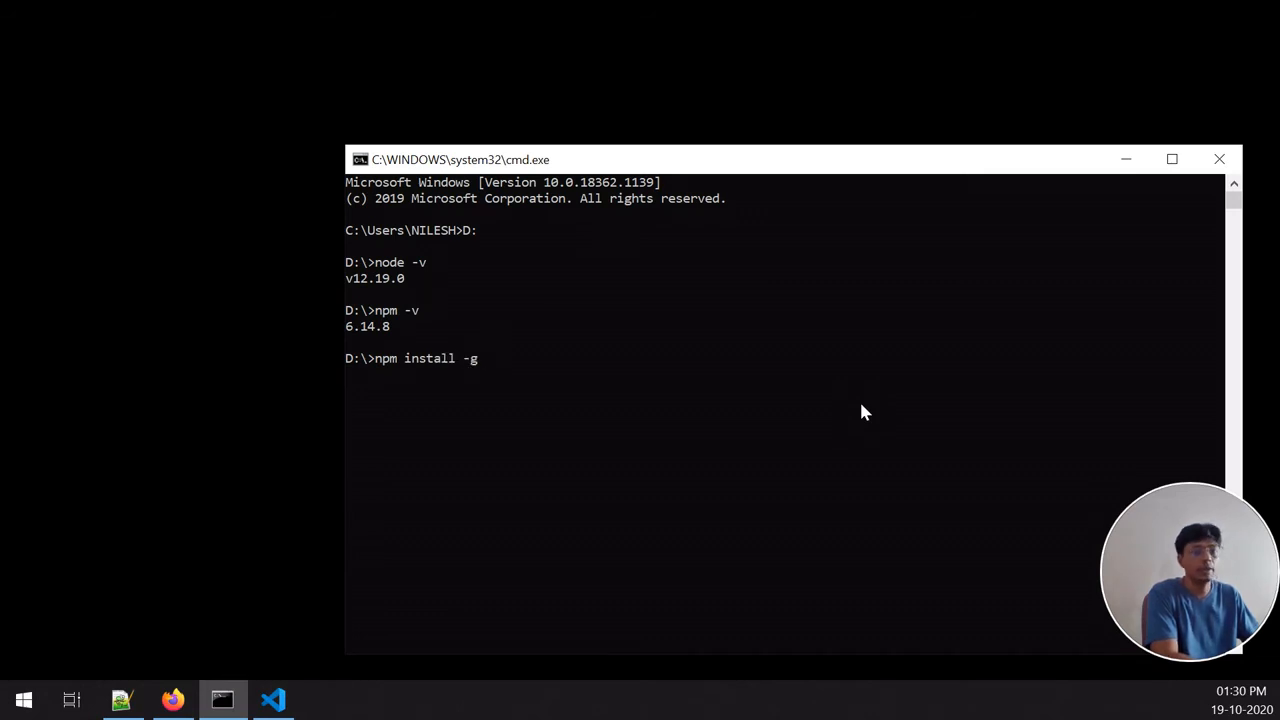
{"action": "type", "text": "create-"}
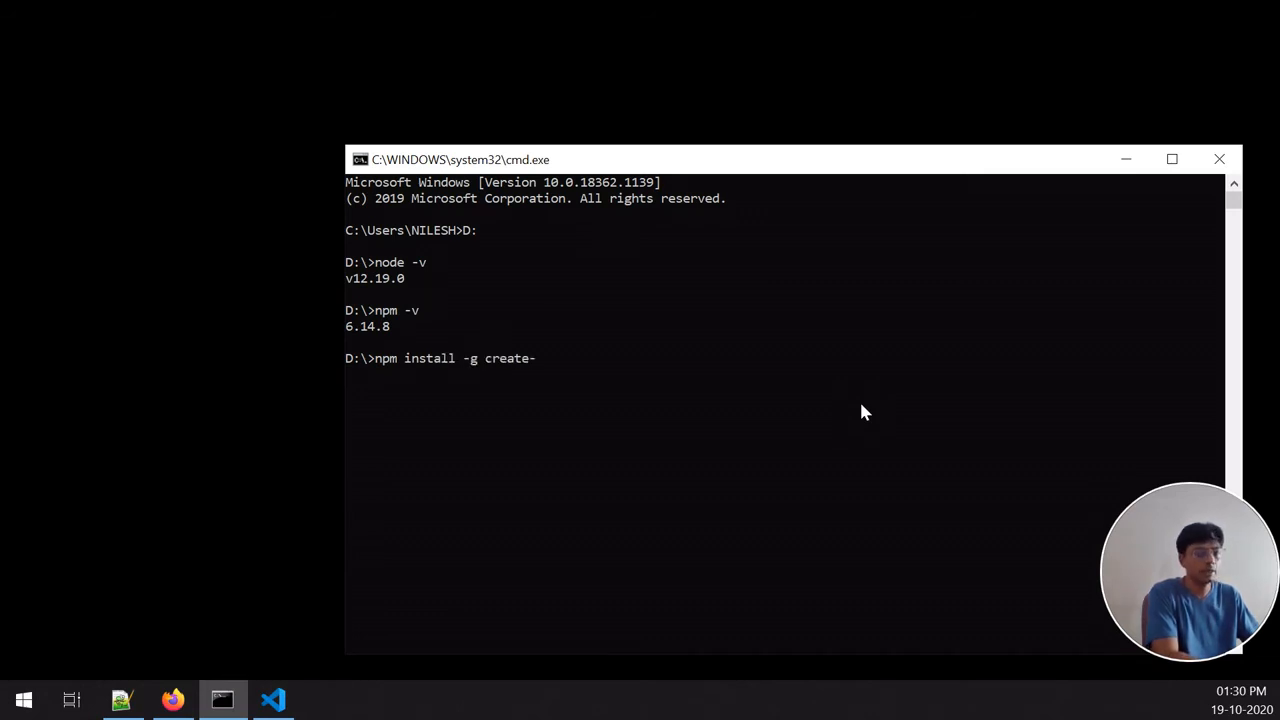
{"action": "type", "text": "react-a"}
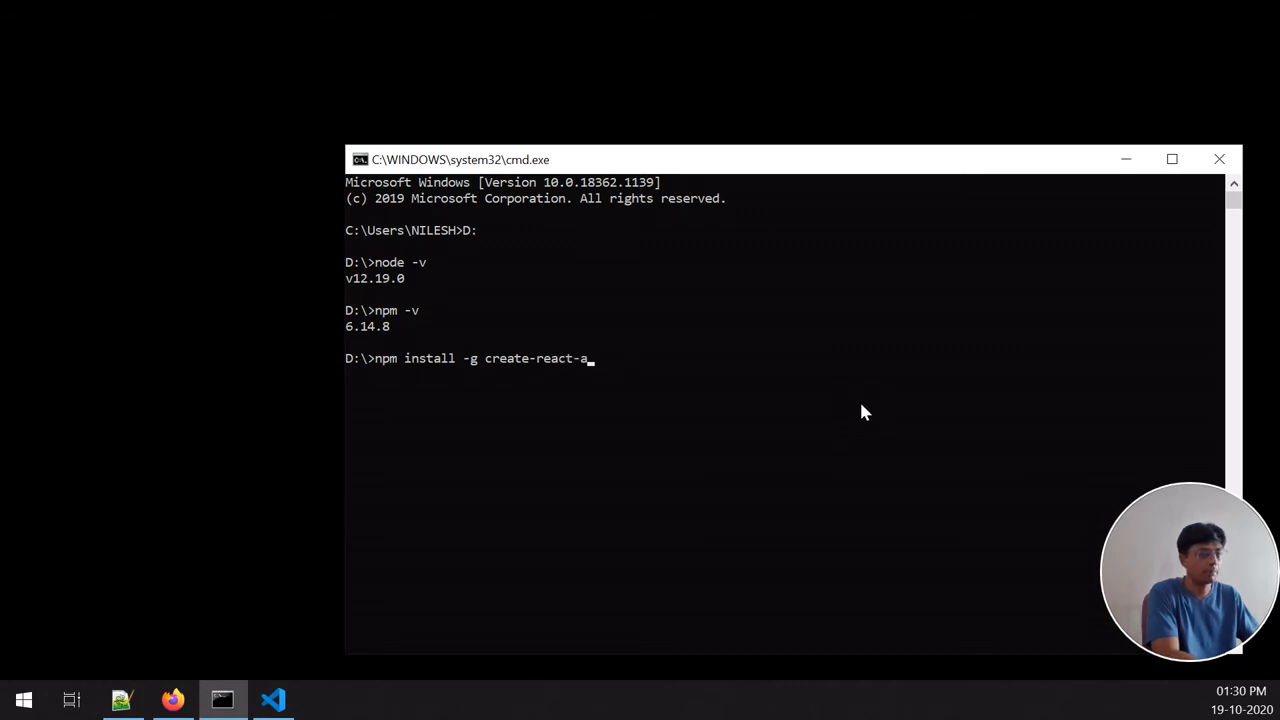
{"action": "type", "text": "pp"}
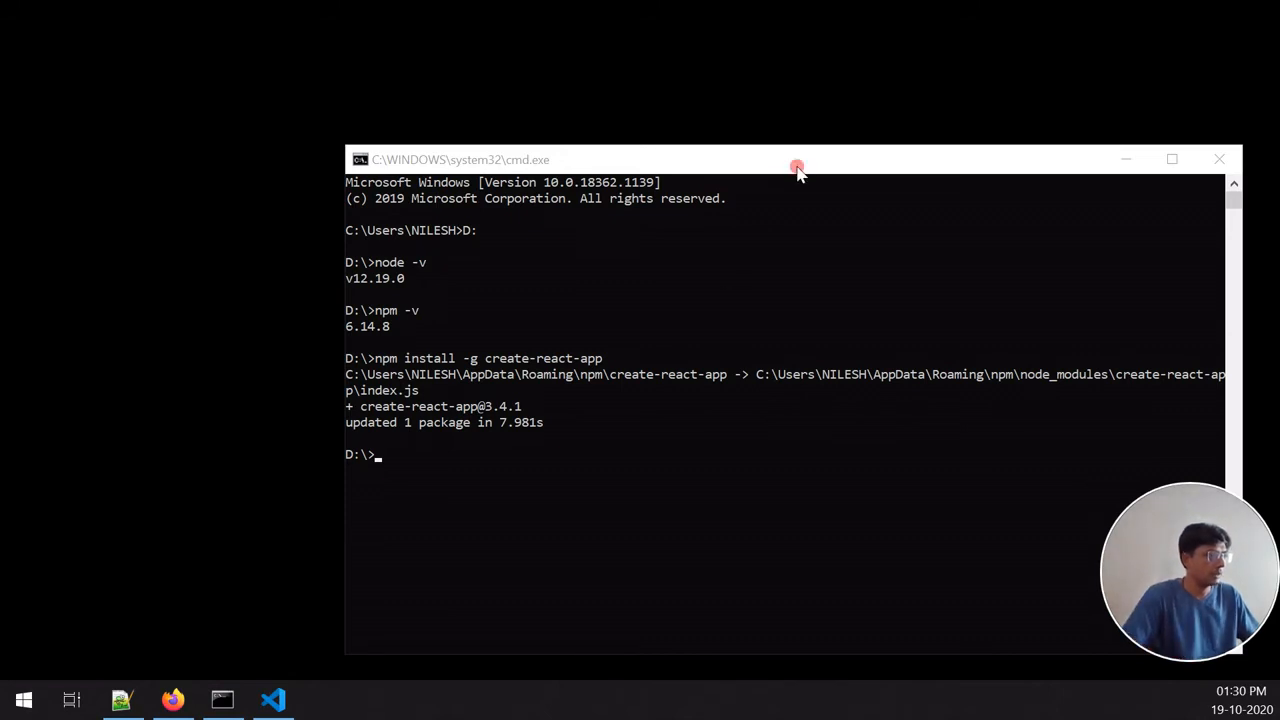
Step: Run create-react-app projreact on D:, then bring Visual Studio Code to the front
{"action": "type", "text": "create-"}
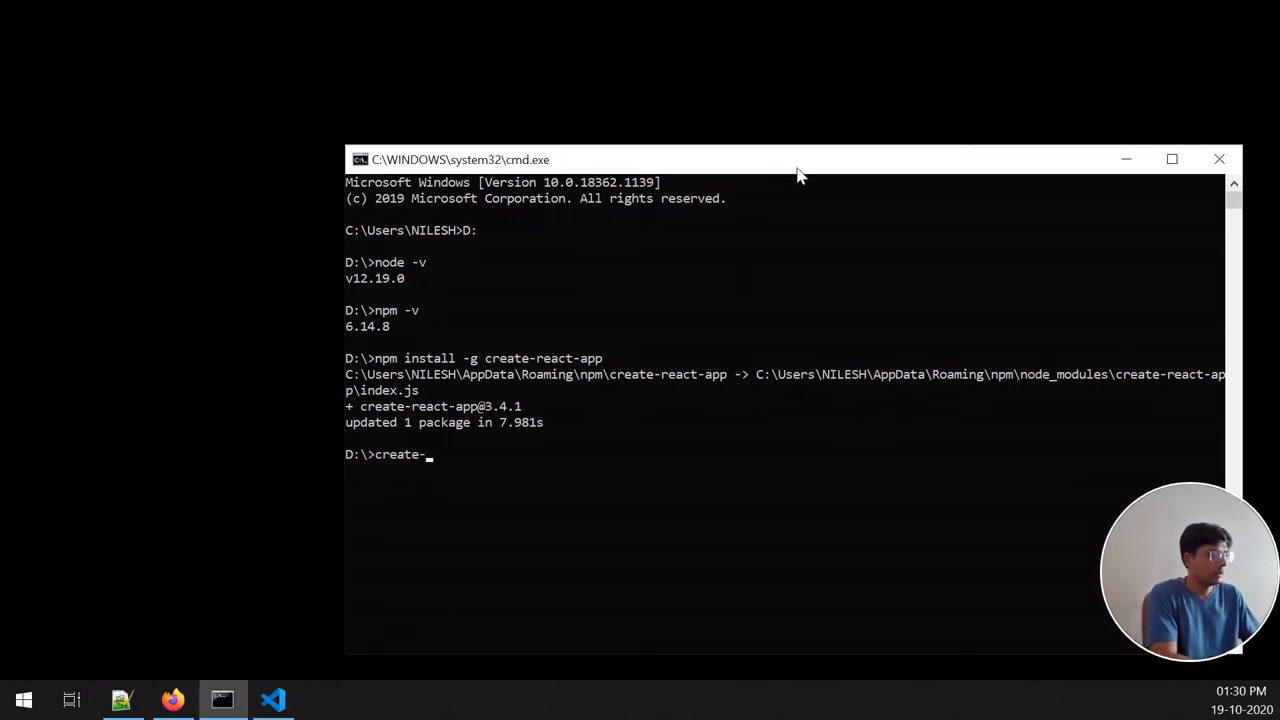
{"action": "type", "text": "rea"}
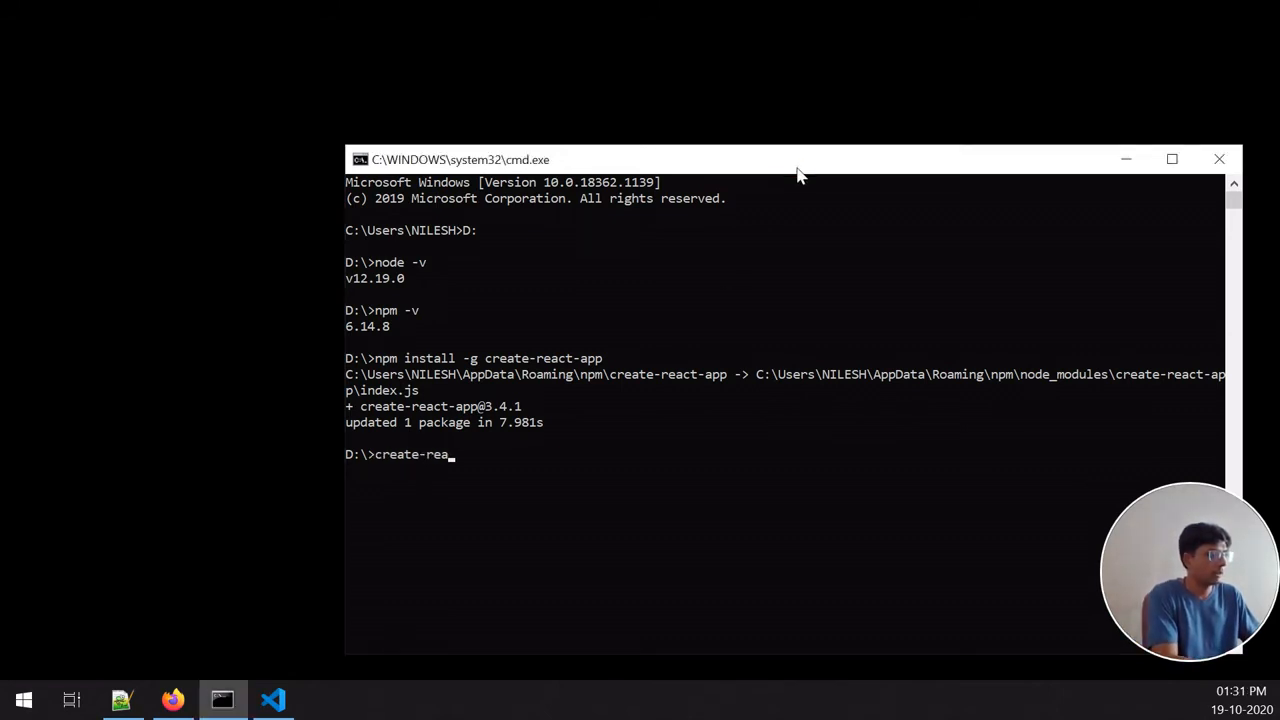
{"action": "type", "text": "ct-app"}
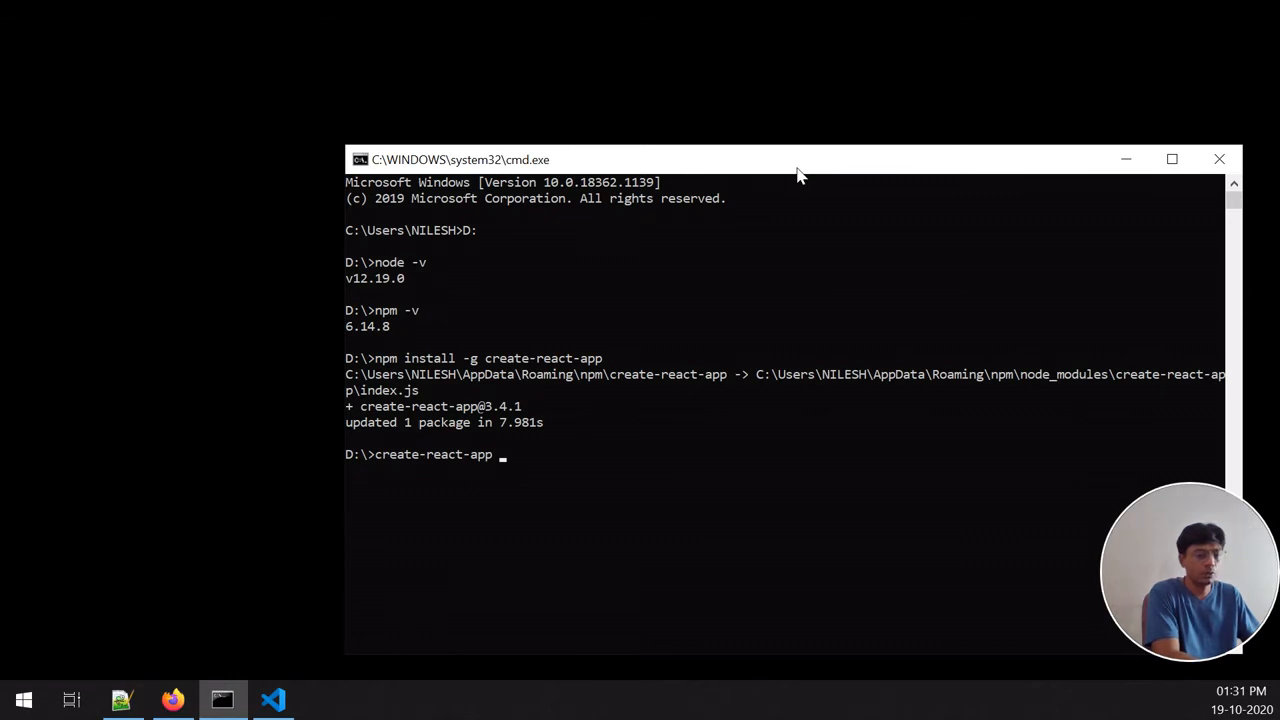
{"action": "type", "text": "proj"}
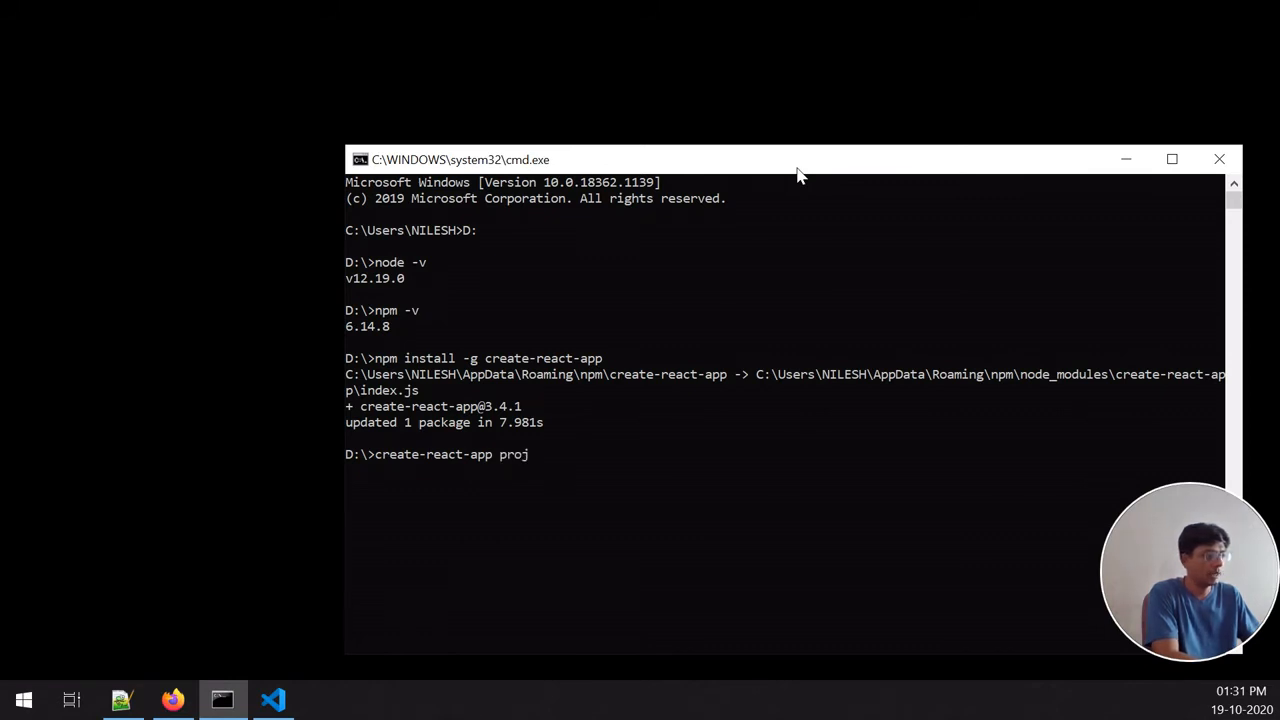
{"action": "type", "text": "react"}
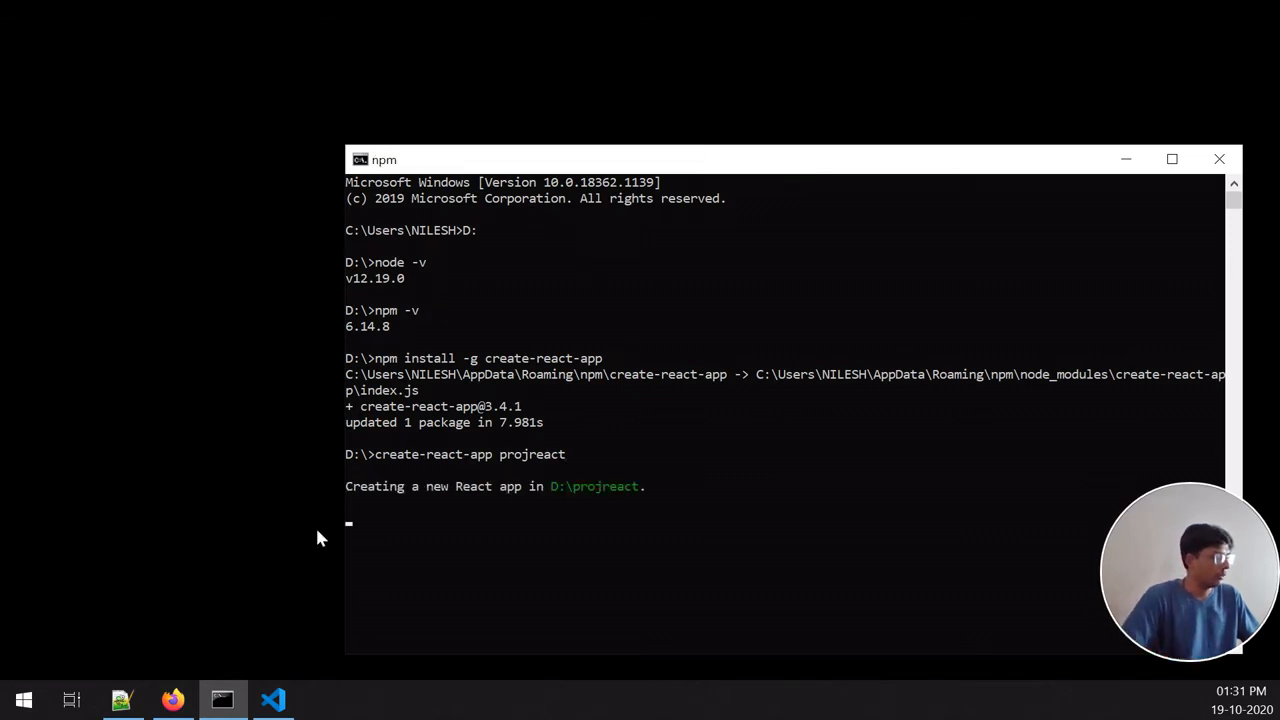
{"action": "left_click", "coordinate": [272, 700]}
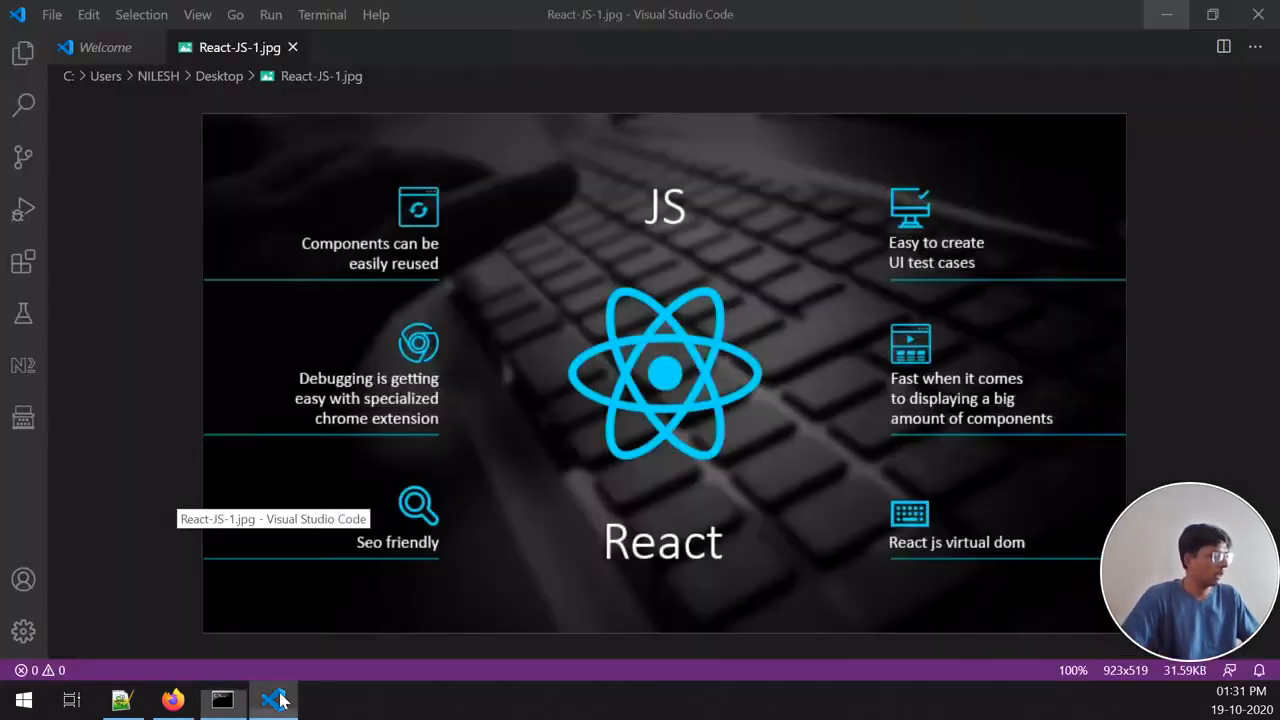
{"action": "mouse_move", "coordinate": [292, 48]}
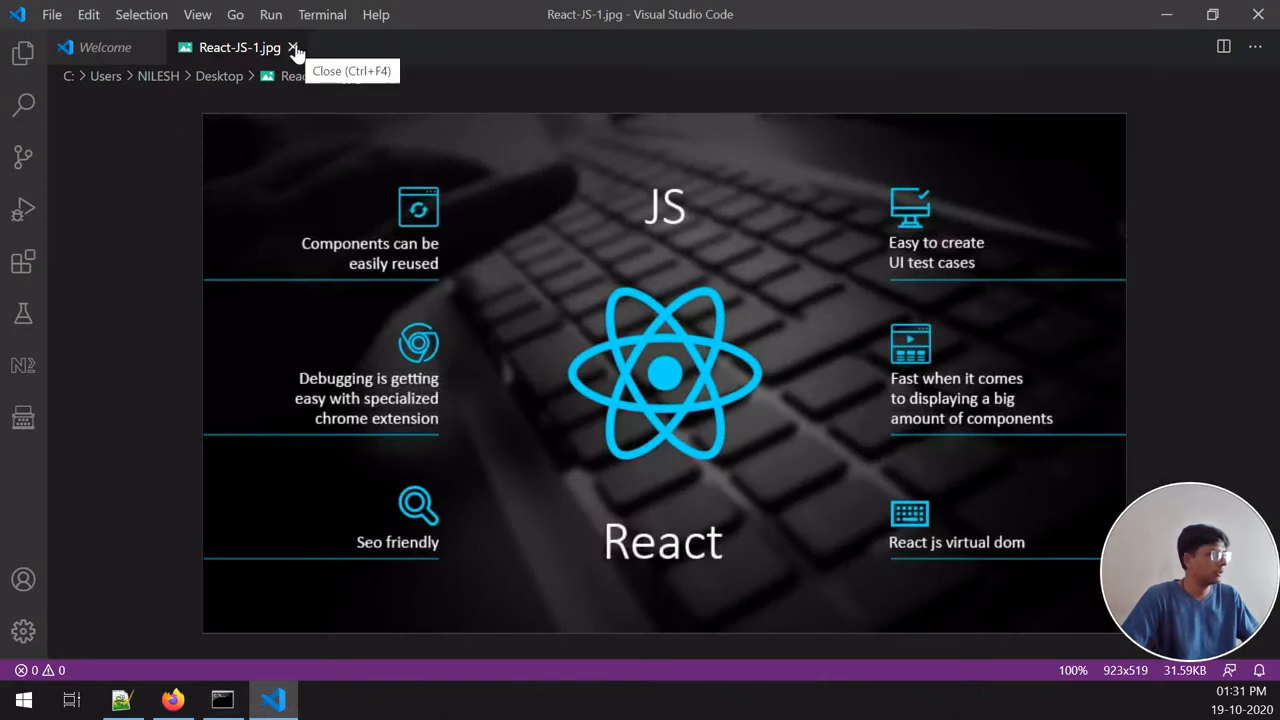
Step: Close the image and Welcome tabs and open D:\projreact as the workspace via File > Open Folder
{"action": "left_click", "coordinate": [294, 48]}
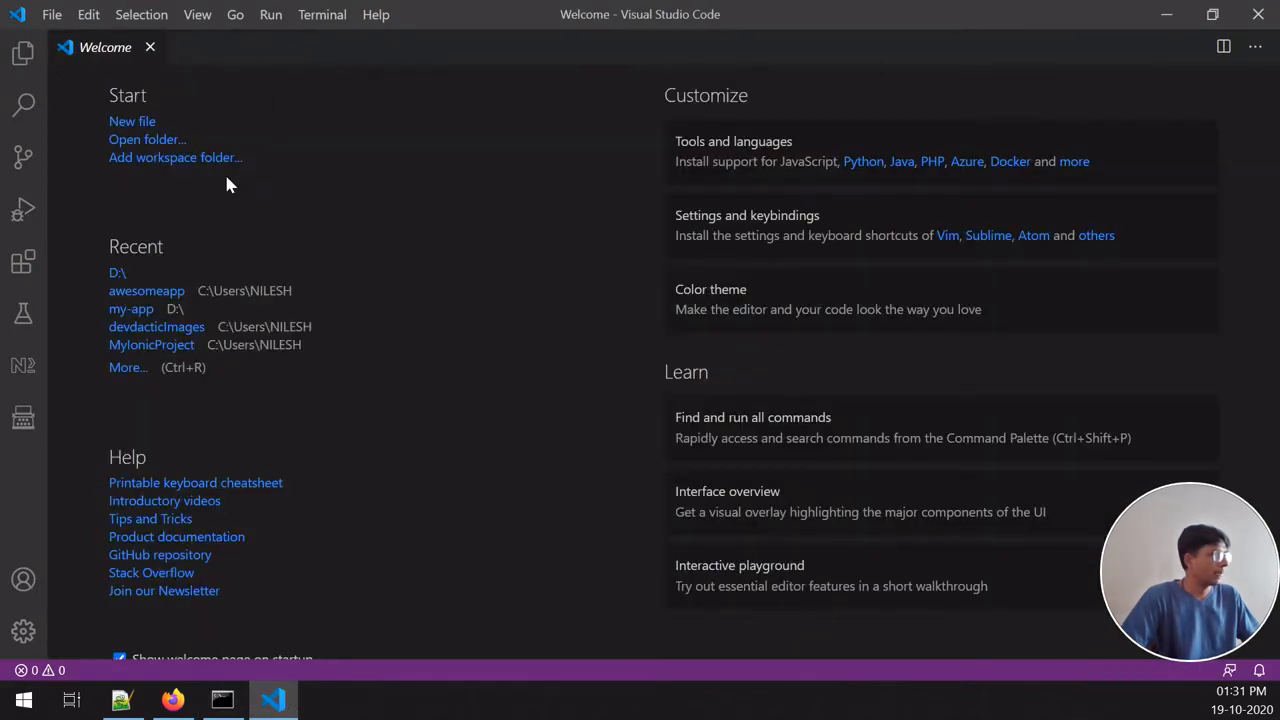
{"action": "left_click", "coordinate": [150, 48]}
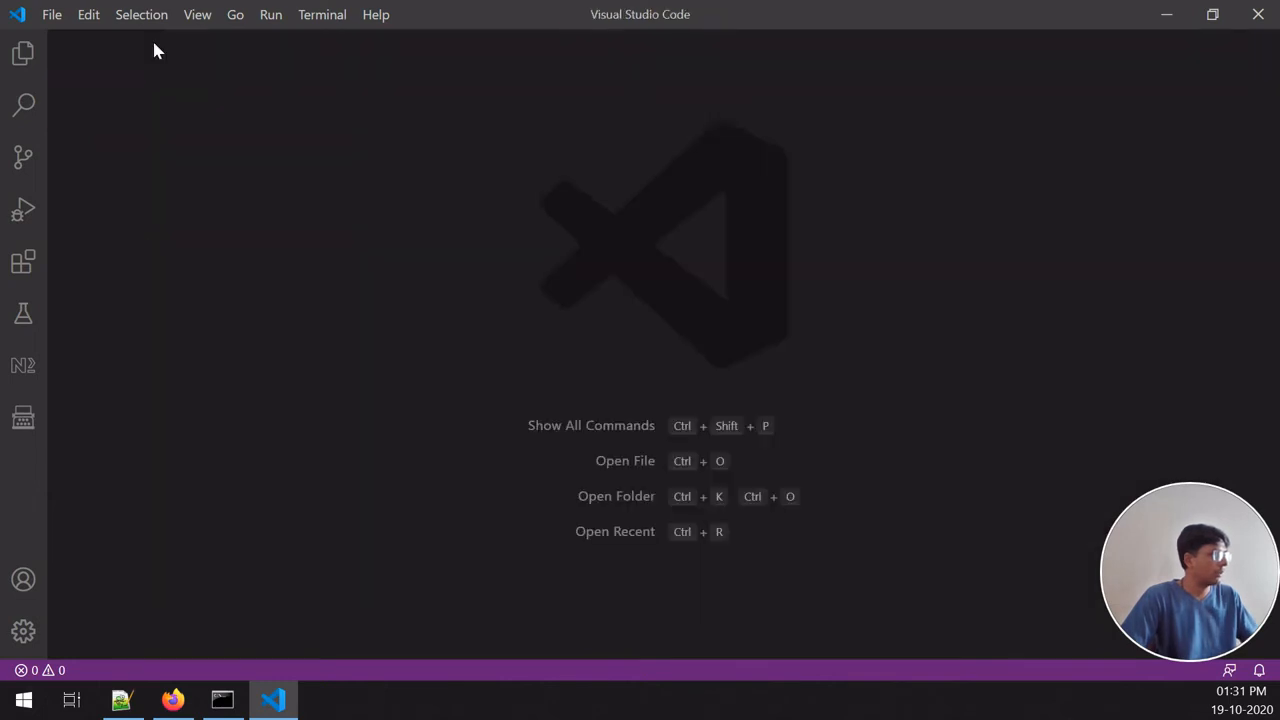
{"action": "left_click", "coordinate": [52, 14]}
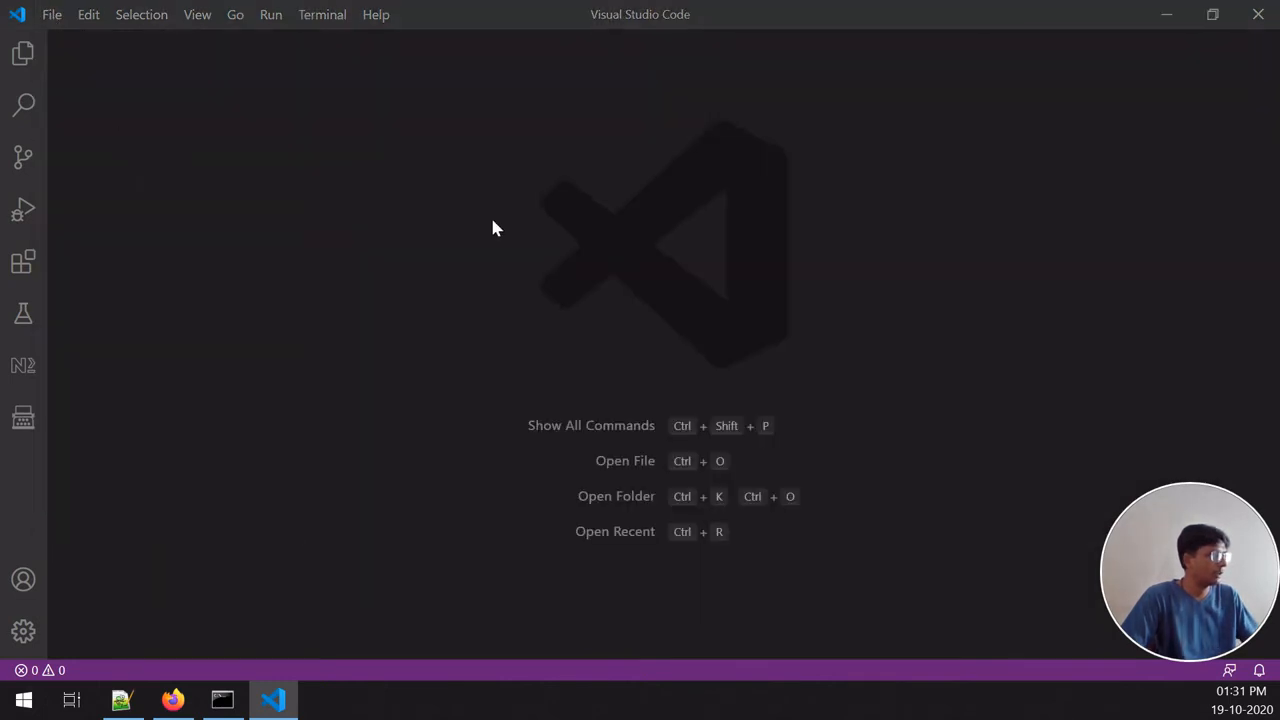
{"action": "left_click", "coordinate": [616, 496]}
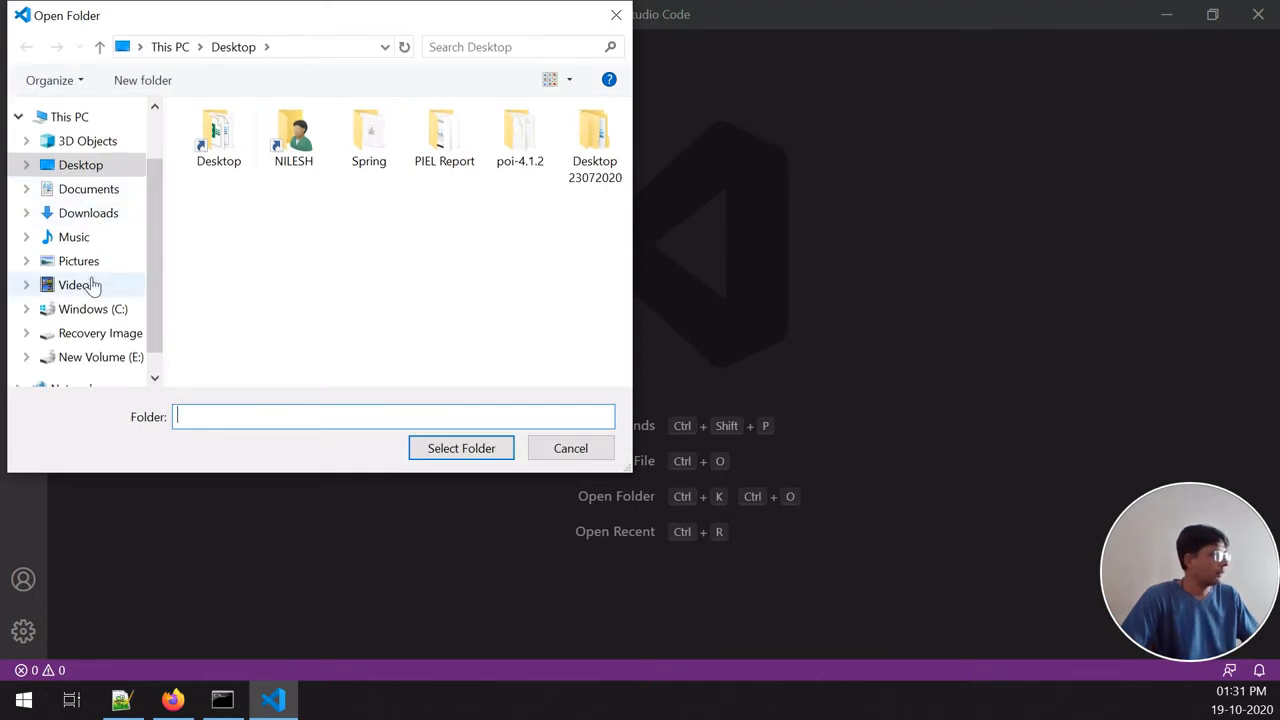
{"action": "left_click", "coordinate": [100, 332]}
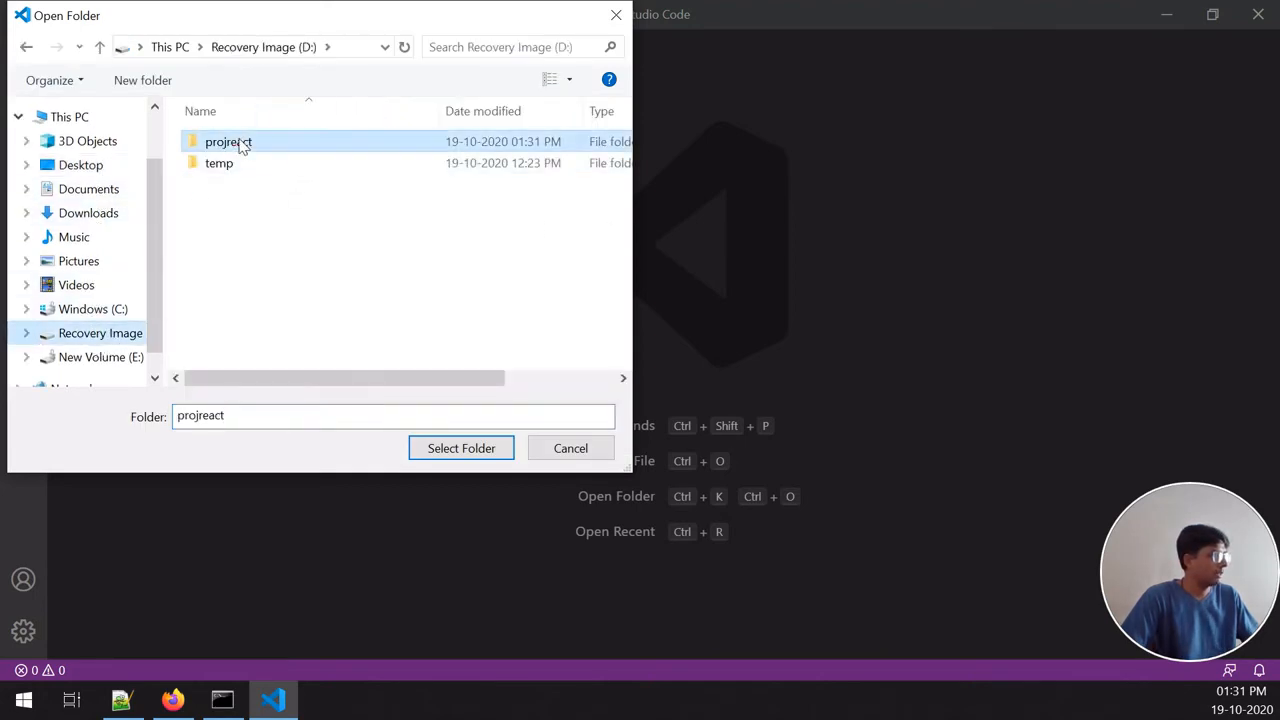
{"action": "double_click", "coordinate": [228, 140]}
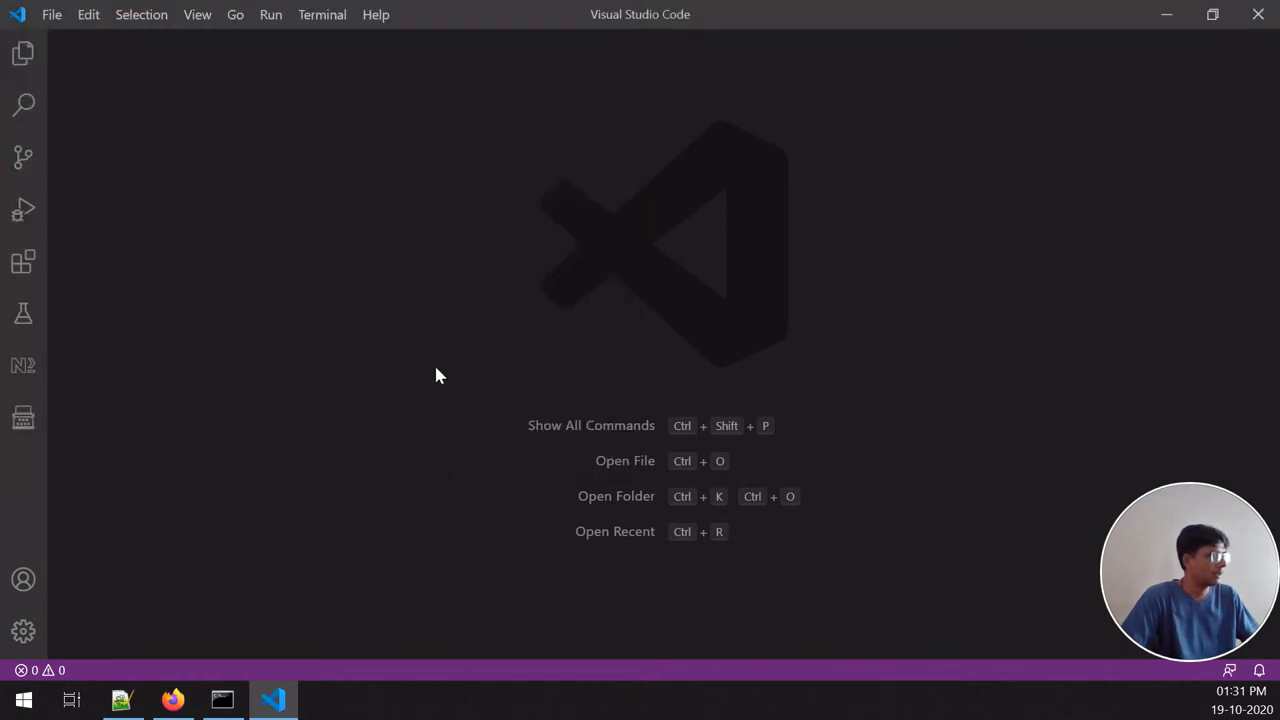
{"action": "mouse_move", "coordinate": [270, 260]}
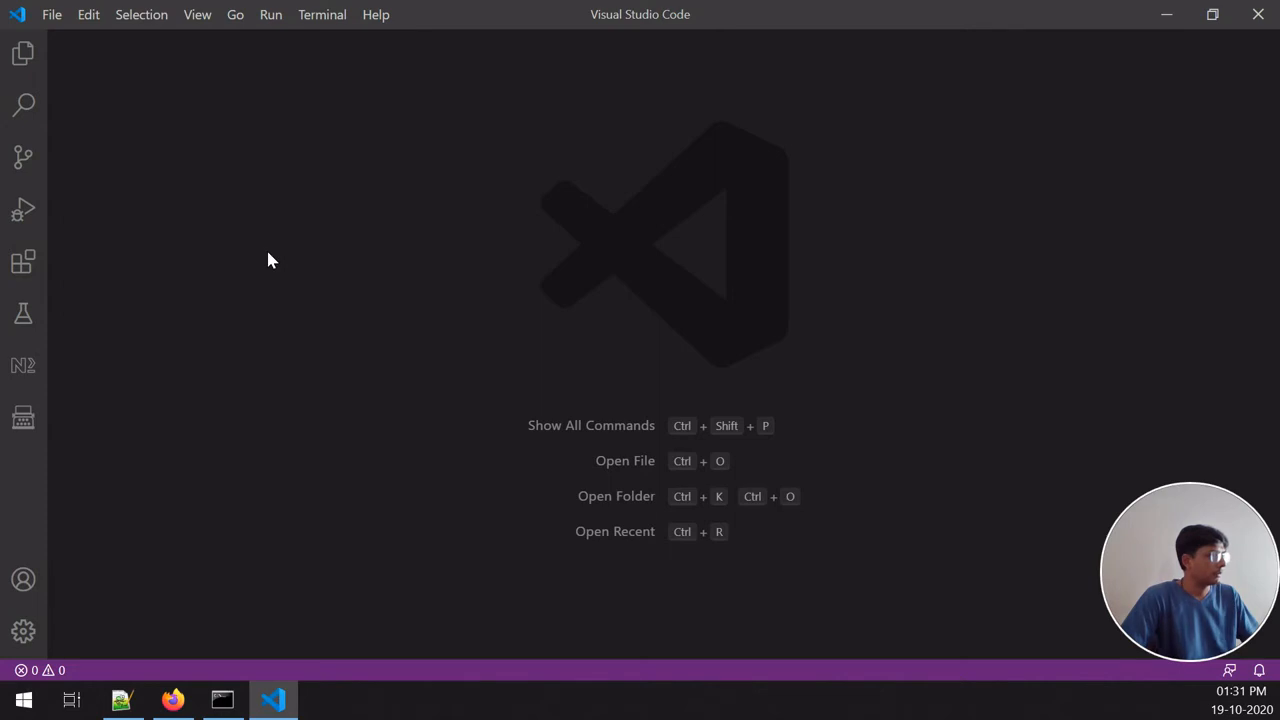
{"action": "left_click", "coordinate": [24, 52]}
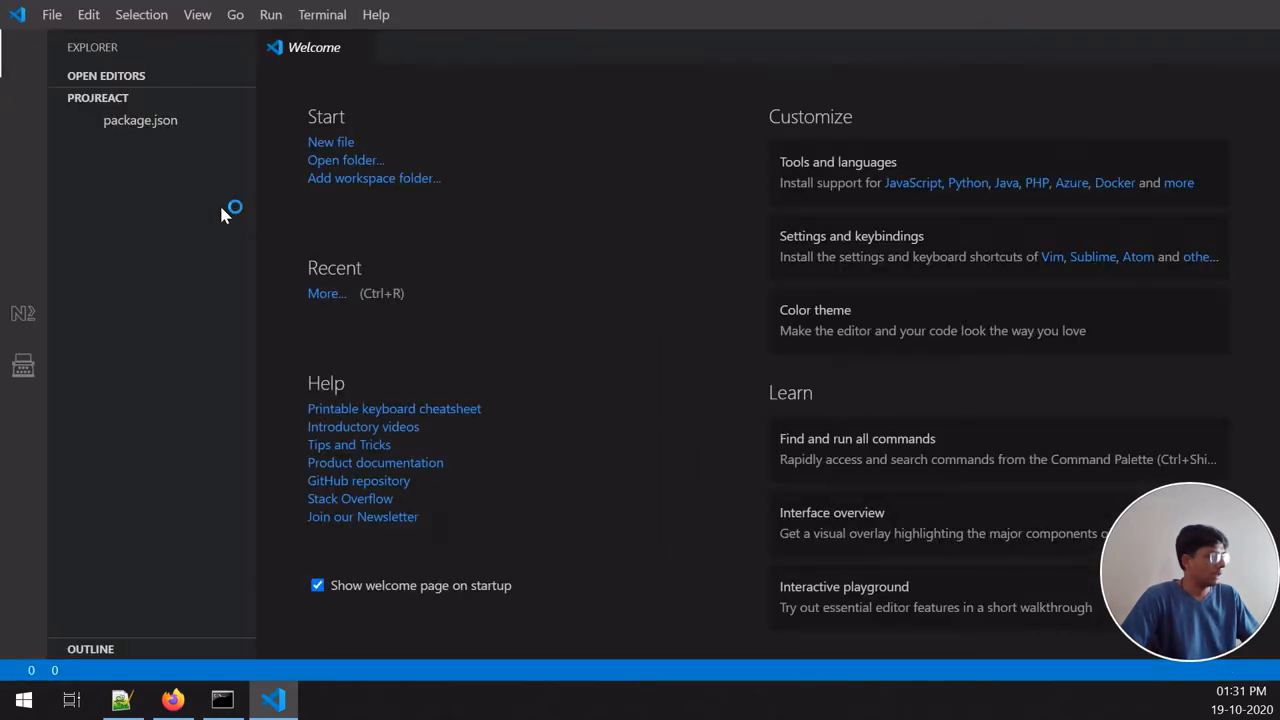
Step: View projreact's package.json, checking the Command Prompt until creation finishes
{"action": "left_click", "coordinate": [140, 120]}
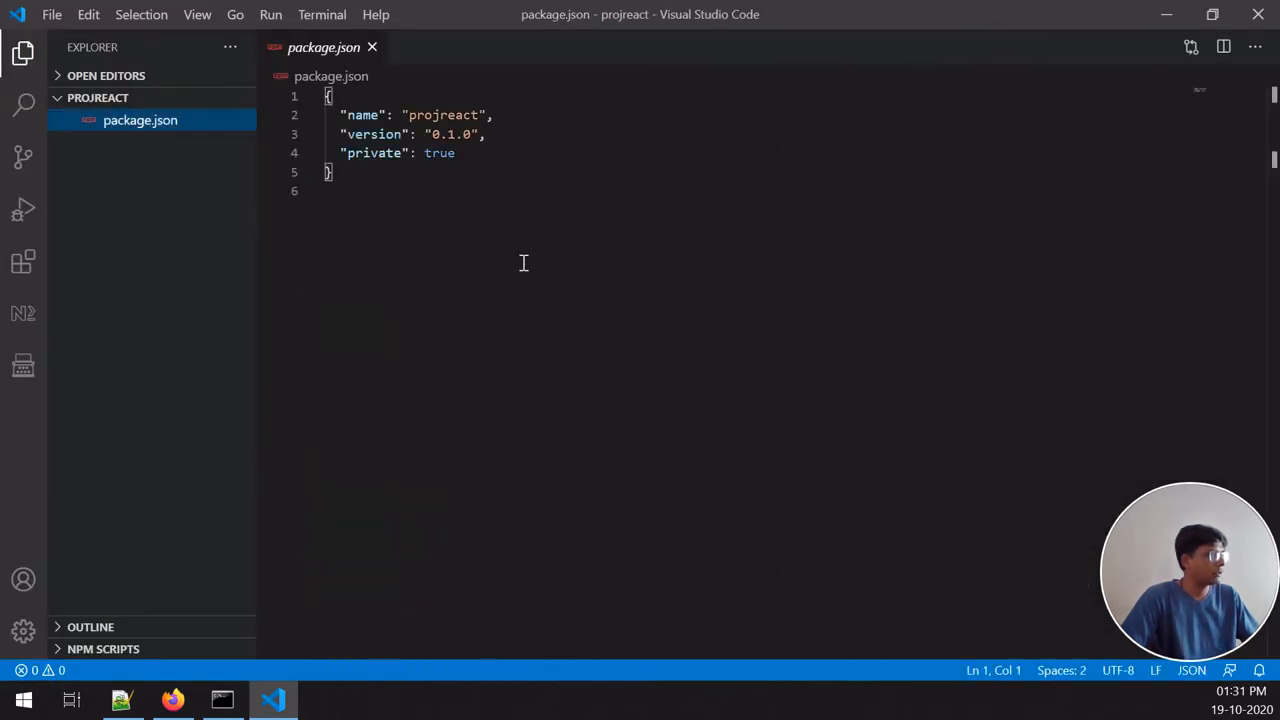
{"action": "left_click", "coordinate": [222, 700]}
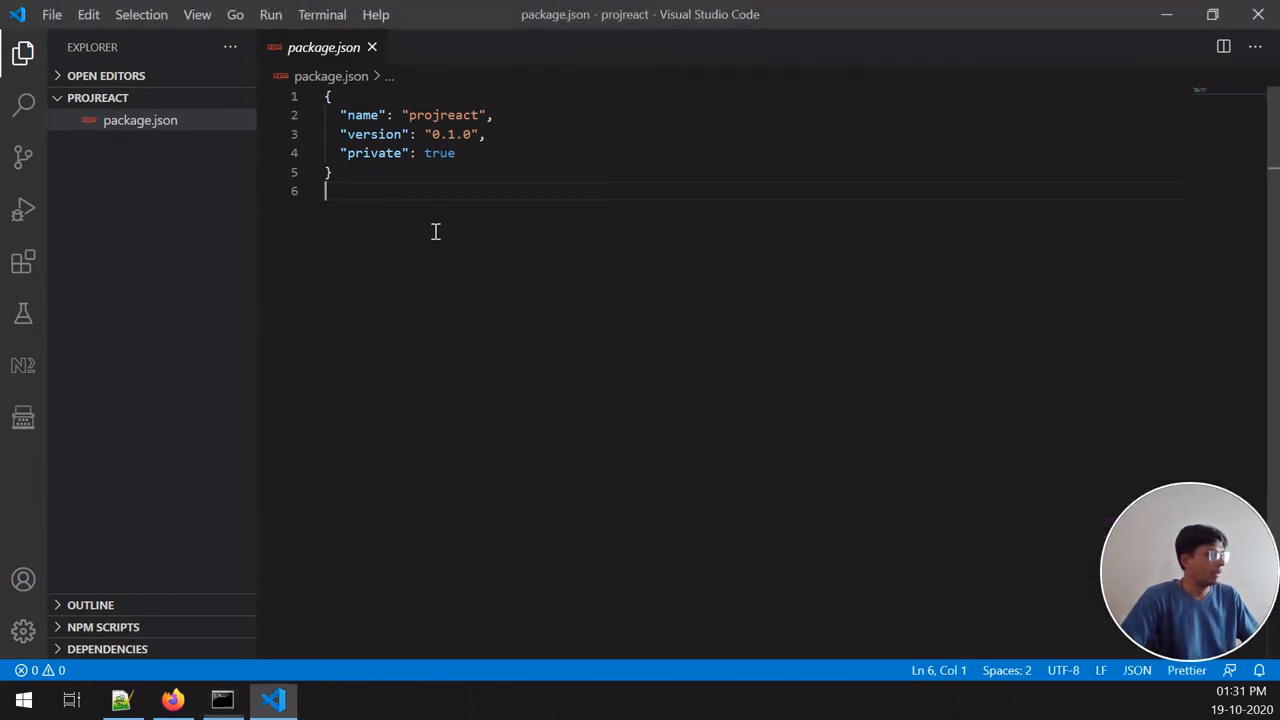
{"action": "left_click", "coordinate": [222, 700]}
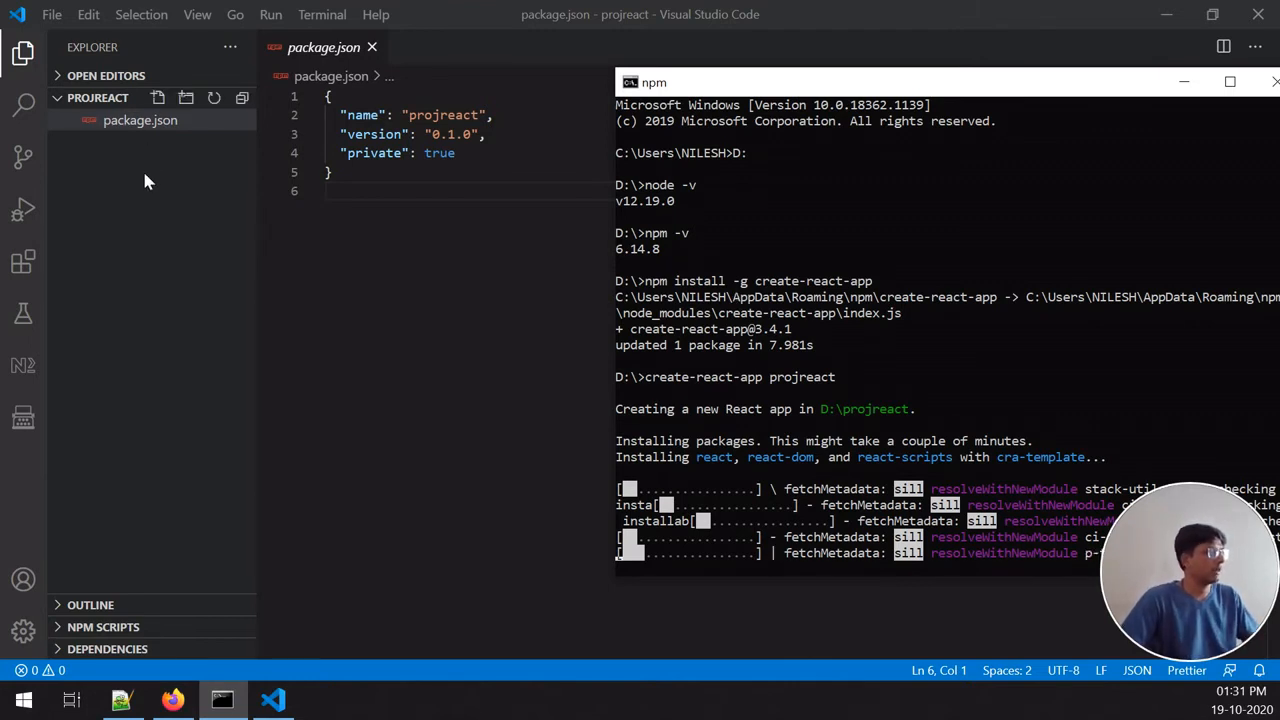
{"action": "mouse_move", "coordinate": [196, 246]}
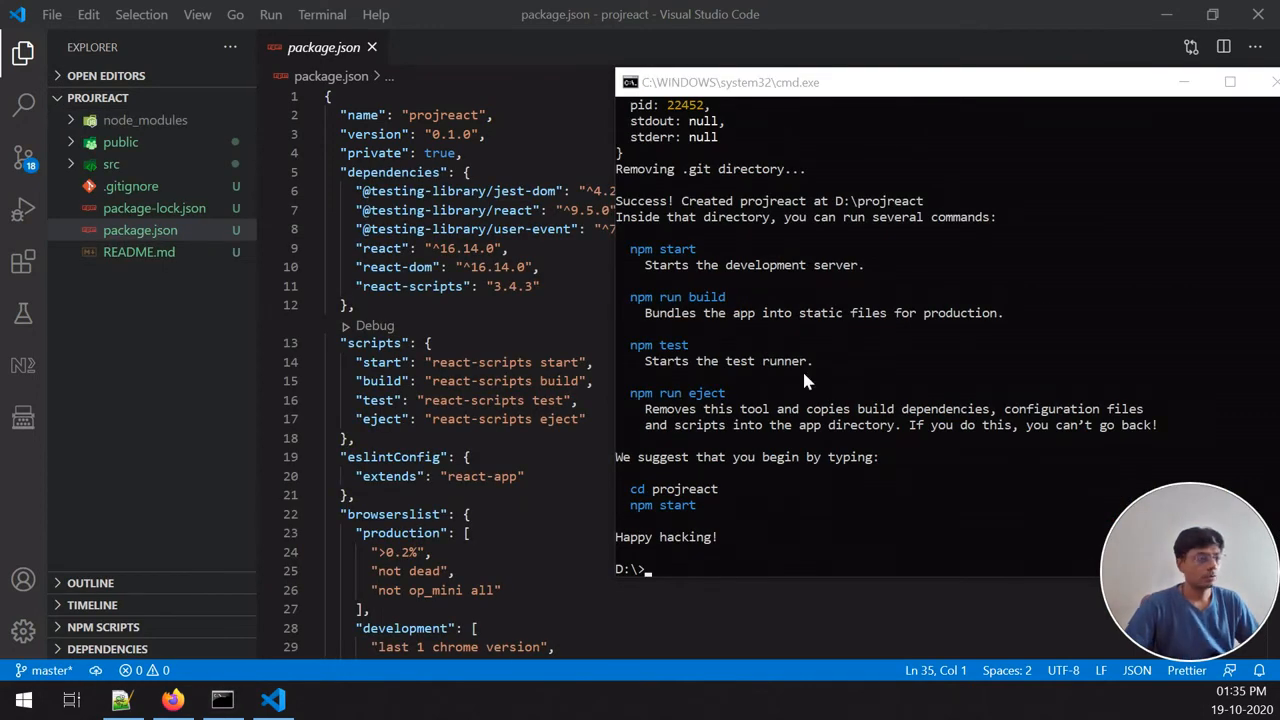
{"action": "mouse_move", "coordinate": [730, 556]}
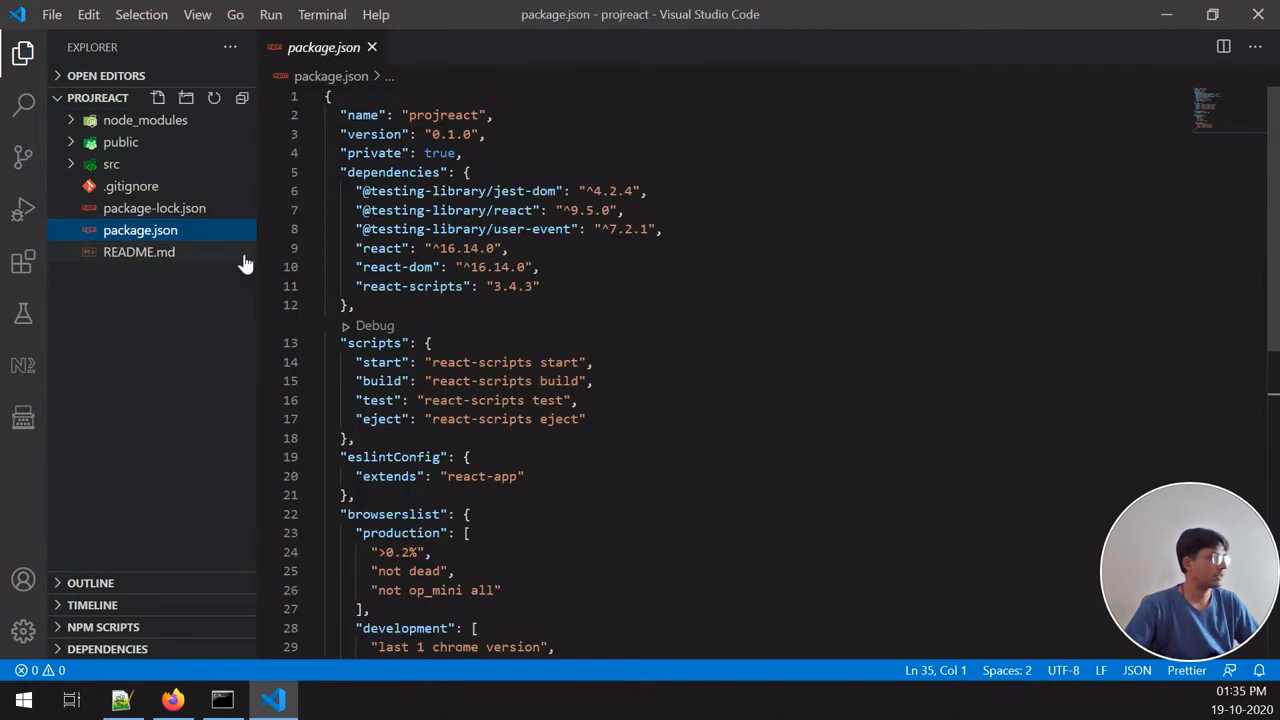
Step: Expand src and public, showing the root div line in public/index.html
{"action": "left_click", "coordinate": [112, 164]}
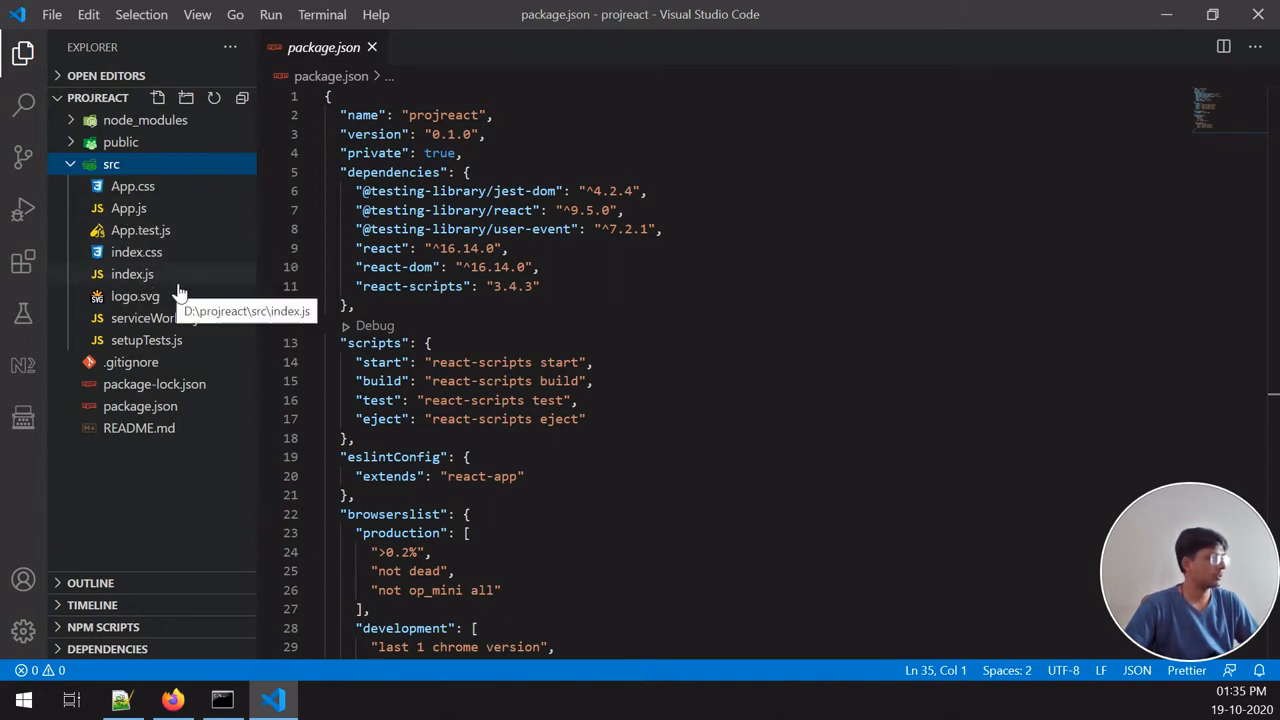
{"action": "left_click", "coordinate": [132, 274]}
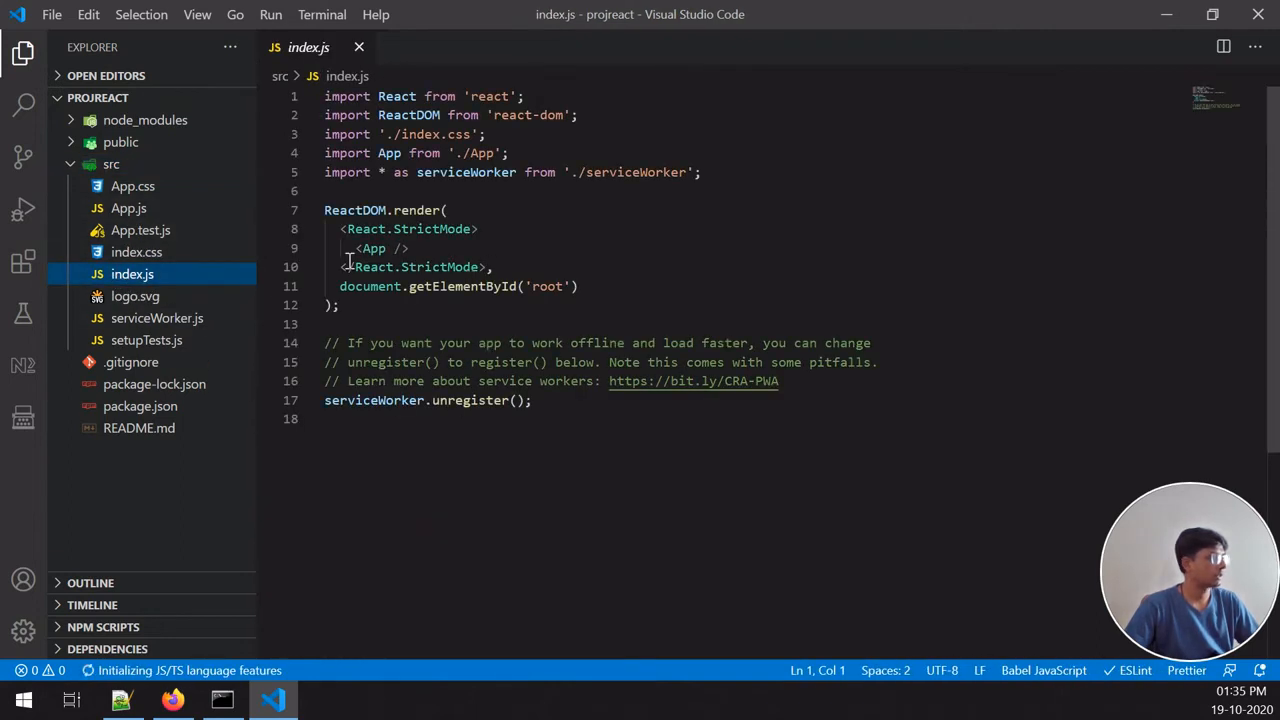
{"action": "left_click", "coordinate": [120, 140]}
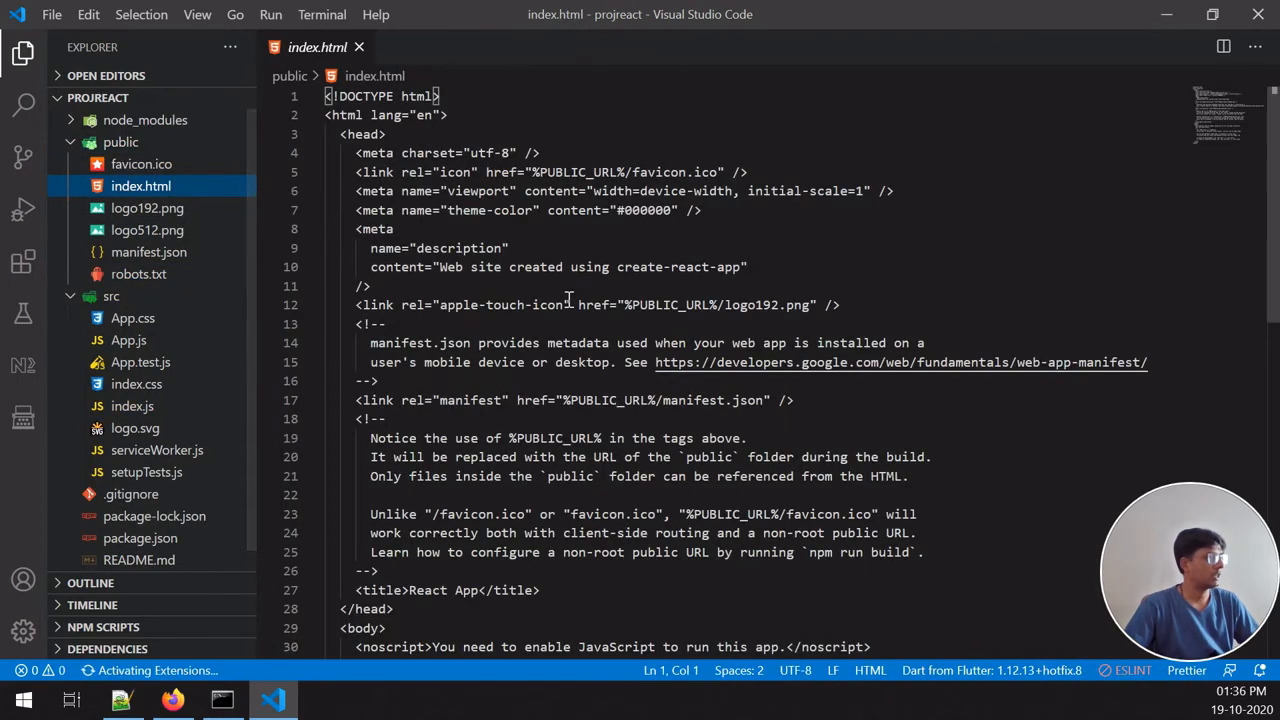
{"action": "scroll", "scroll_direction": "down", "scroll_amount": 3}
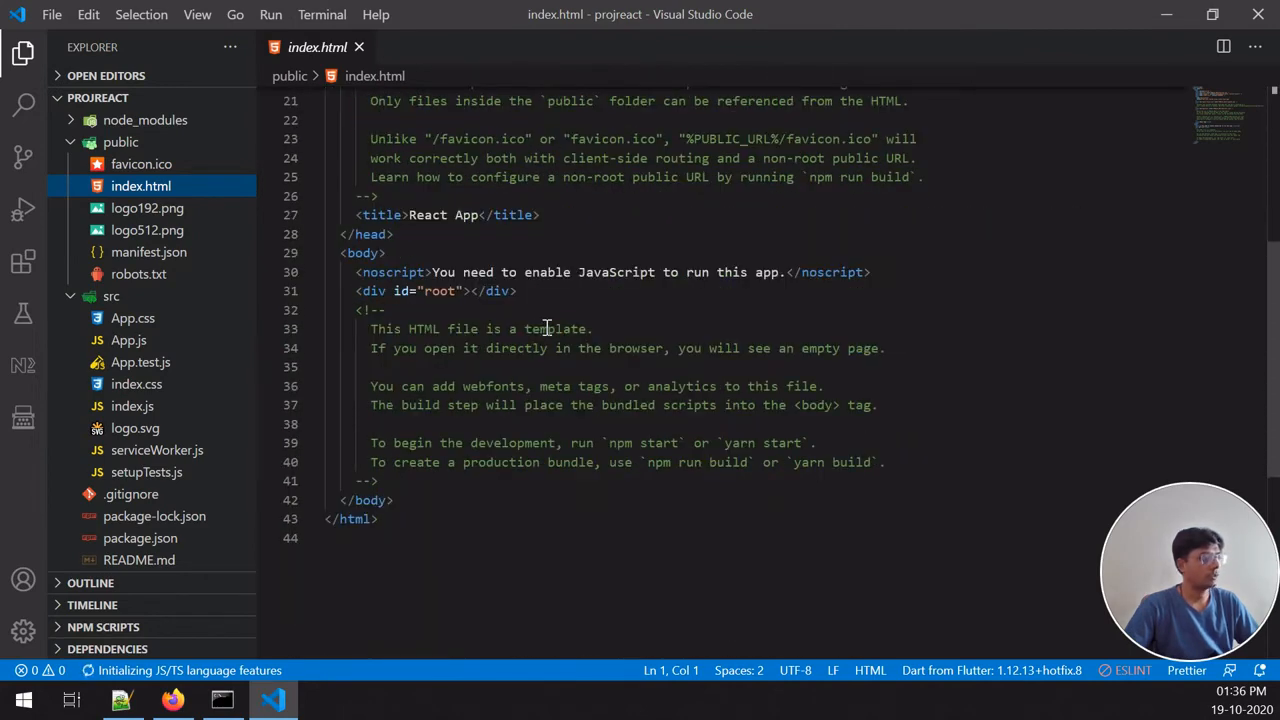
{"action": "left_click", "coordinate": [516, 292]}
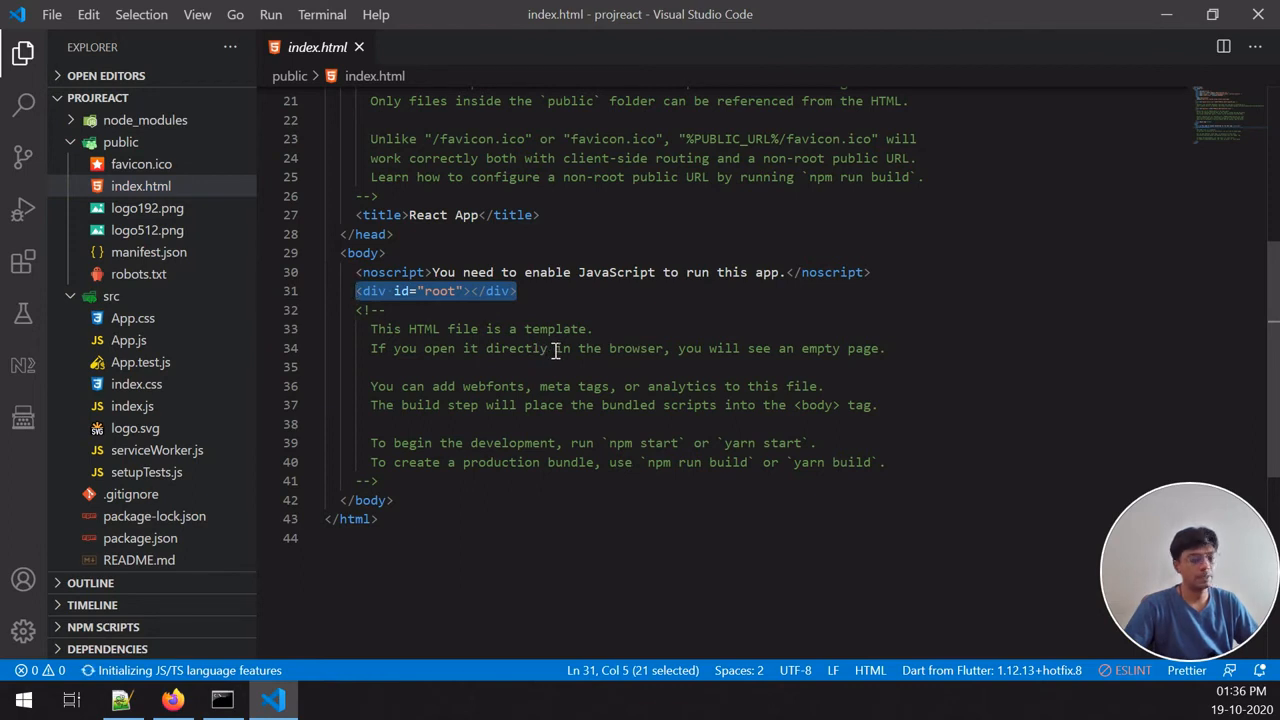
{"action": "left_click", "coordinate": [400, 292]}
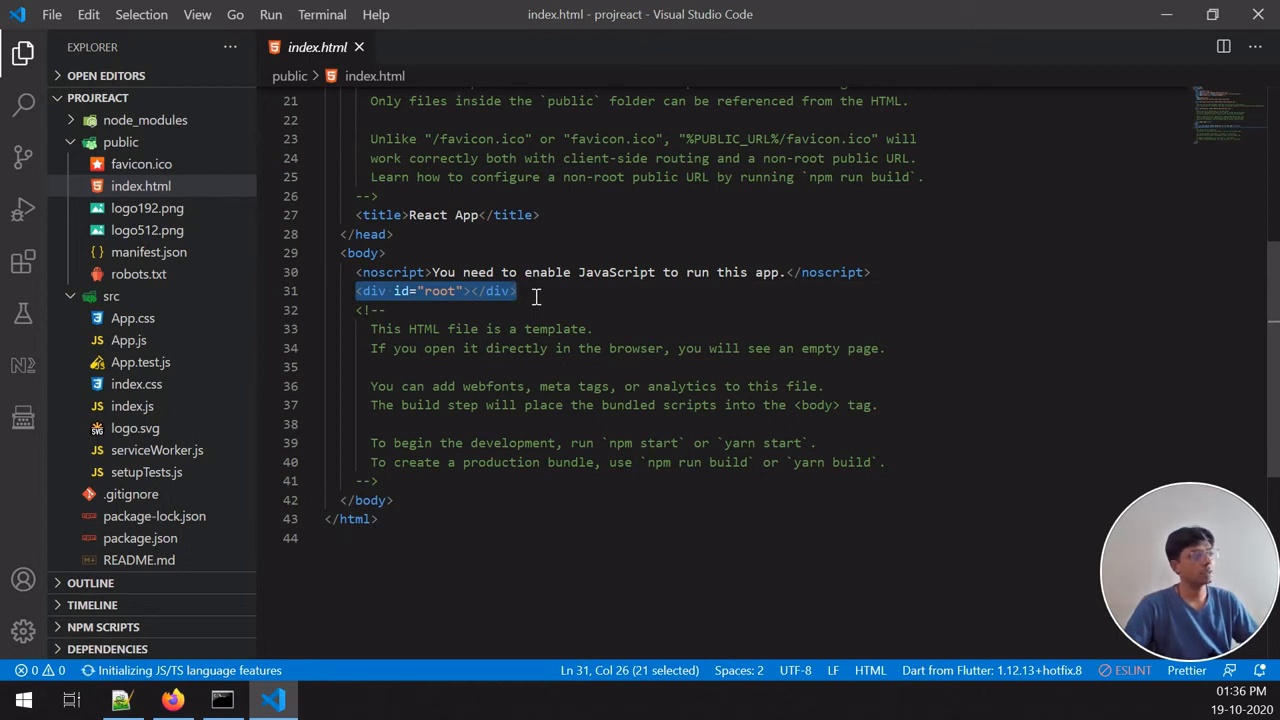
{"action": "mouse_move", "coordinate": [188, 388]}
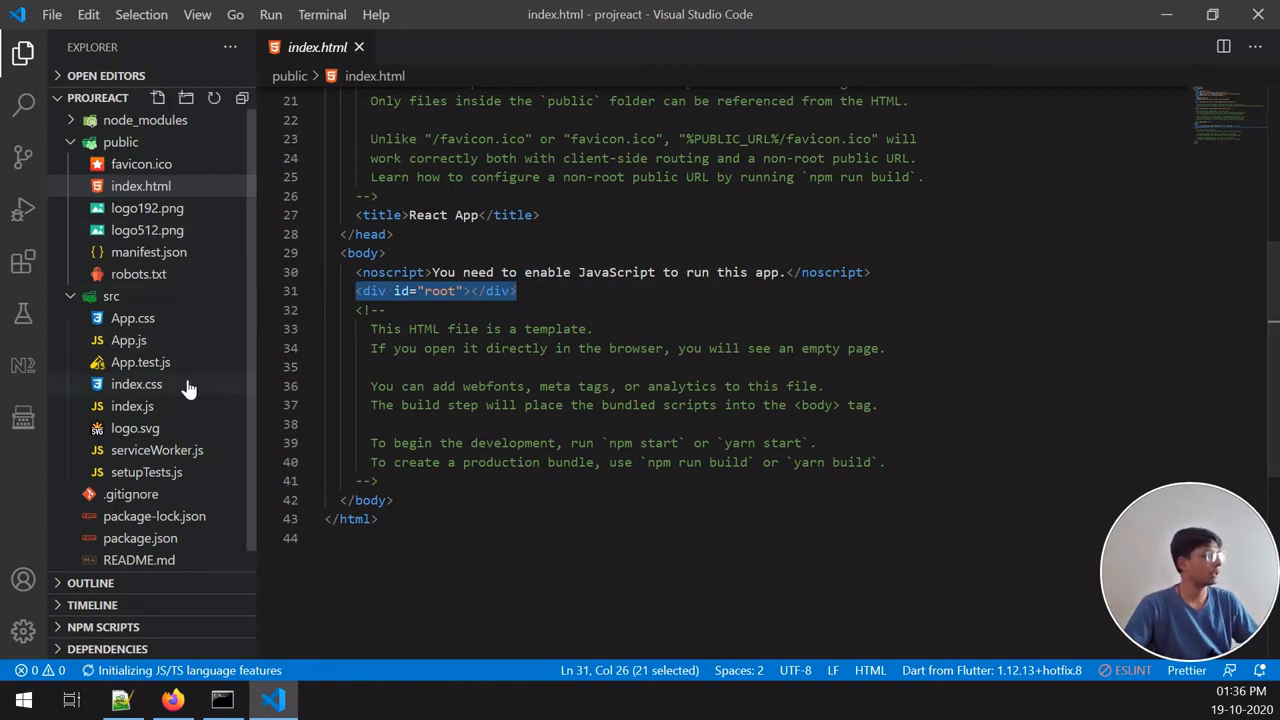
Step: Show src/index.js, highlighting the ReactDOM.render block and the import App line
{"action": "left_click", "coordinate": [132, 404]}
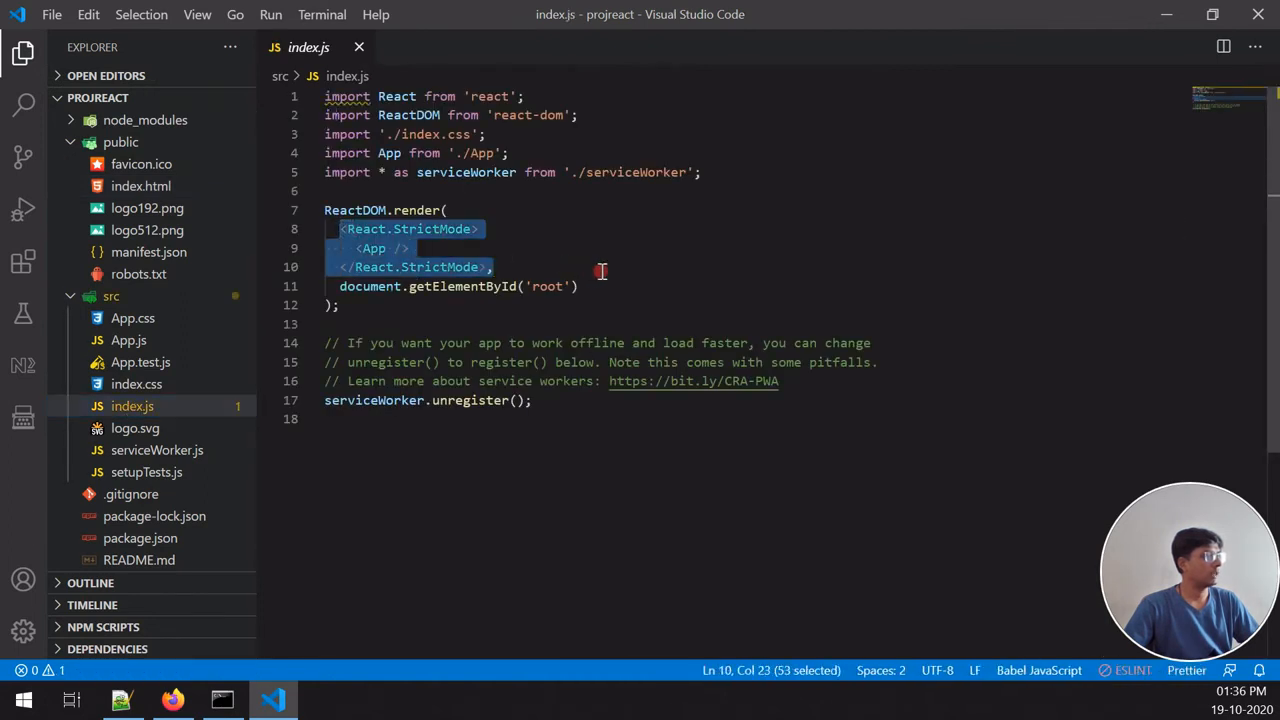
{"action": "left_click", "coordinate": [578, 286]}
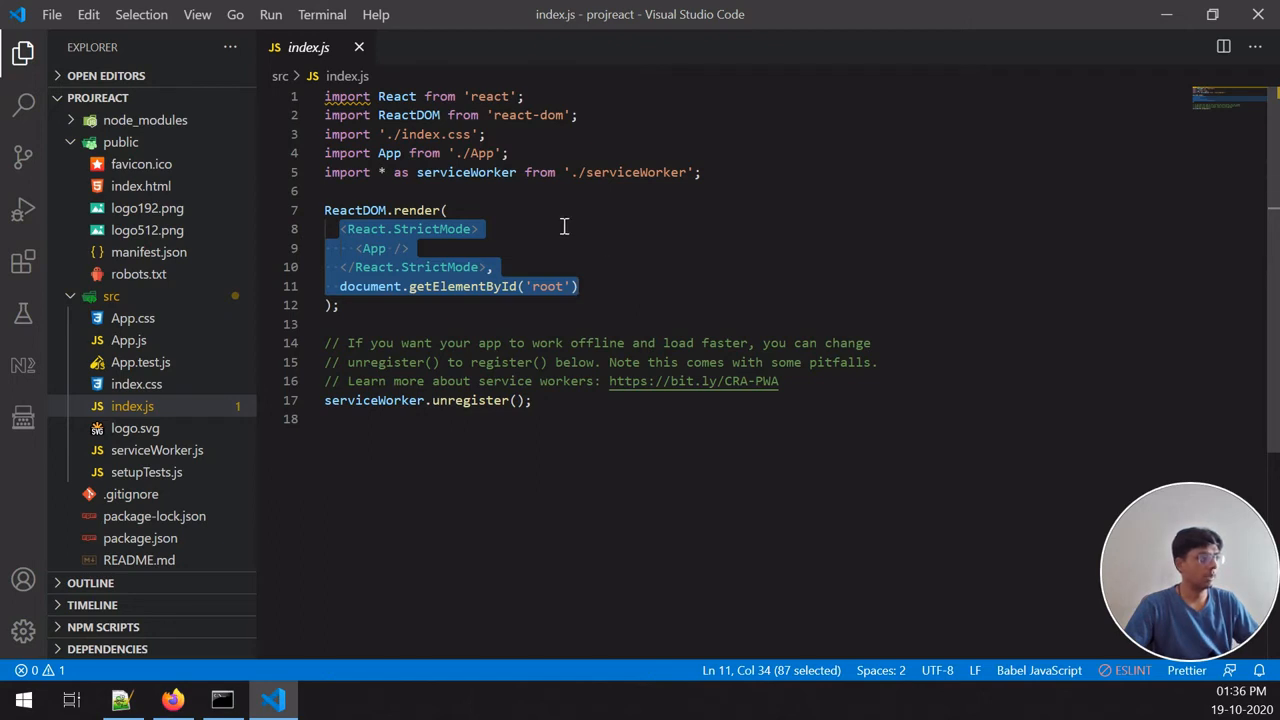
{"action": "left_click", "coordinate": [384, 248]}
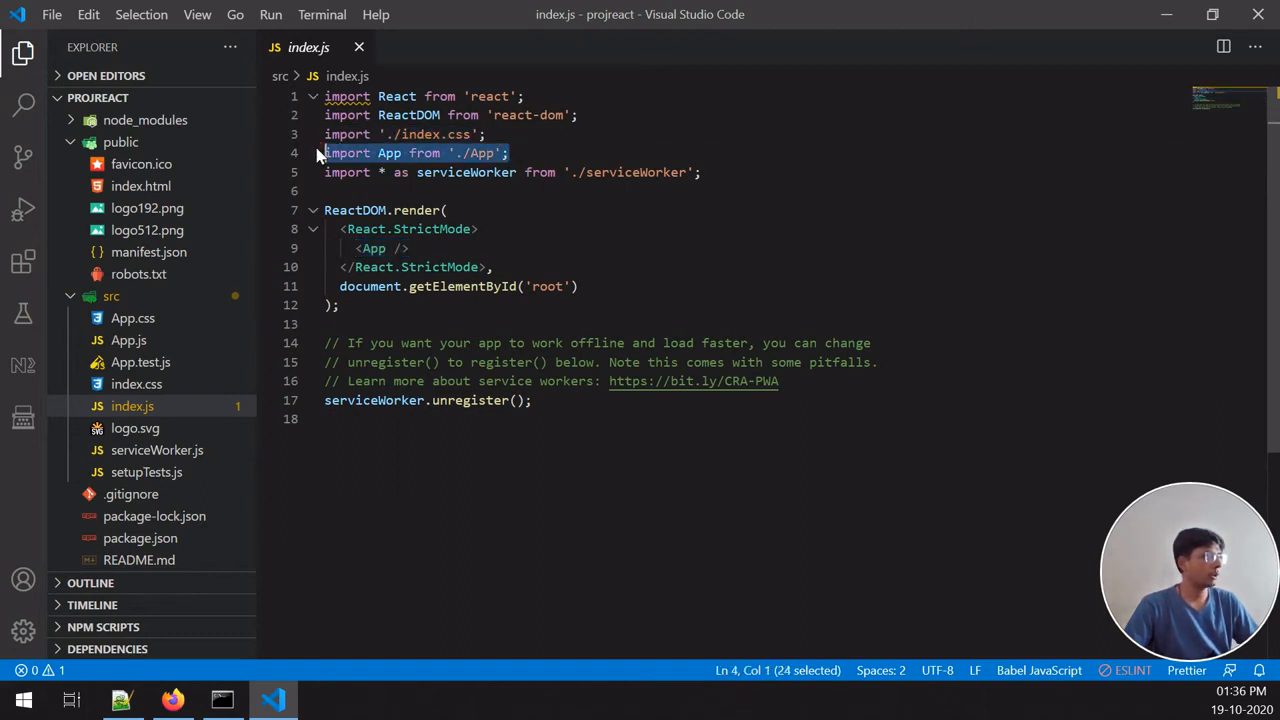
Step: Open src/App.js and remove the extra div lines added inside the App component
{"action": "left_click", "coordinate": [128, 340]}
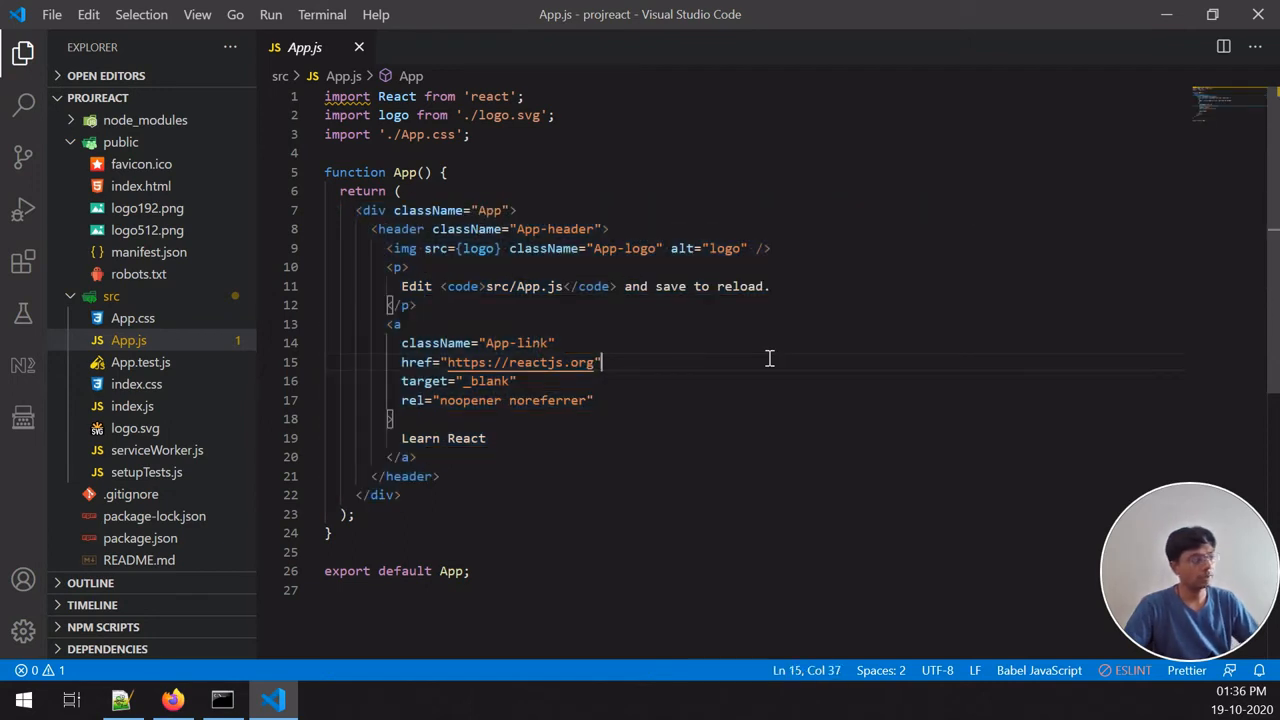
{"action": "mouse_move", "coordinate": [658, 350]}
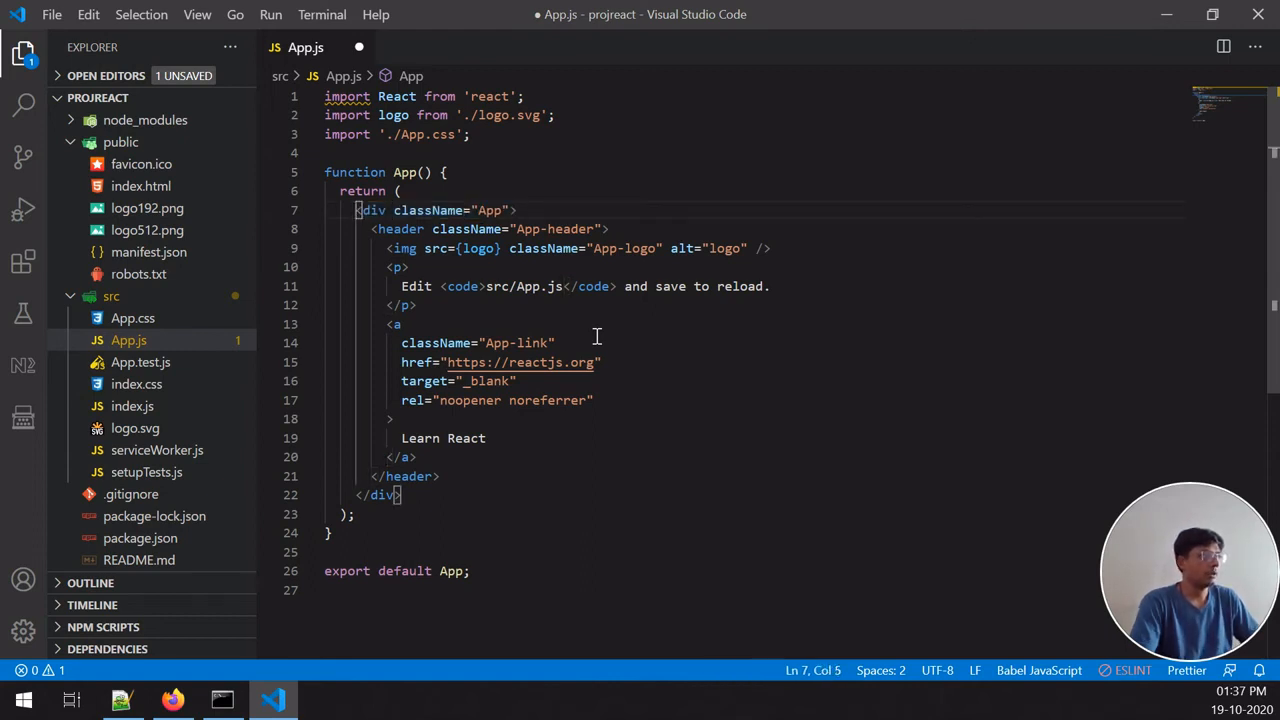
{"action": "left_click_drag", "start_coordinate": [356, 210], "coordinate": [440, 476]}
{"action": "type", "text": "<div>"}
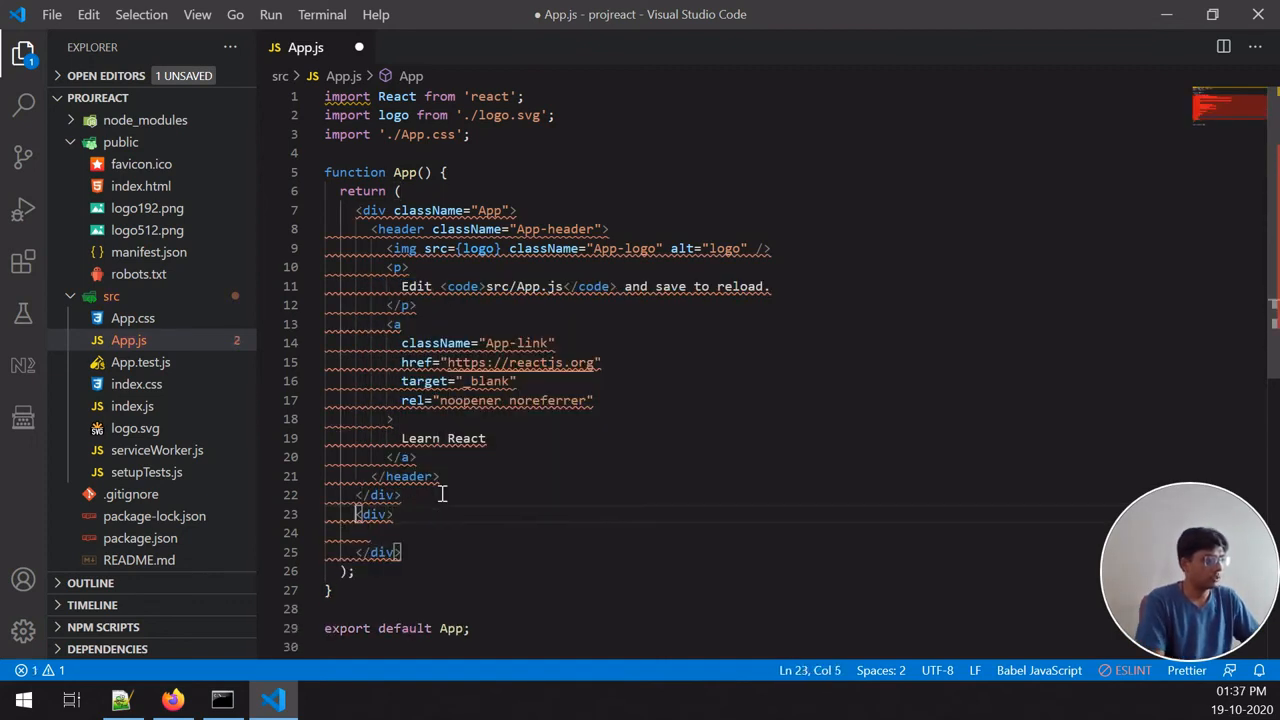
{"action": "left_click_drag", "start_coordinate": [356, 512], "coordinate": [400, 552]}
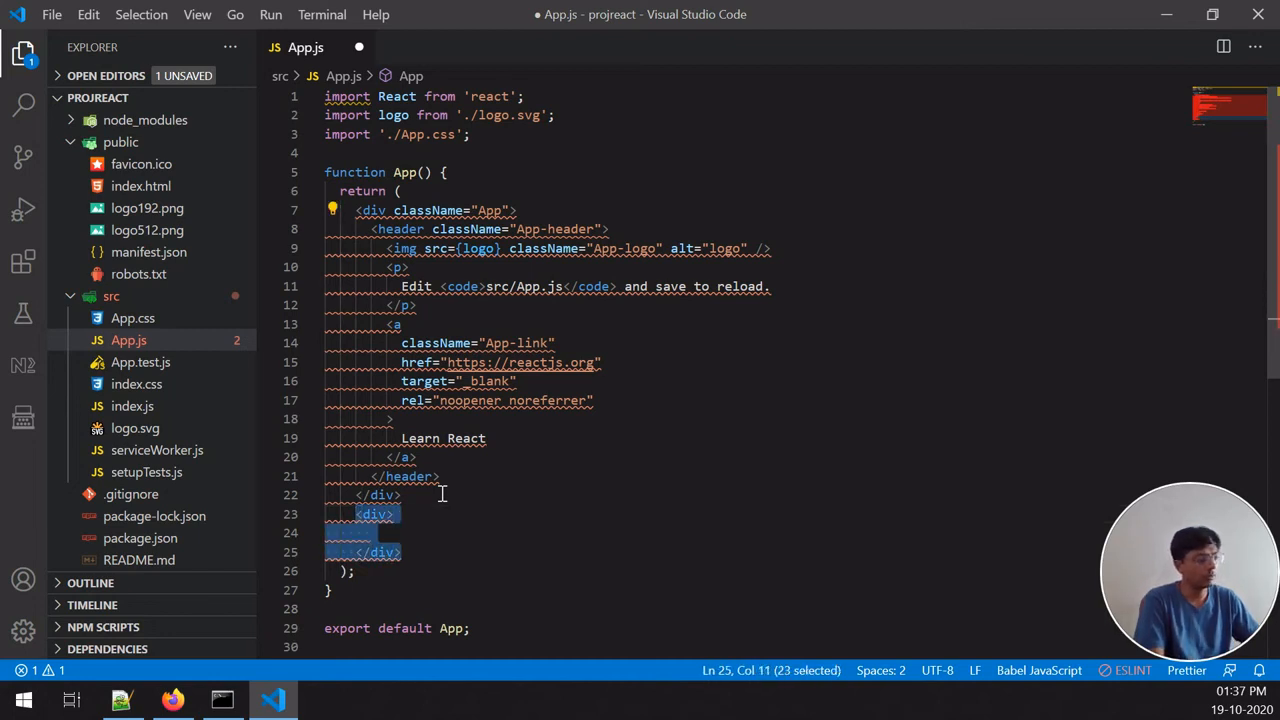
{"action": "key", "text": "Delete"}
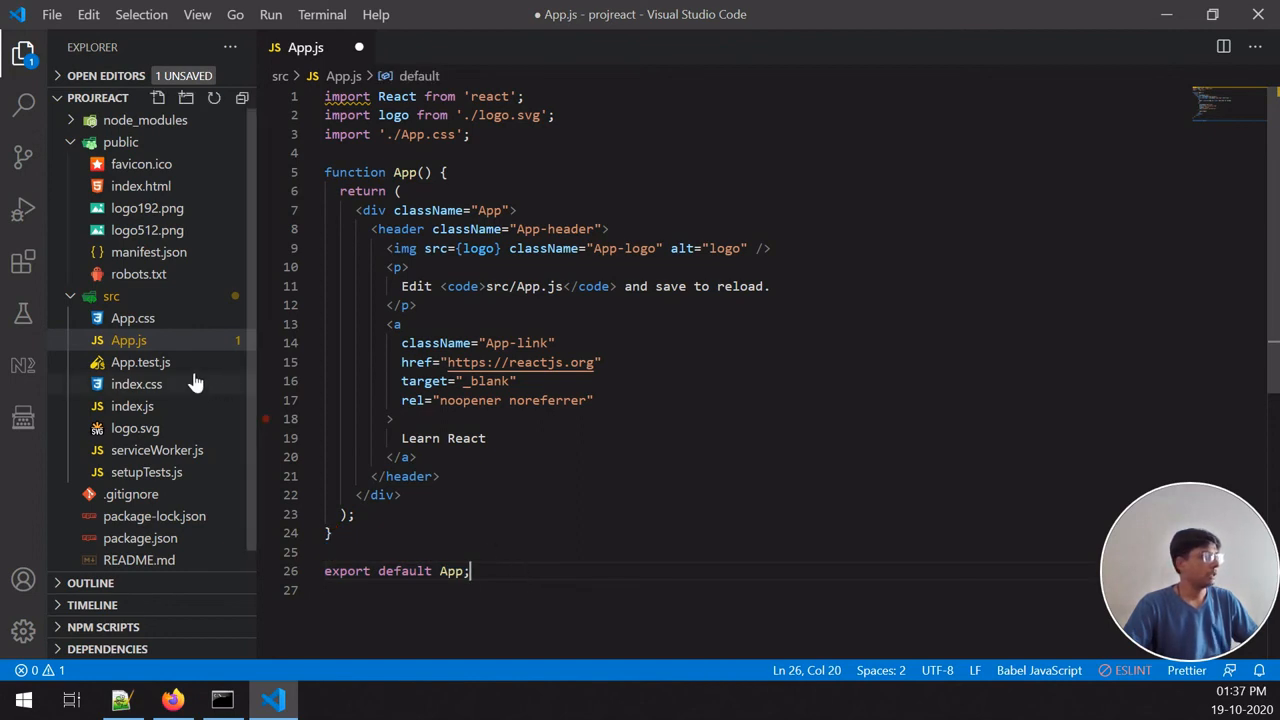
{"action": "mouse_move", "coordinate": [136, 384]}
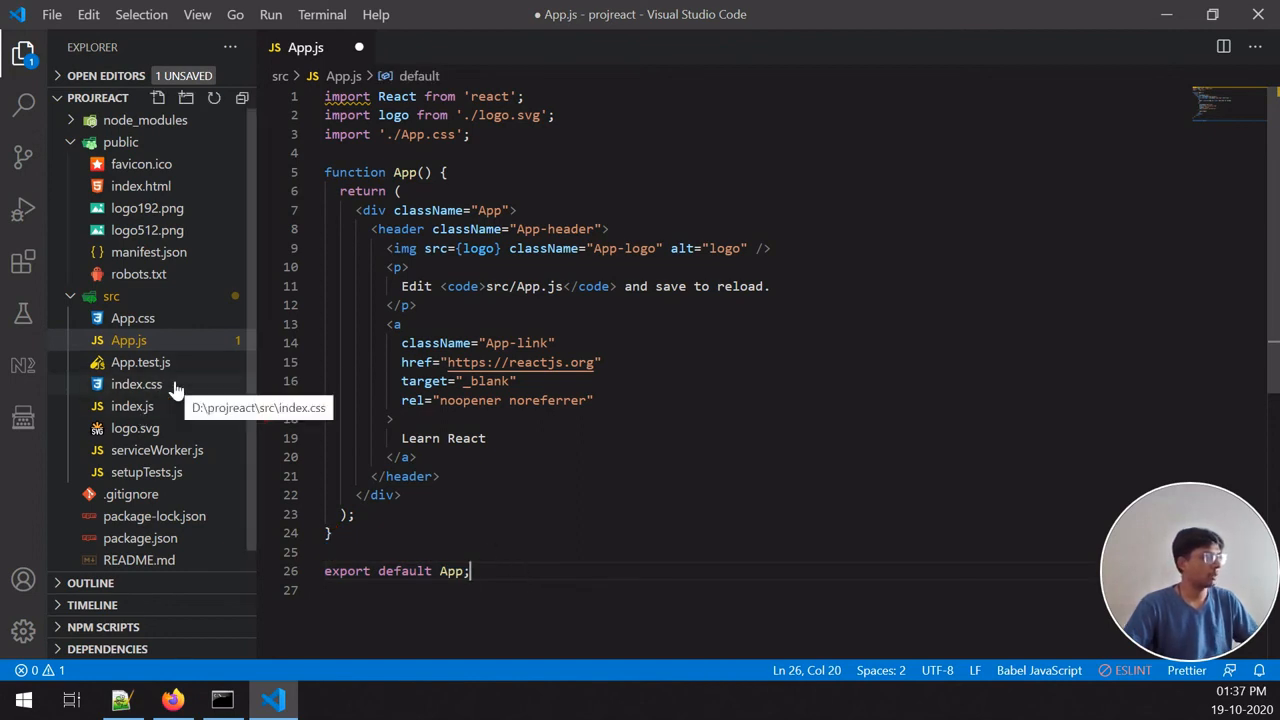
Step: In Command Prompt, cd into projreact and run npm start, then view the app in the browser
{"action": "left_click", "coordinate": [222, 700]}
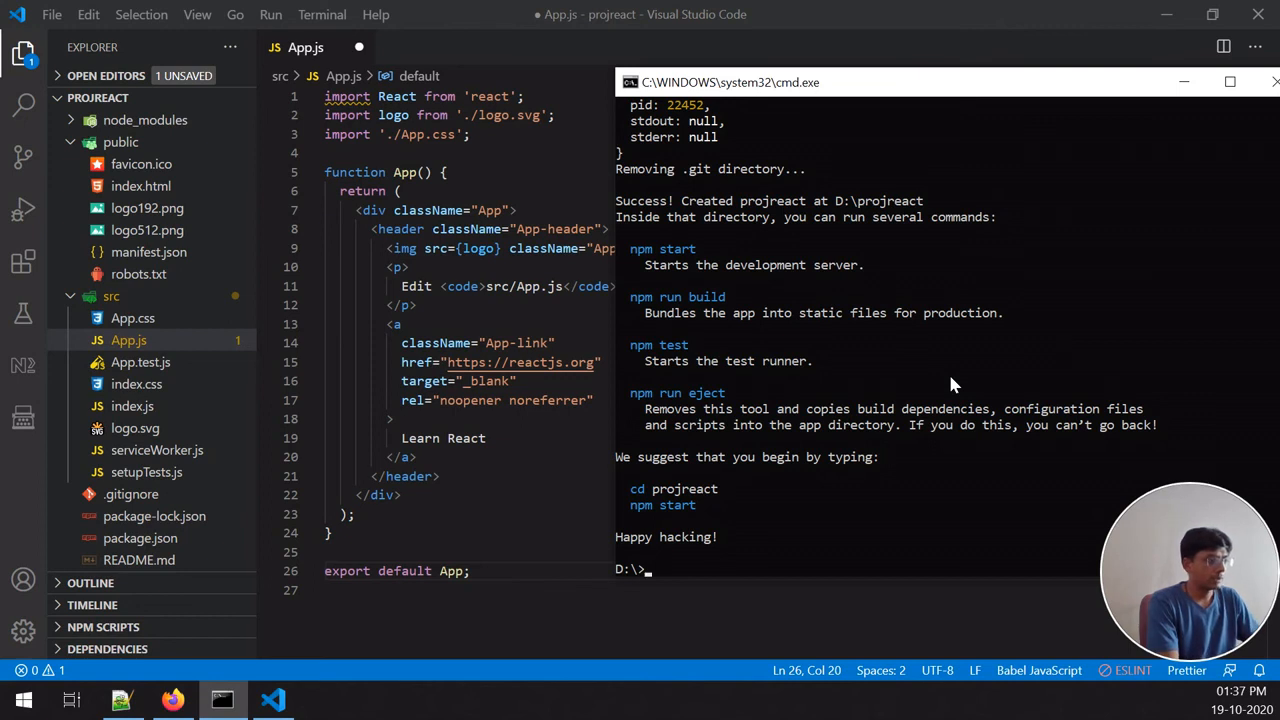
{"action": "type", "text": "cd"}
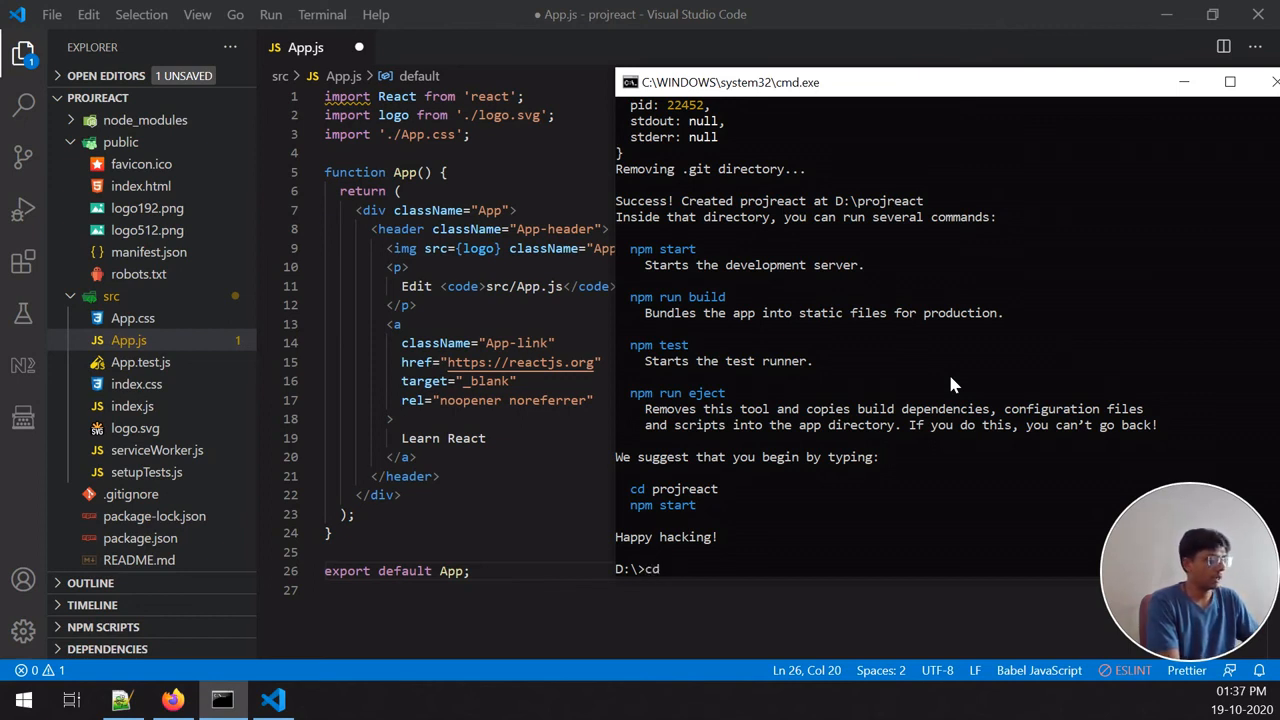
{"action": "type", "text": "projreact"}
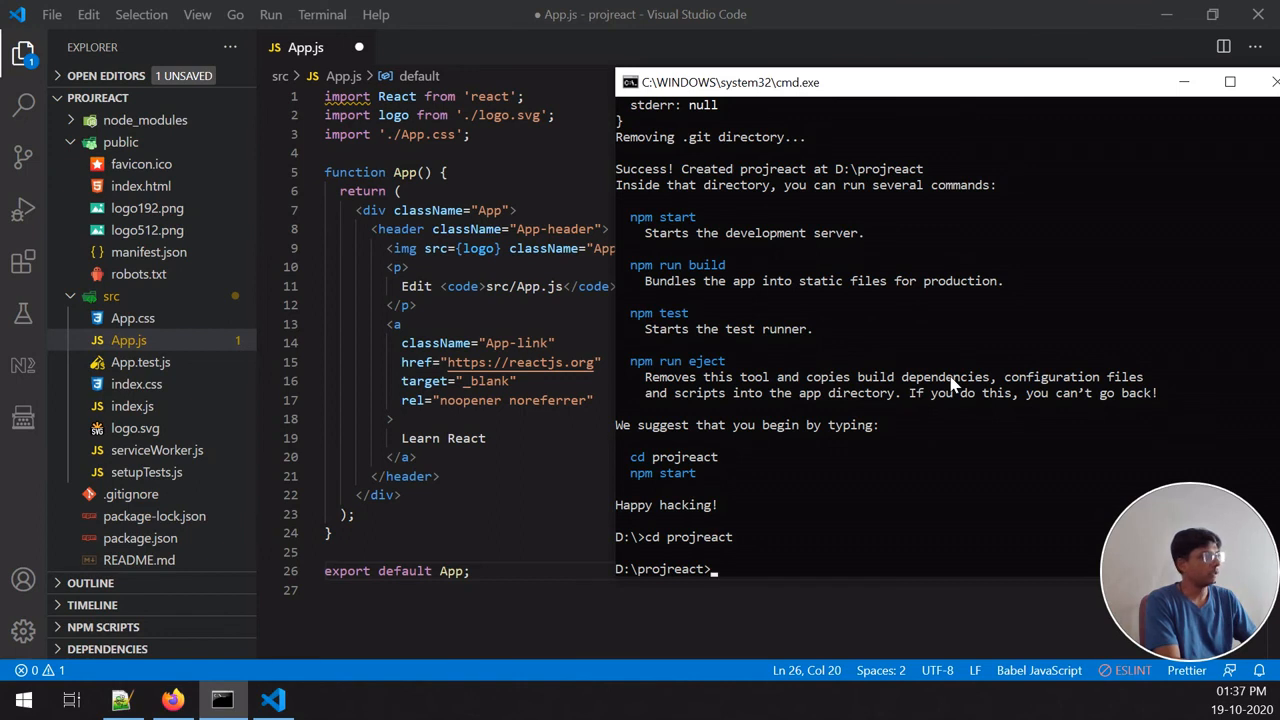
{"action": "type", "text": "n"}
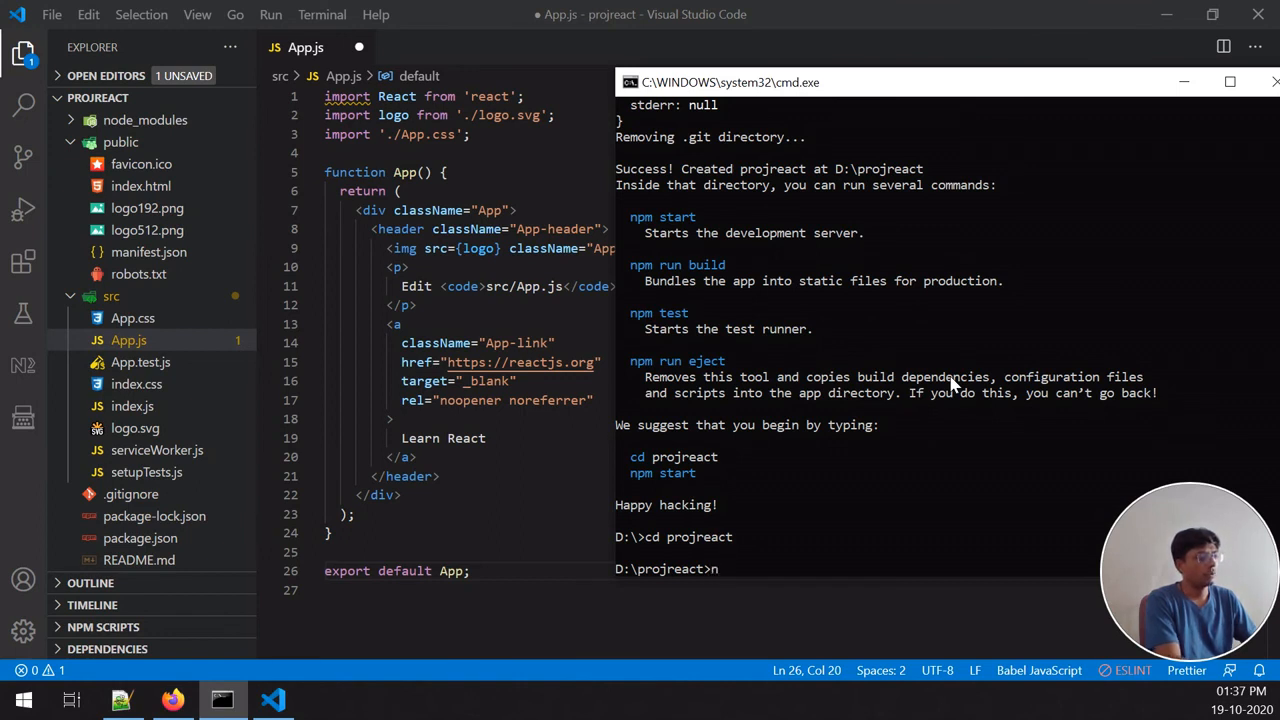
{"action": "type", "text": "pm sta"}
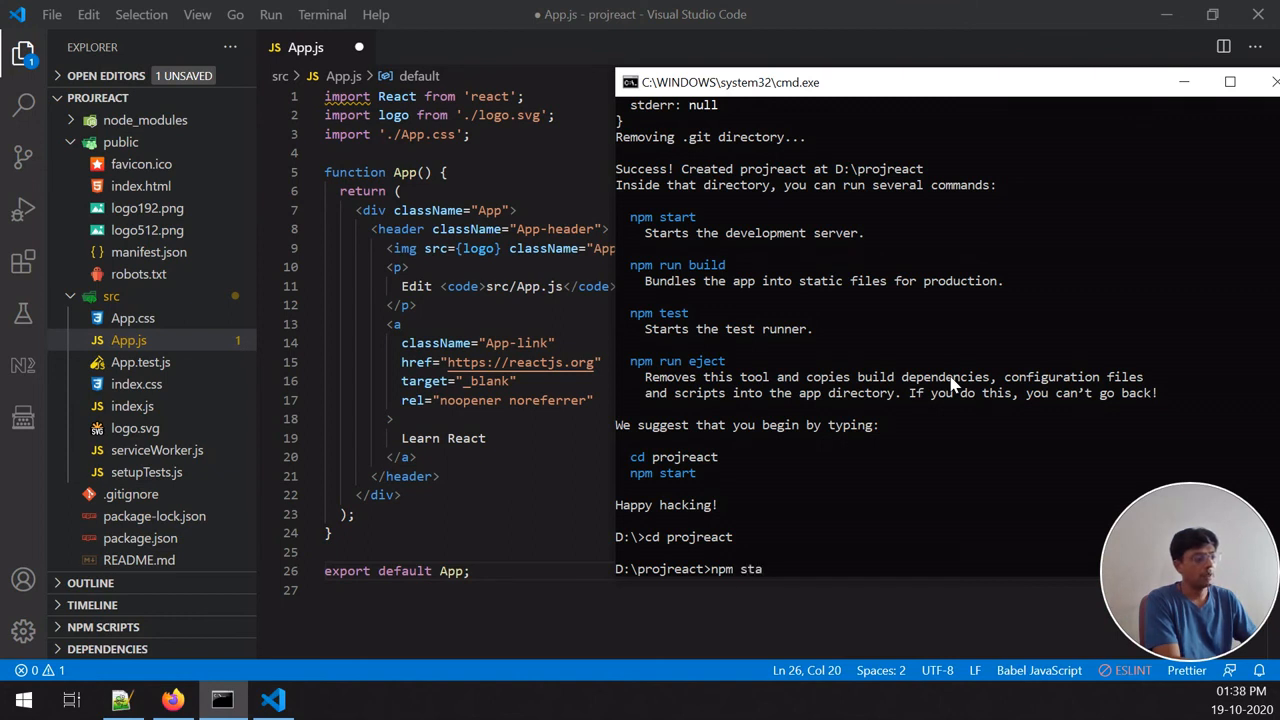
{"action": "type", "text": "rt"}
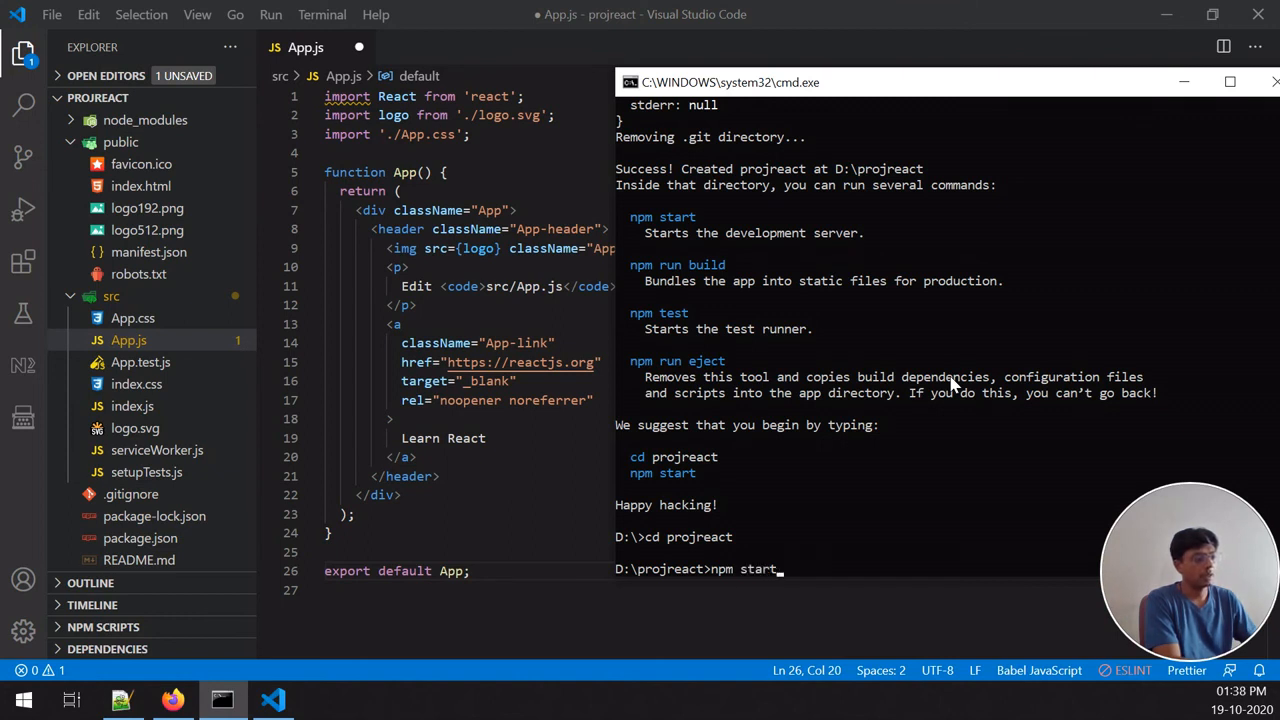
{"action": "key", "text": "Return"}
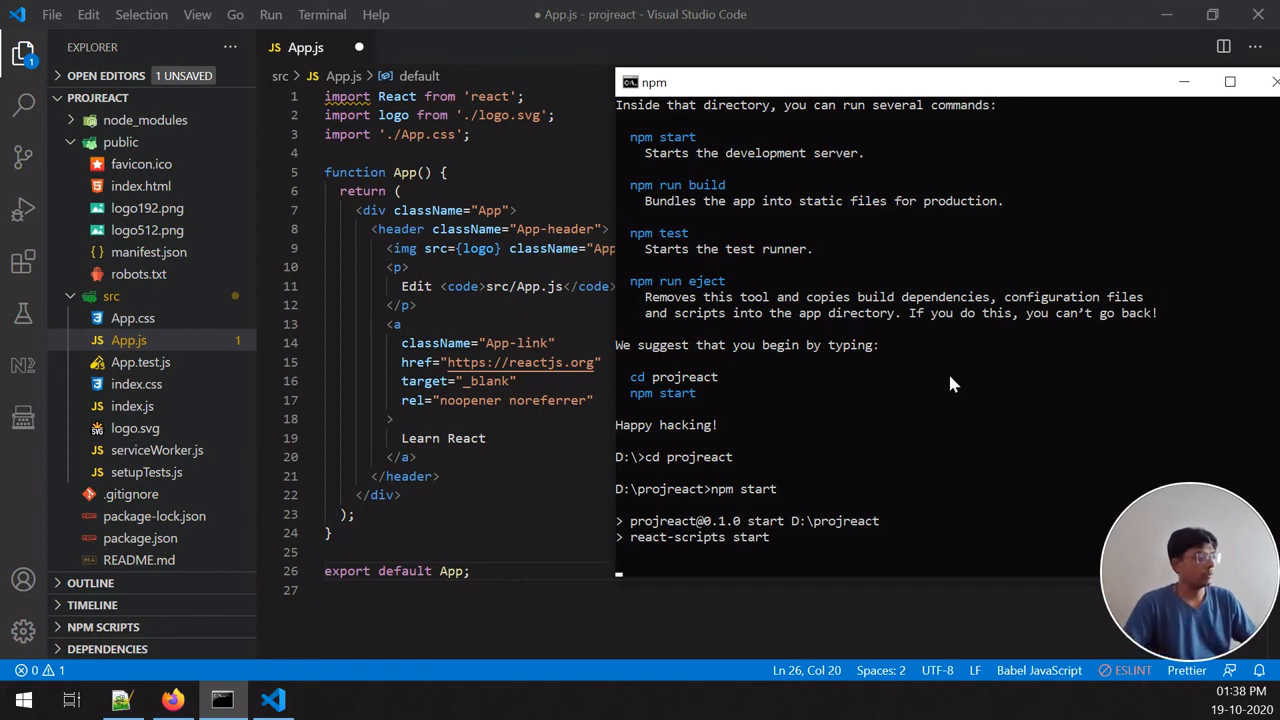
{"action": "left_click", "coordinate": [122, 700]}
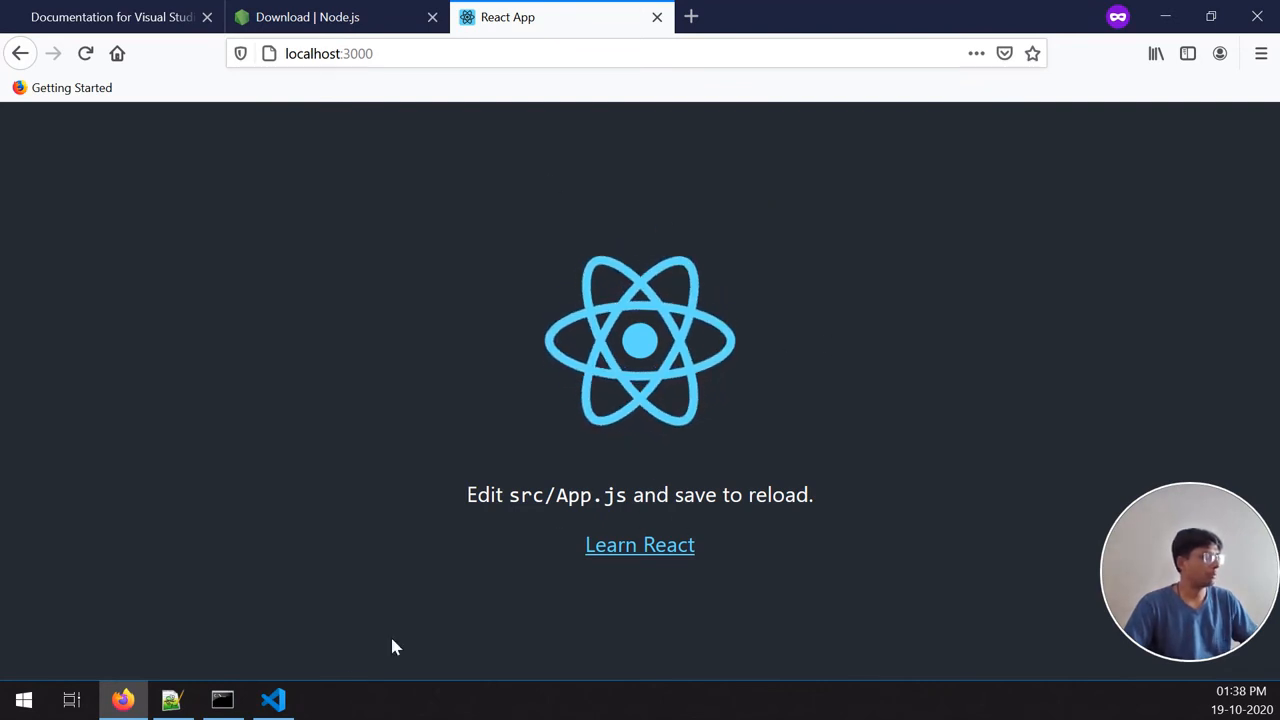
{"action": "mouse_move", "coordinate": [444, 148]}
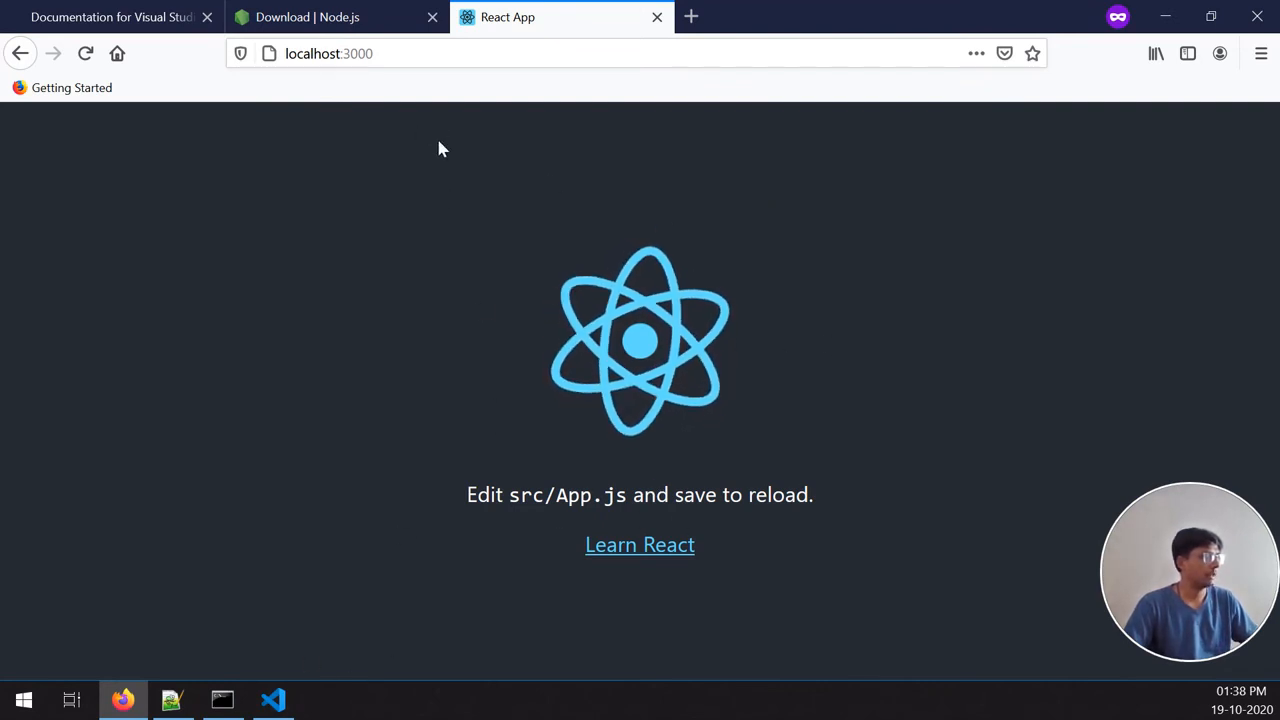
Step: Check the server's successful compile output, then return to App.js in the editor
{"action": "left_click", "coordinate": [222, 700]}
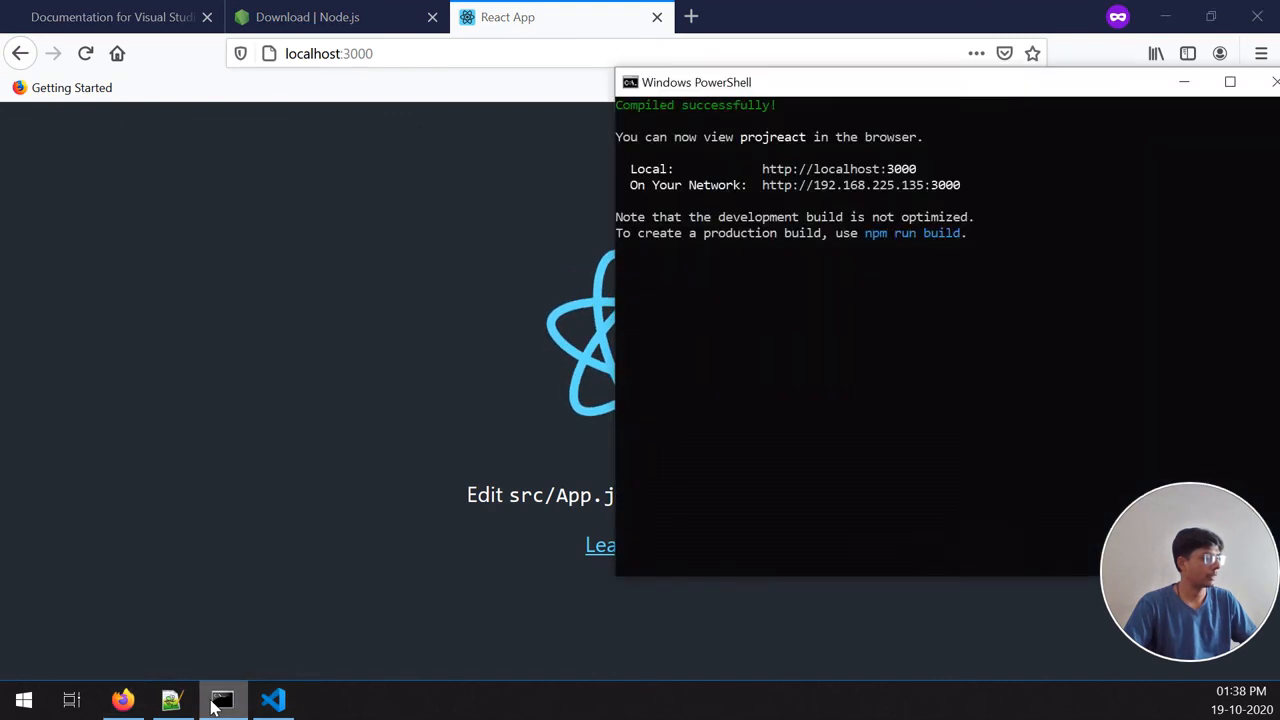
{"action": "left_click", "coordinate": [272, 700]}
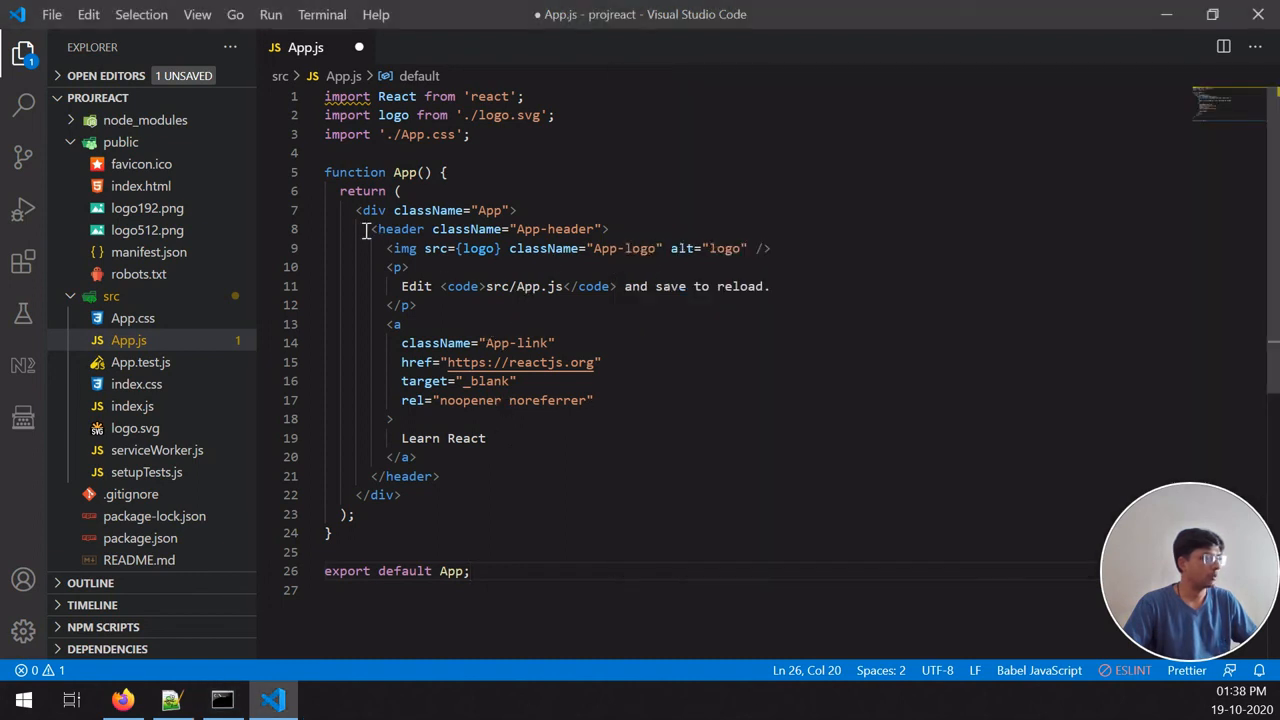
Step: Inspect the header and App-logo markup in App.js, glance at index.js, and return to App.js
{"action": "double_click", "coordinate": [630, 248]}
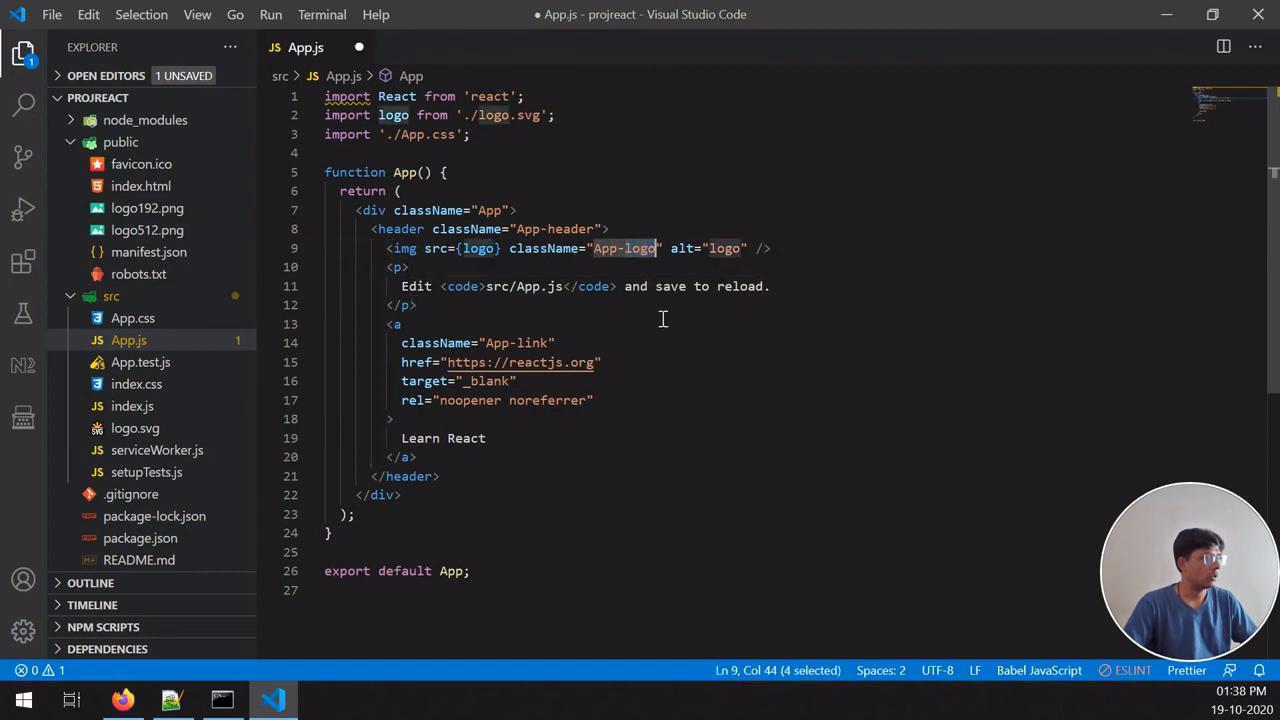
{"action": "double_click", "coordinate": [524, 286]}
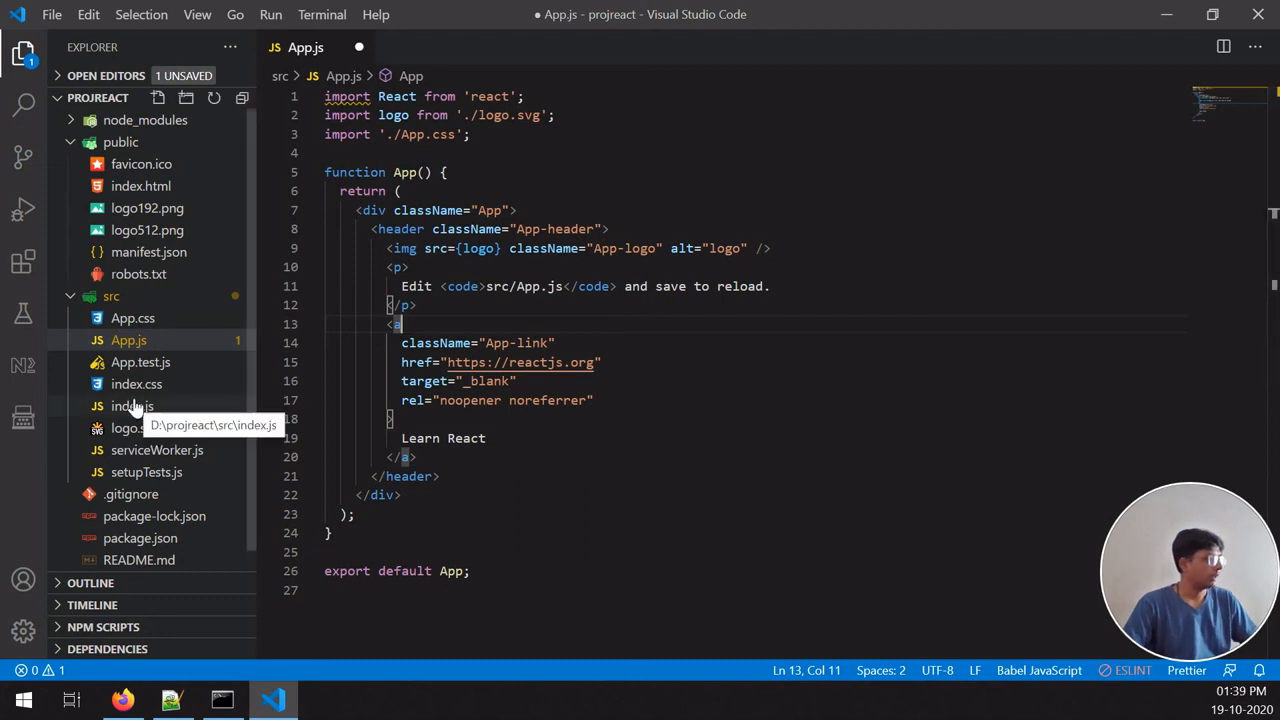
{"action": "left_click", "coordinate": [132, 404]}
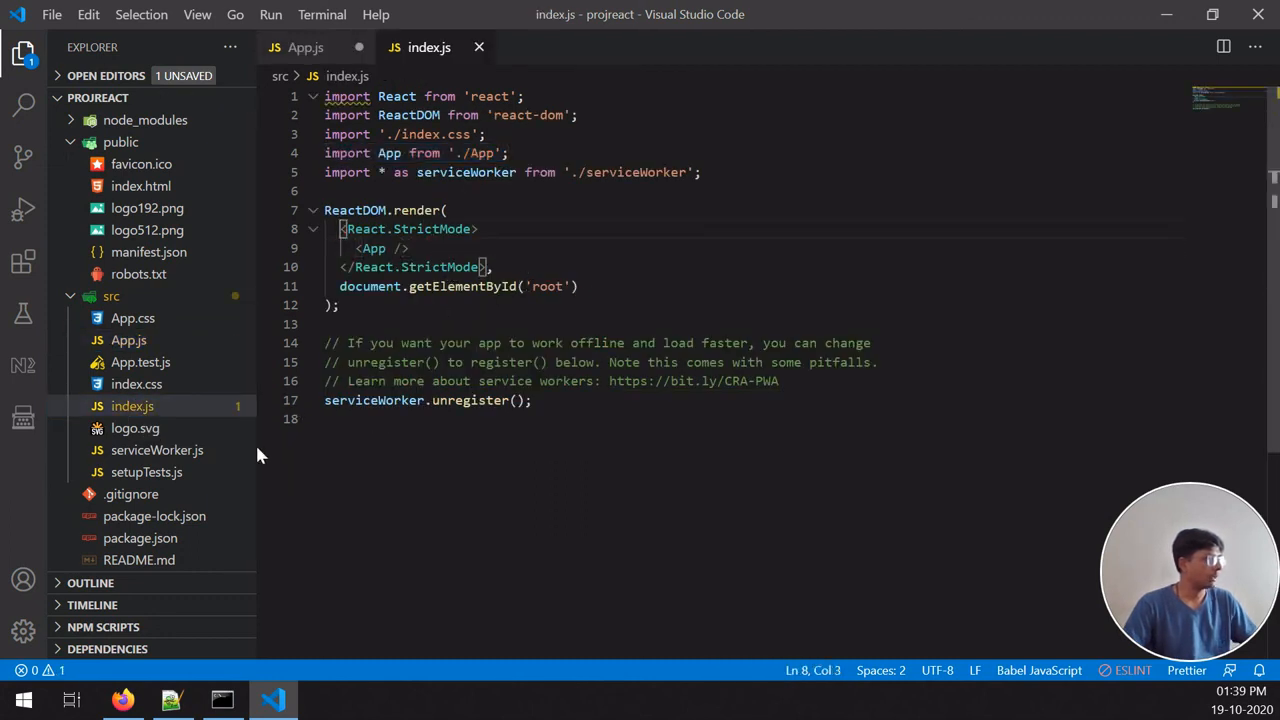
{"action": "left_click", "coordinate": [304, 48]}
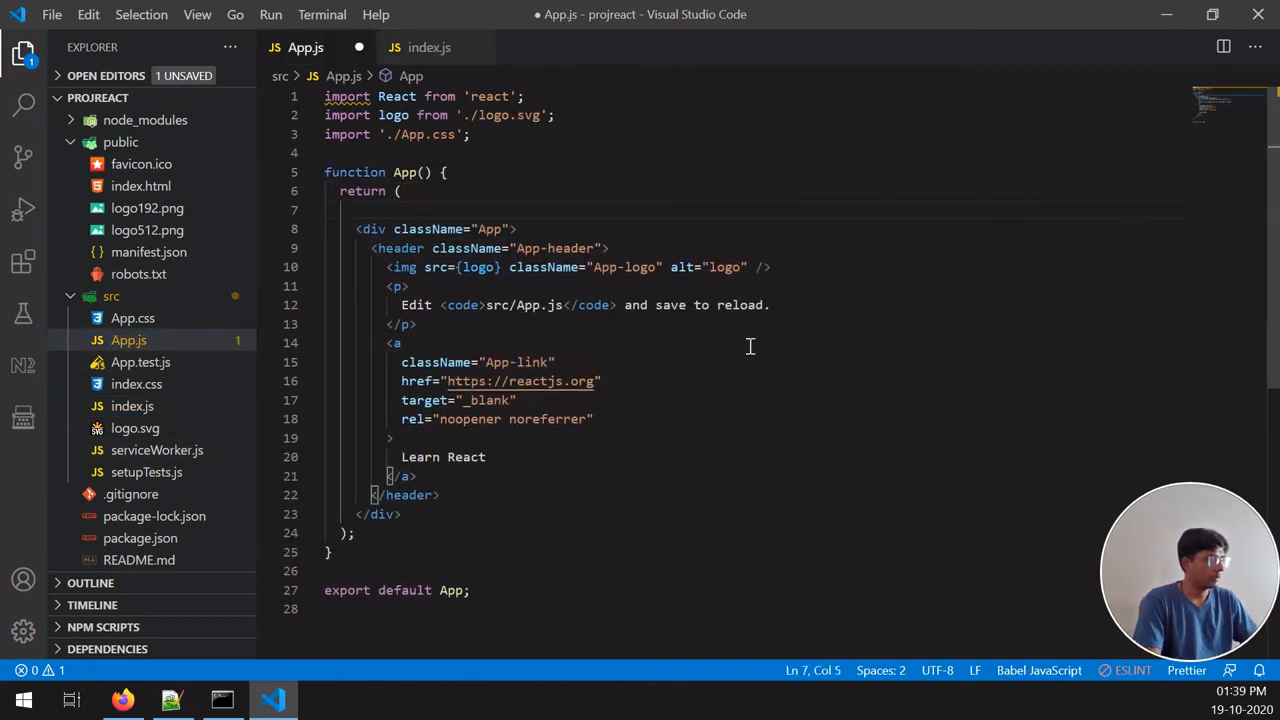
Step: Replace the default JSX in App.js's return with <h1>Hello World!!</h1>
{"action": "left_click_drag", "start_coordinate": [340, 210], "coordinate": [400, 514]}
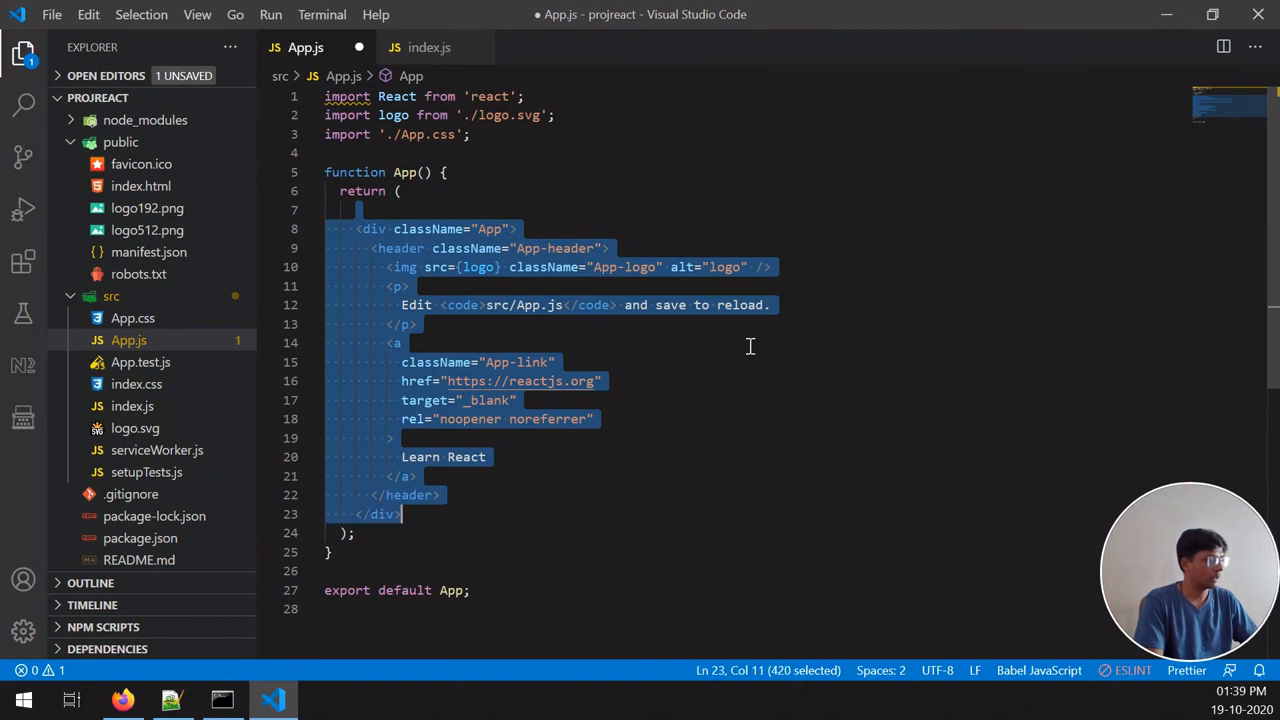
{"action": "key", "text": "Delete"}
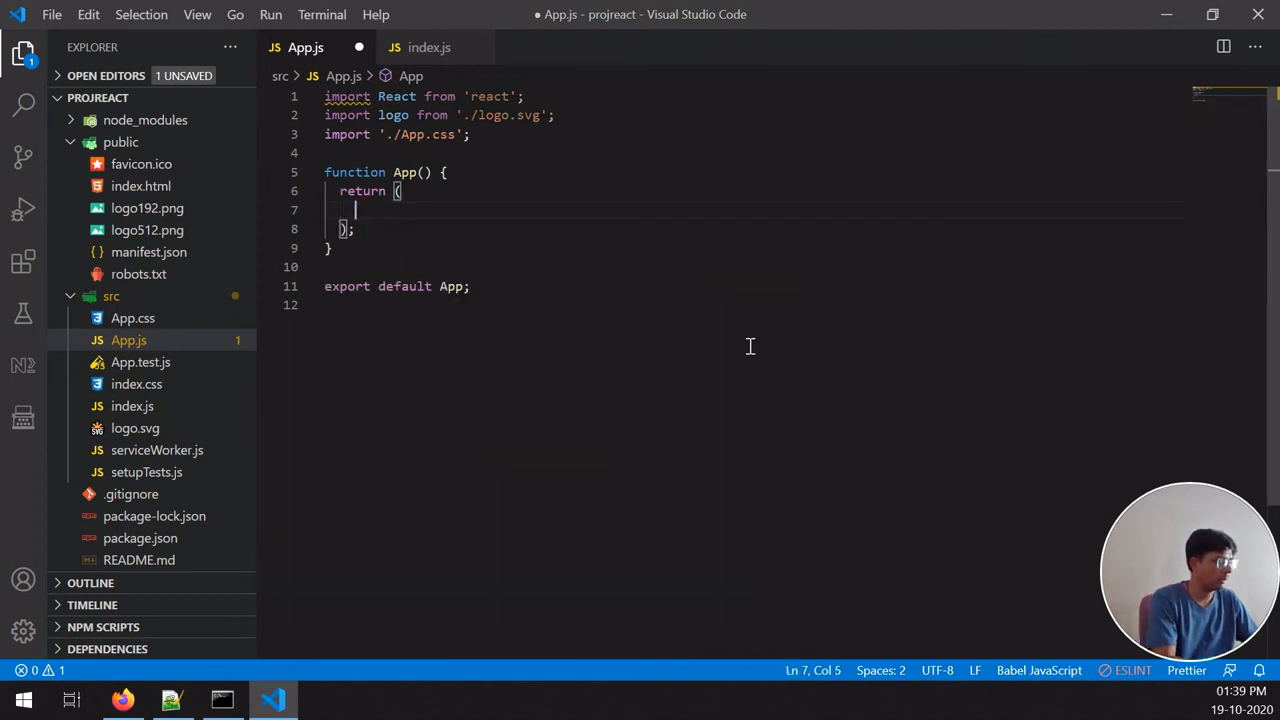
{"action": "type", "text": "<h1>Hello World</h1>"}
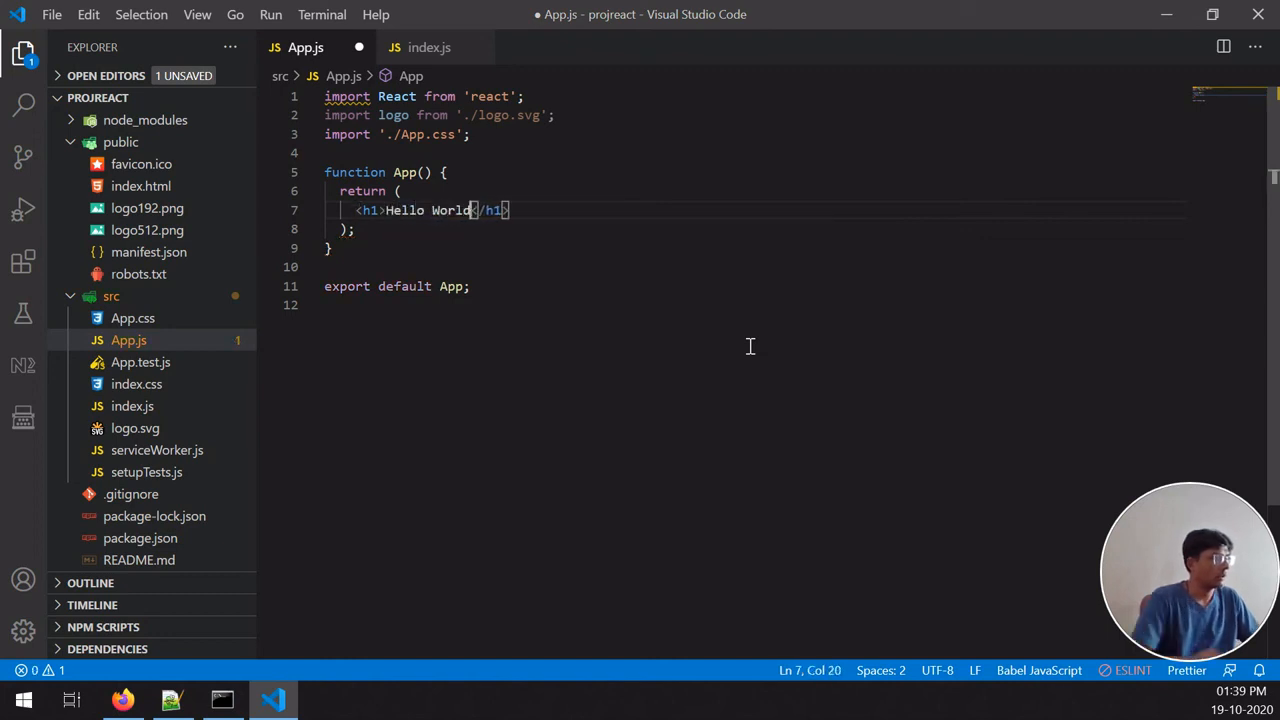
{"action": "type", "text": "!!"}
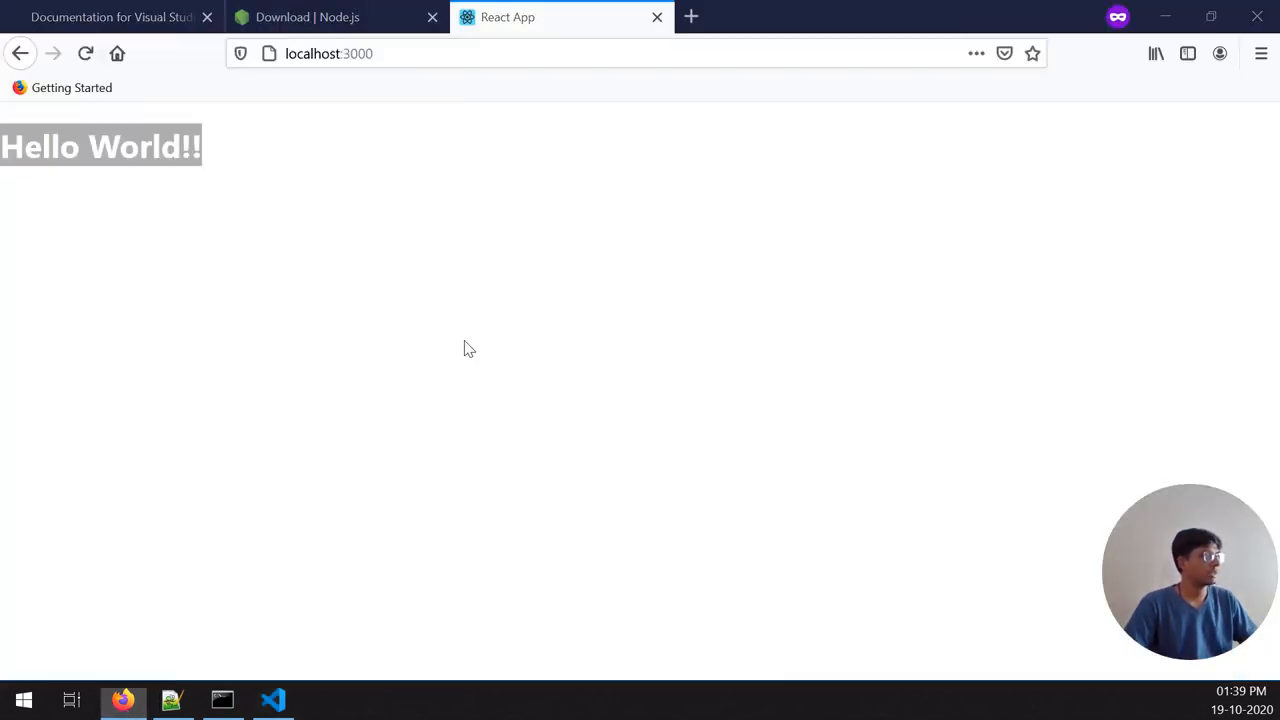
Step: View Hello World!! at localhost:3000 in Firefox, then return to App.js in the editor
{"action": "left_click", "coordinate": [272, 700]}
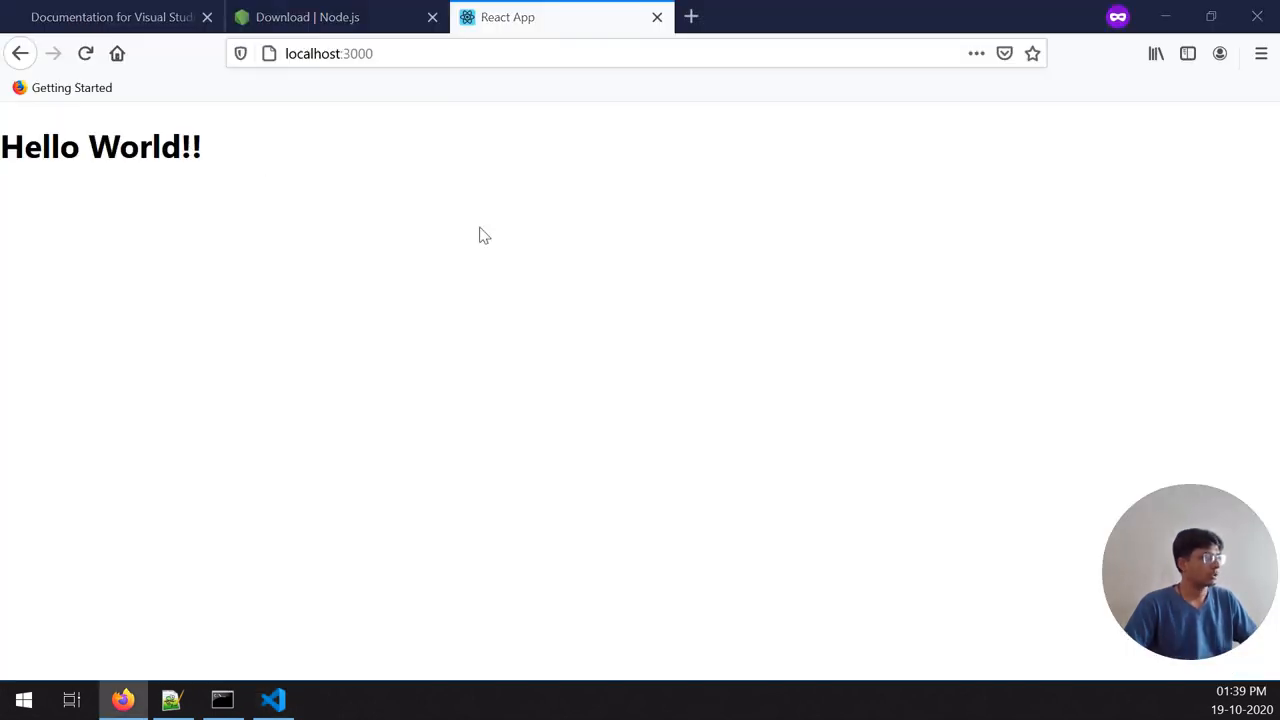
{"action": "left_click", "coordinate": [272, 700]}
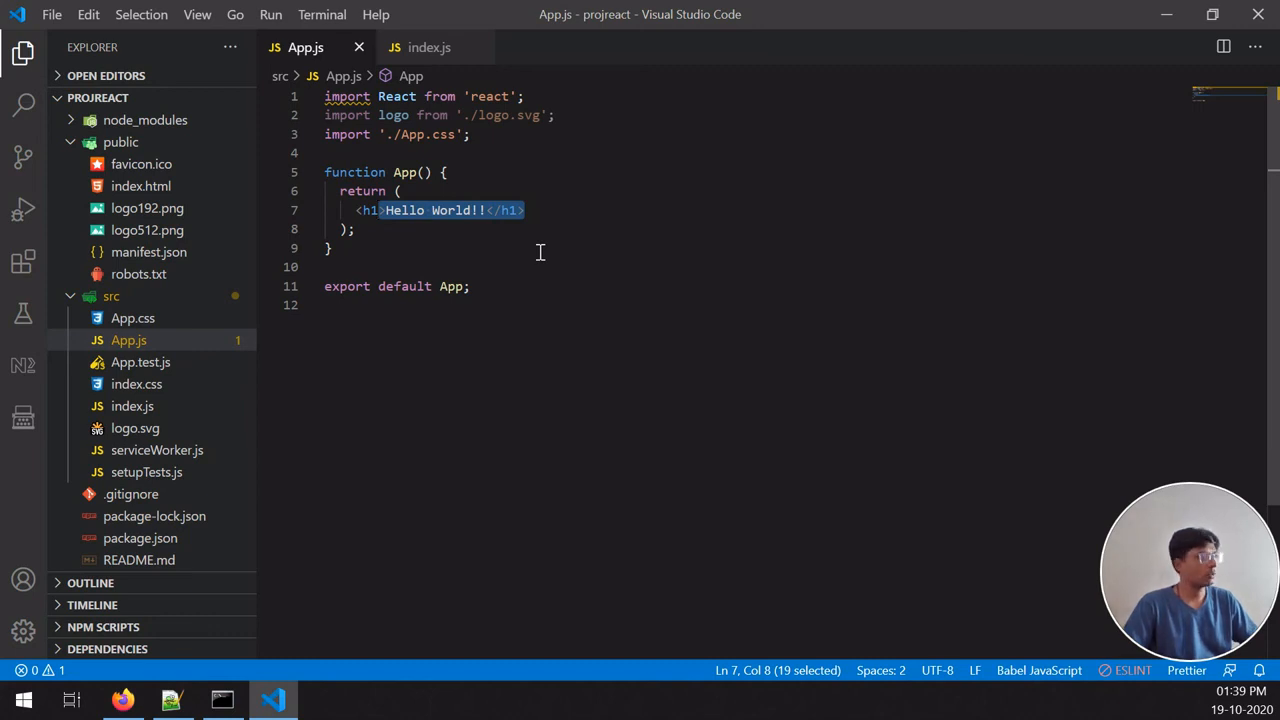
{"action": "mouse_move", "coordinate": [500, 290]}
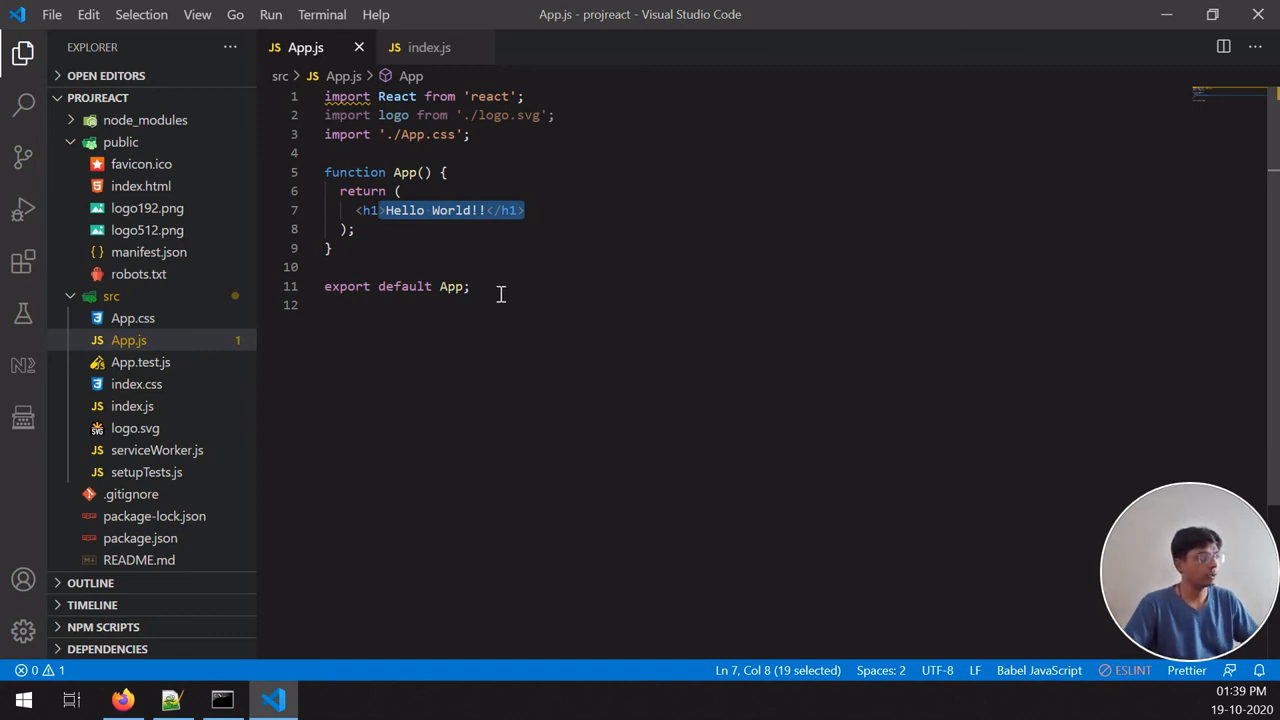